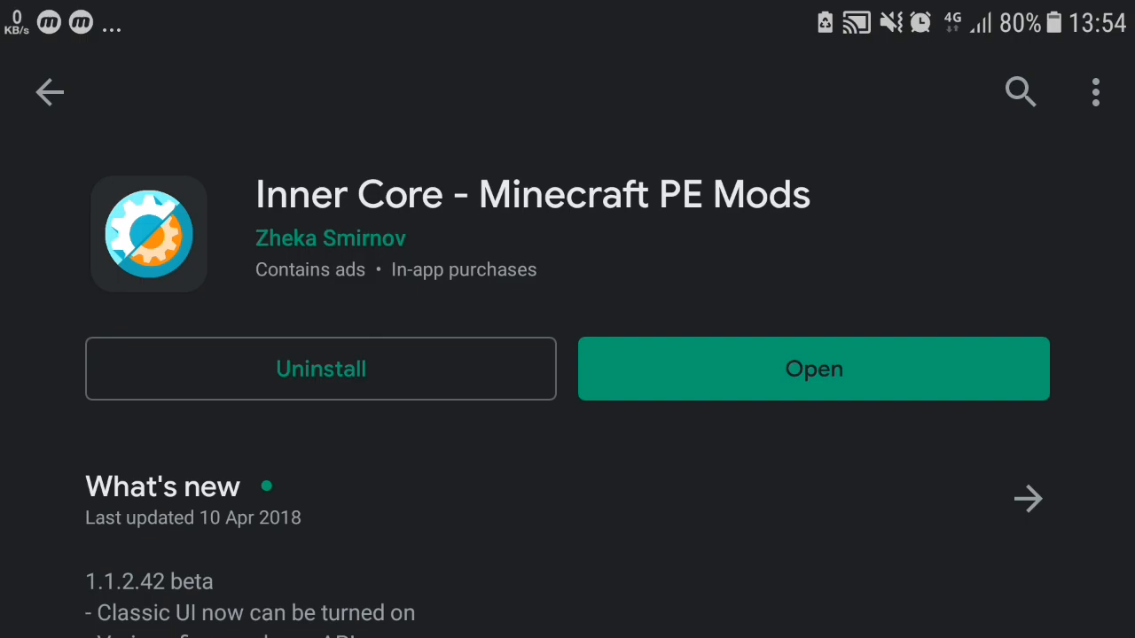
# Find DroidEdit from the Play Store search history and browse its listing
pyautogui.click(1021, 92)
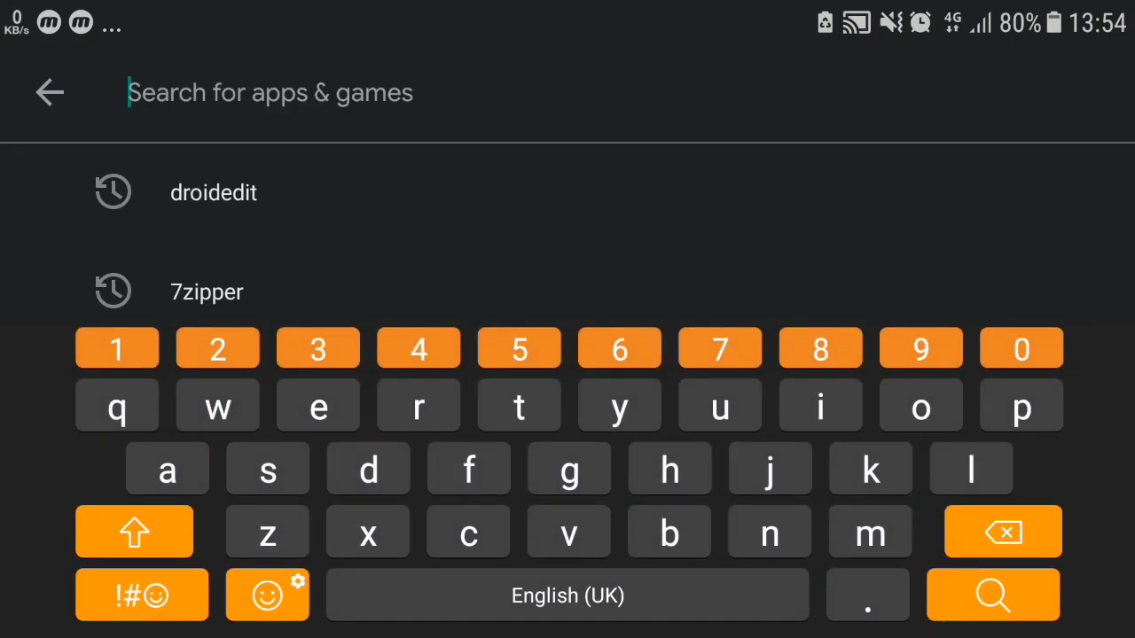
pyautogui.click(206, 290)
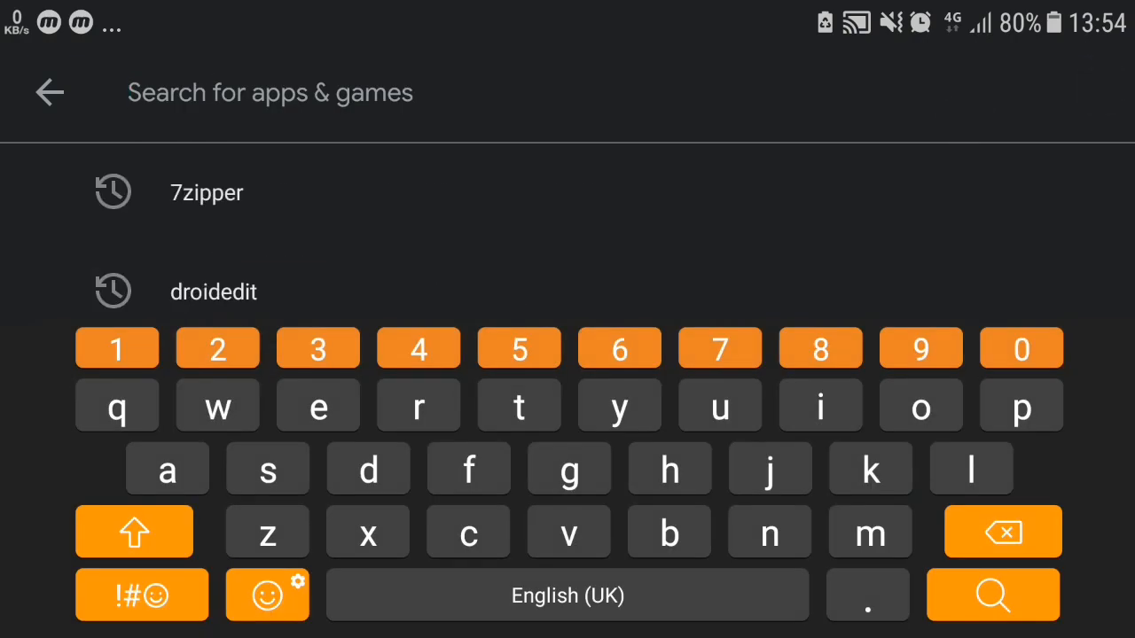
pyautogui.click(213, 291)
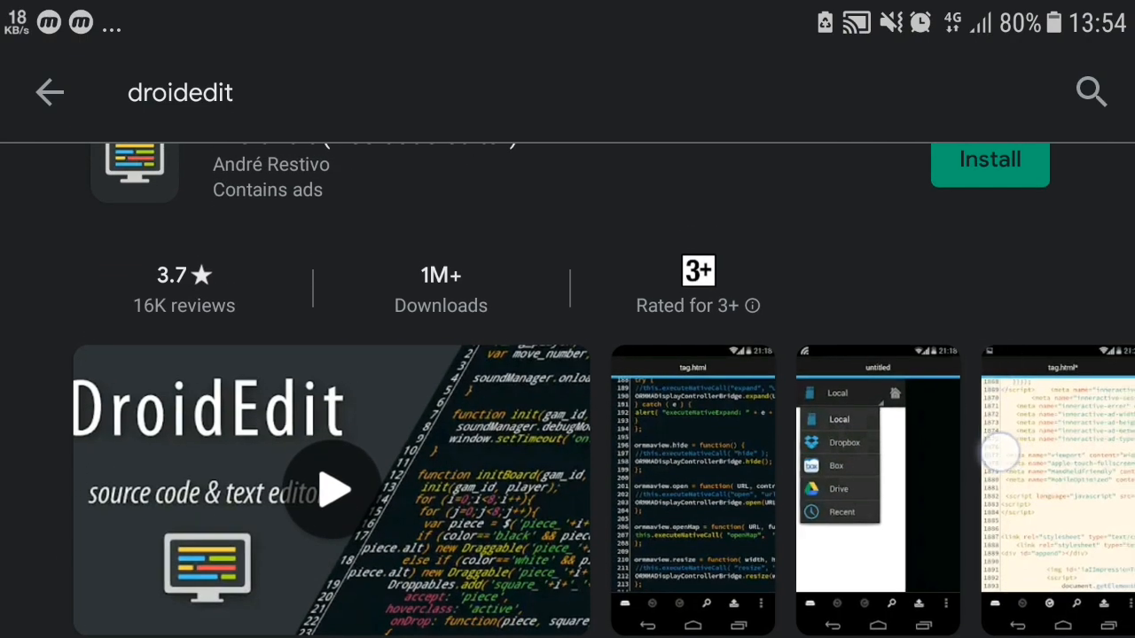
pyautogui.hscroll(-3)
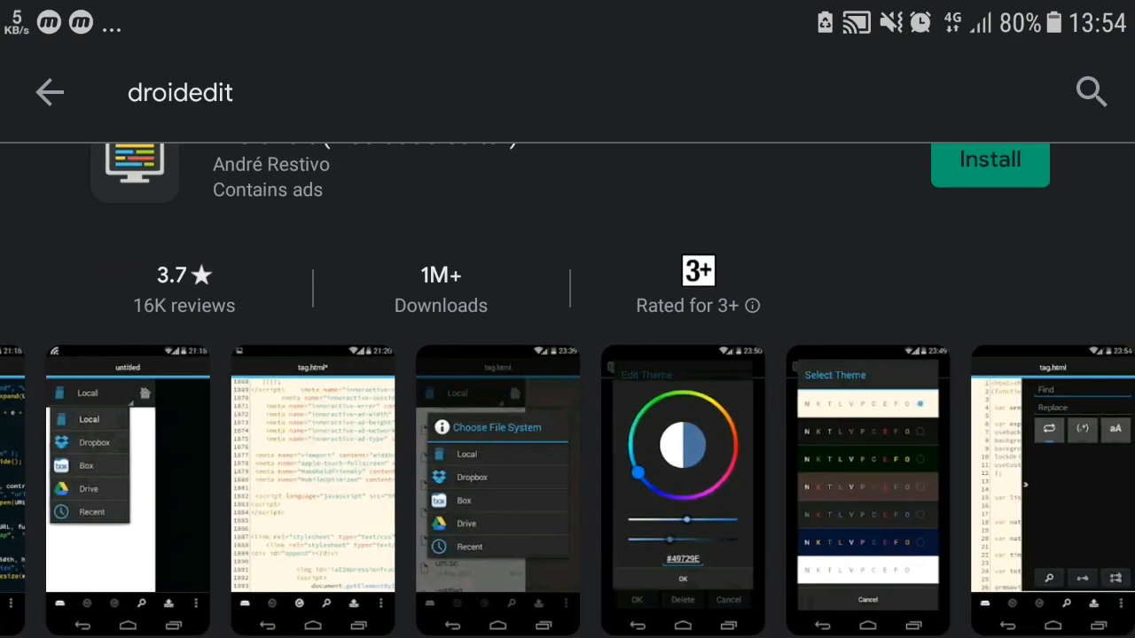
pyautogui.scroll(-3)
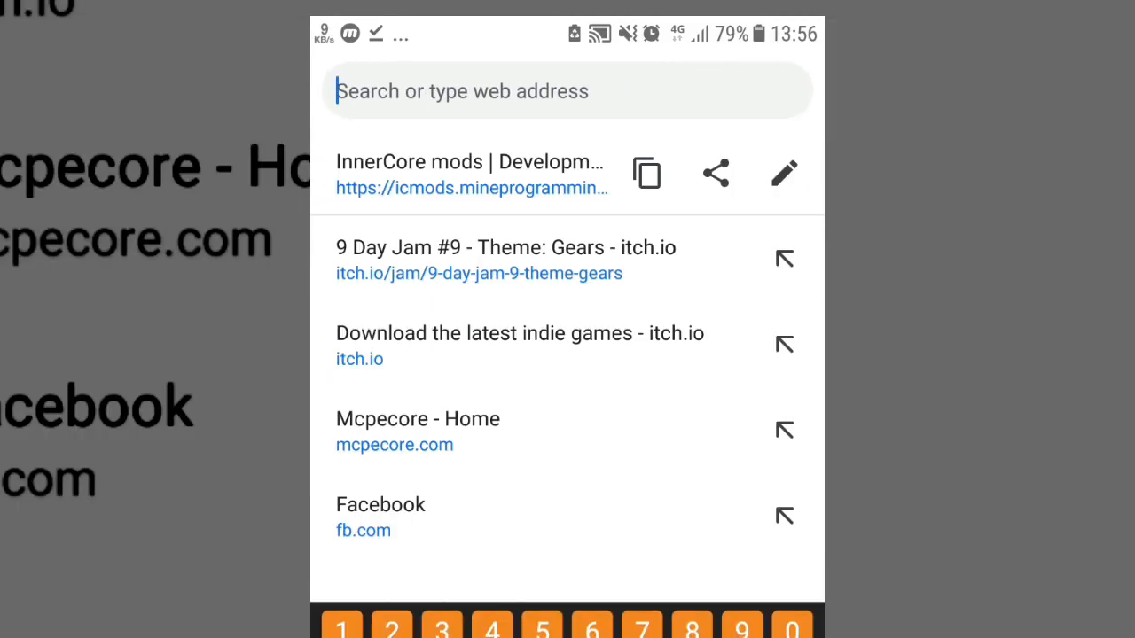
# Load icmods.mineprogramming.org/pattern and fill name Tutorial Mods, author Hanprogramer, description A mod tutorial
pyautogui.write('https://icmods.mineprogramming.org/pattern')
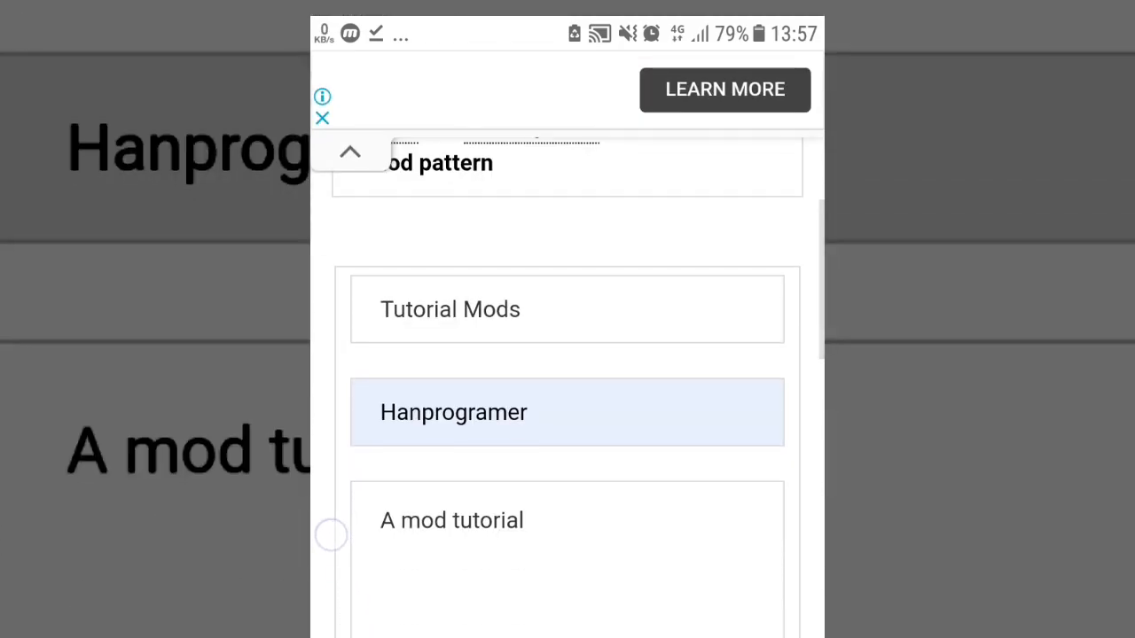
pyautogui.click(450, 309)
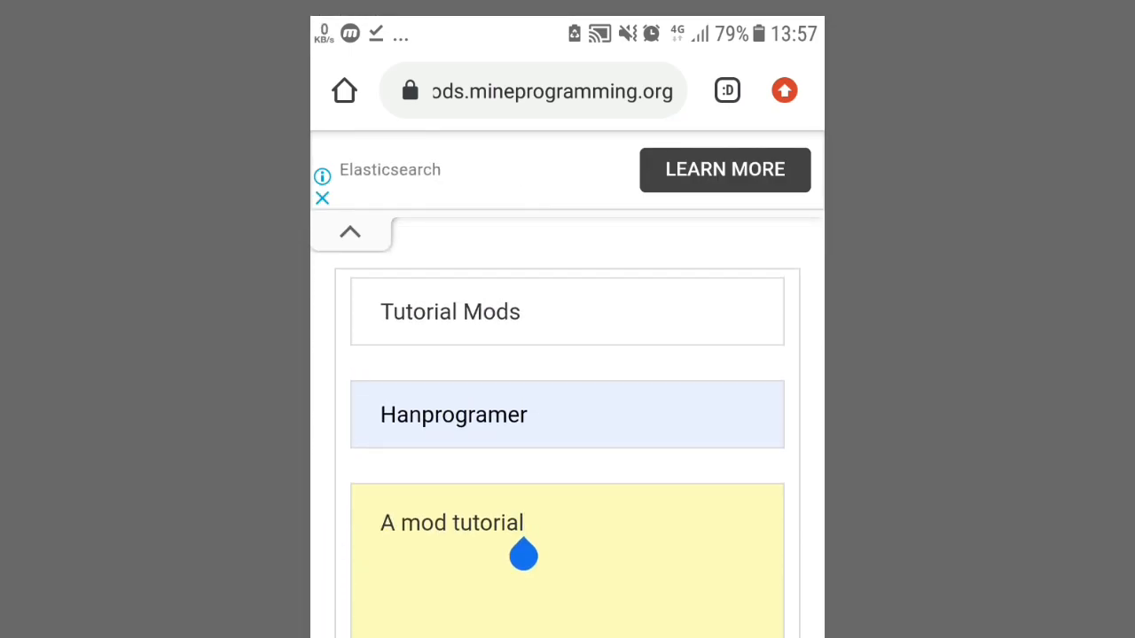
pyautogui.click(523, 557)
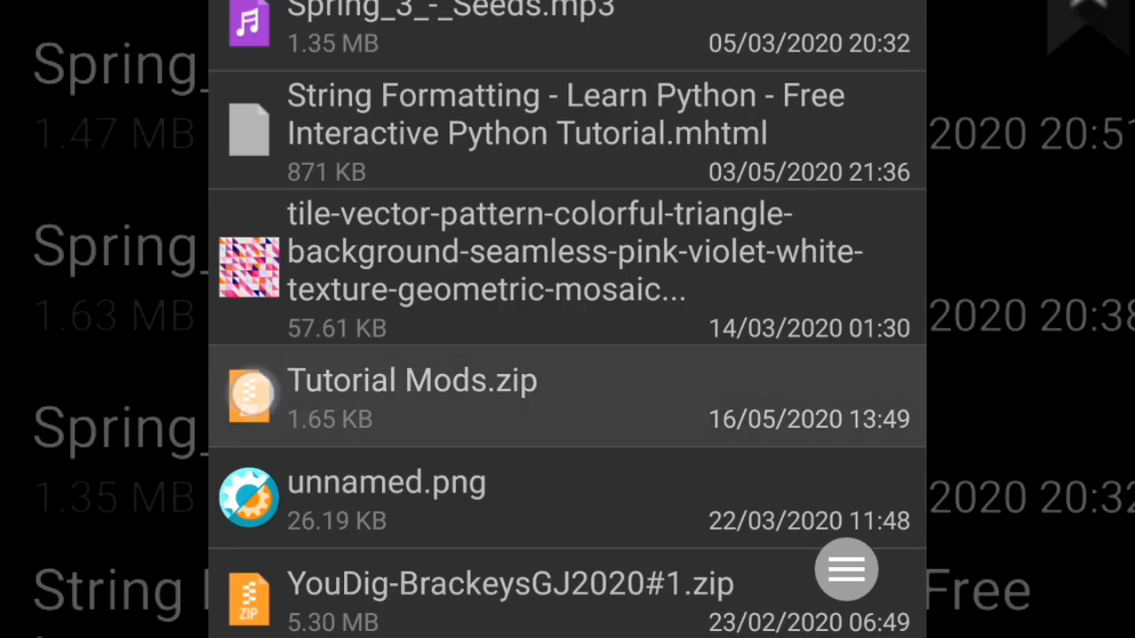
# Extract Tutorial Mods.zip into a new Tutorial Mods folder in games/com.mojang/mods
pyautogui.moveTo(248, 394); pyautogui.dragTo(298, 404)
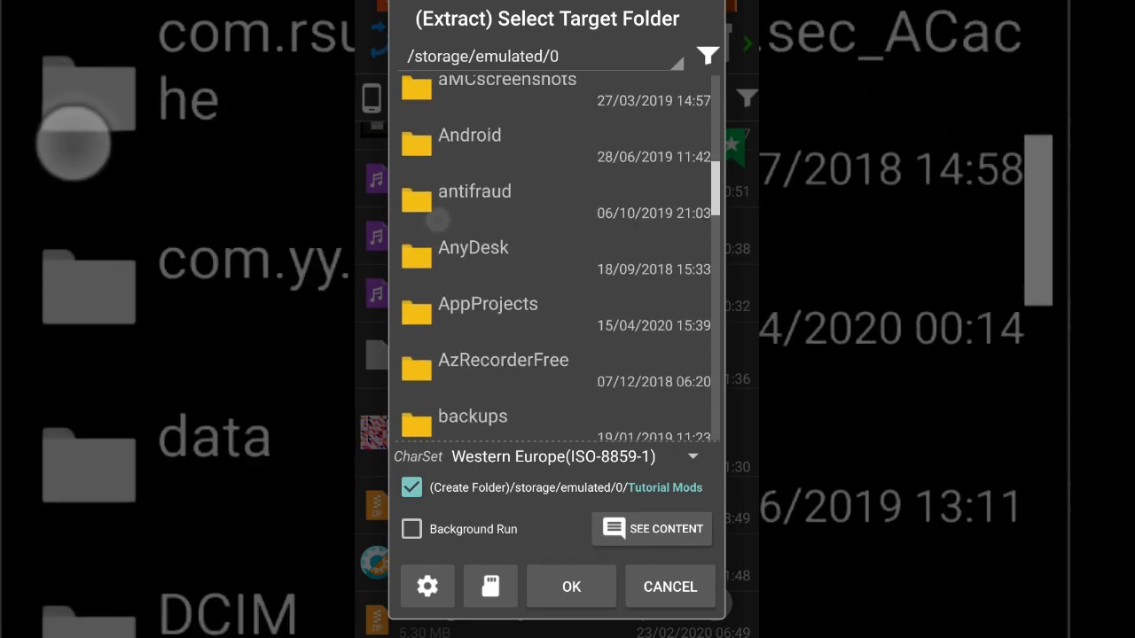
pyautogui.scroll(-3)
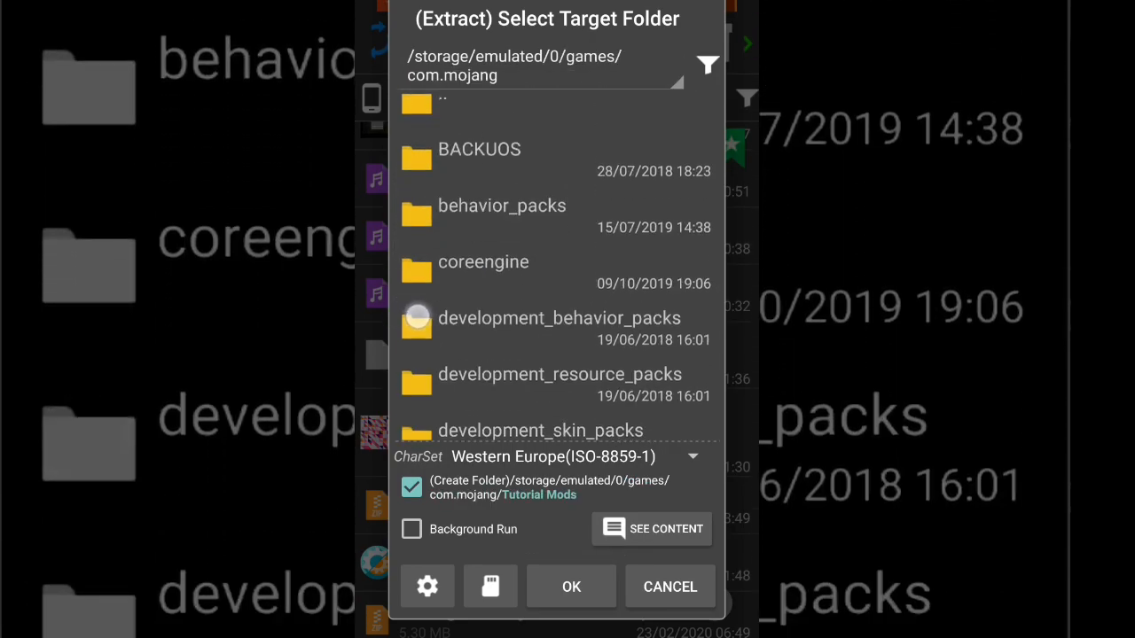
pyautogui.scroll(-3)
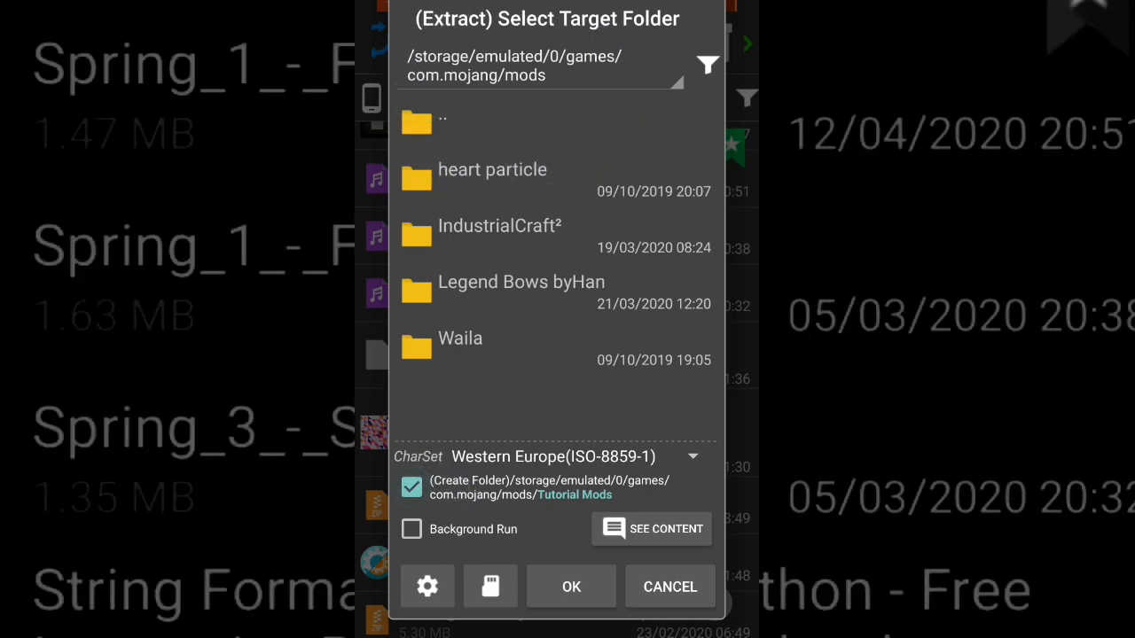
pyautogui.click(571, 585)
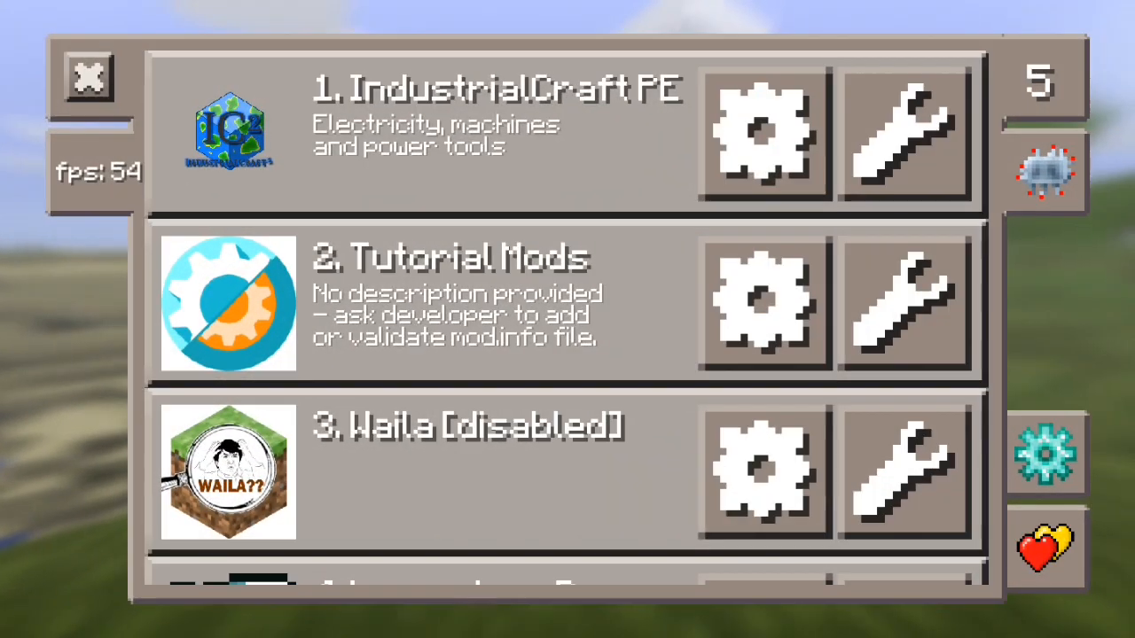
# View the Tutorial Mods preferences showing null author and version, then return to the mod list
pyautogui.scroll(-3)
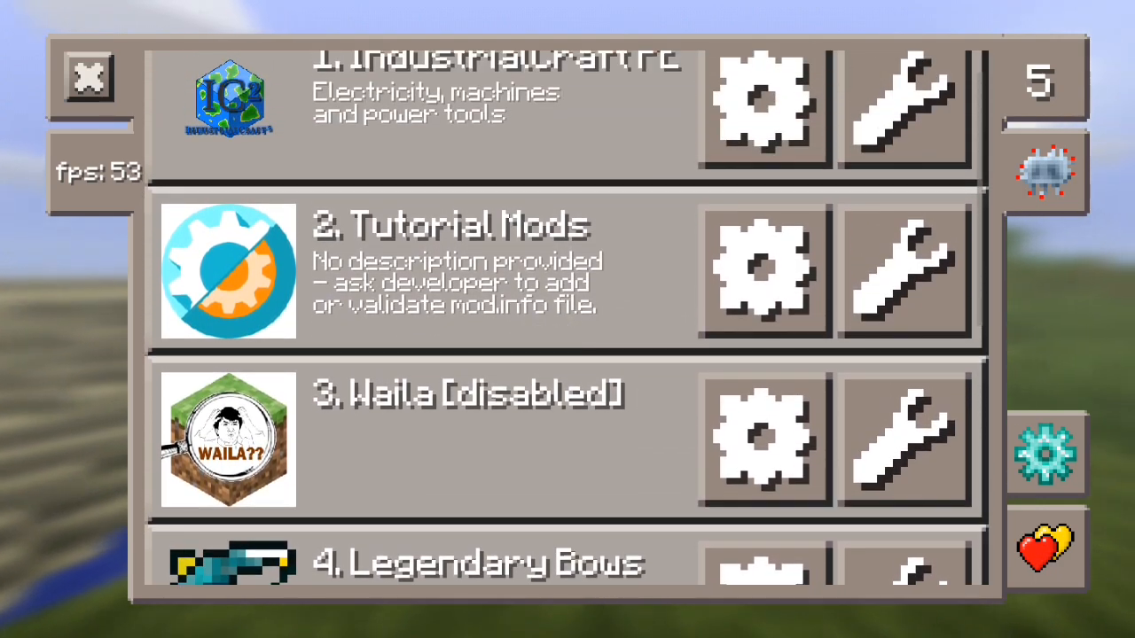
pyautogui.click(88, 75)
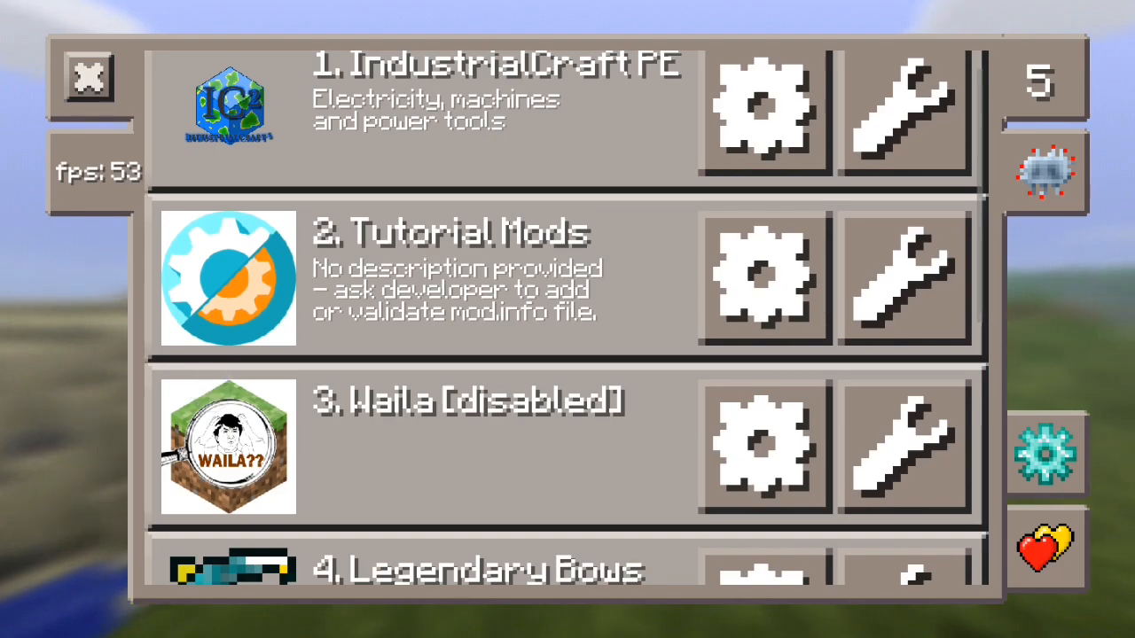
pyautogui.click(764, 280)
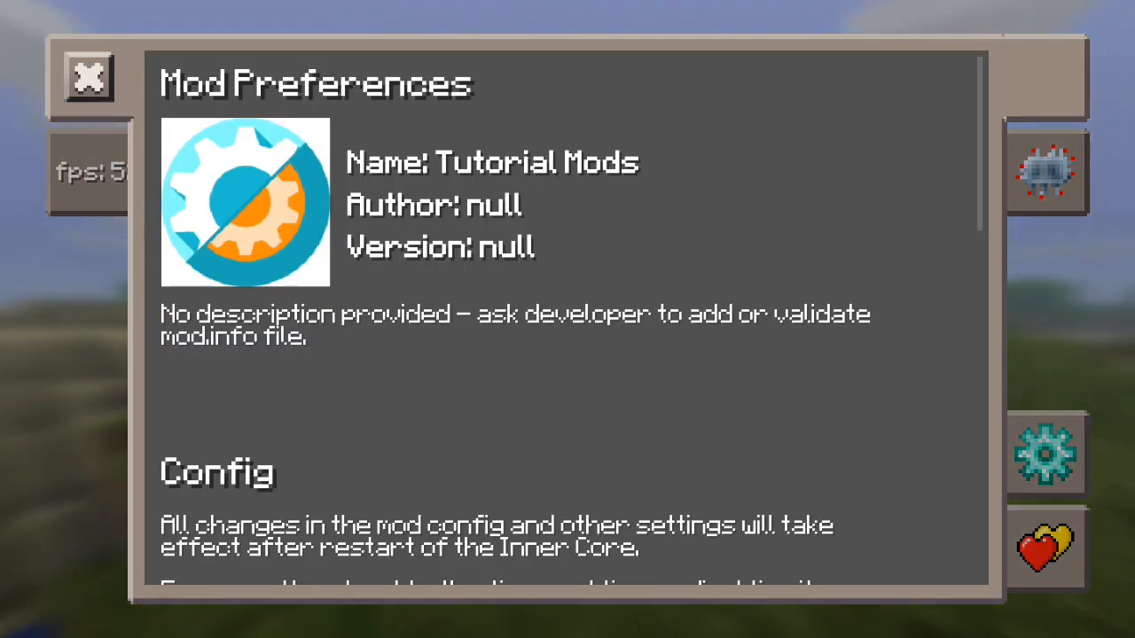
pyautogui.scroll(-3)
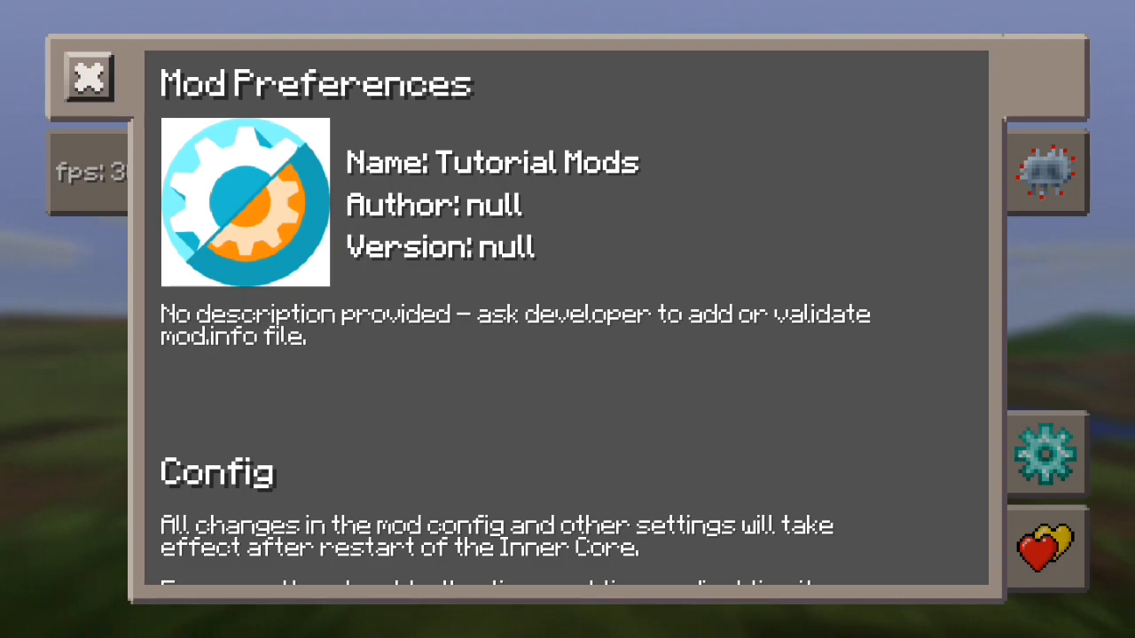
pyautogui.click(85, 78)
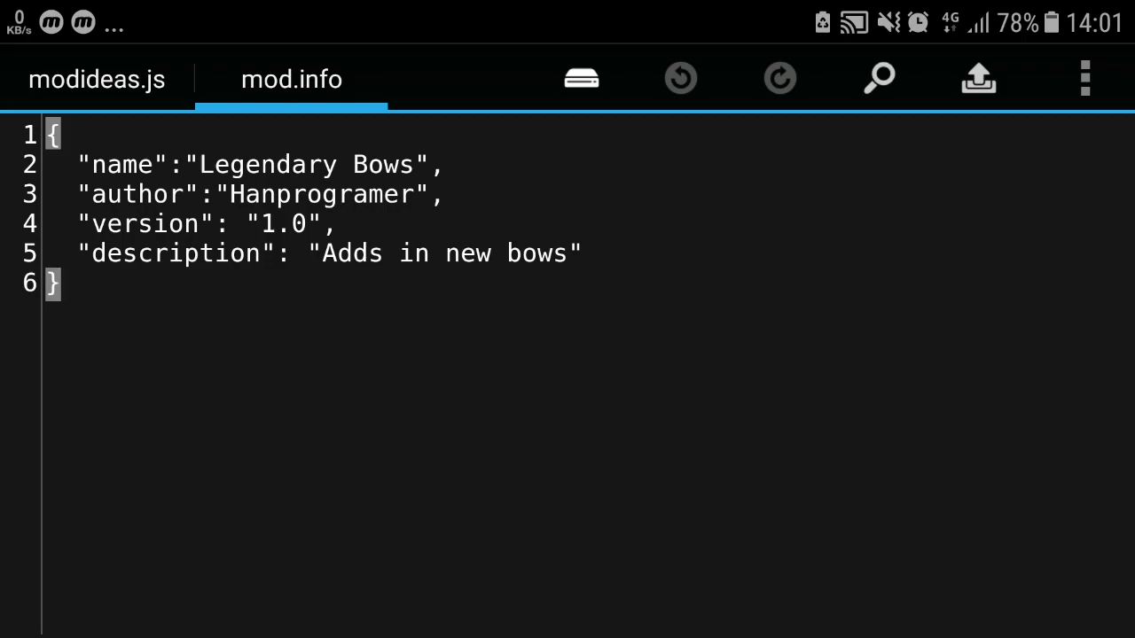
# Save the file as mod.info into the mods/Tutorial Mods folder
pyautogui.click(53, 283)
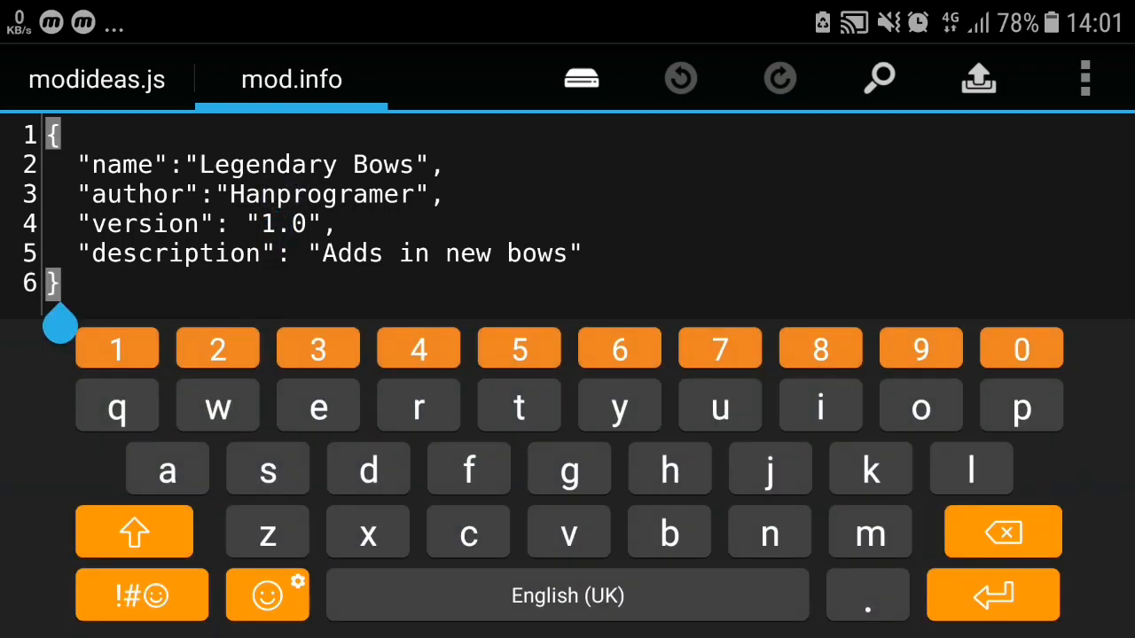
pyautogui.click(341, 224)
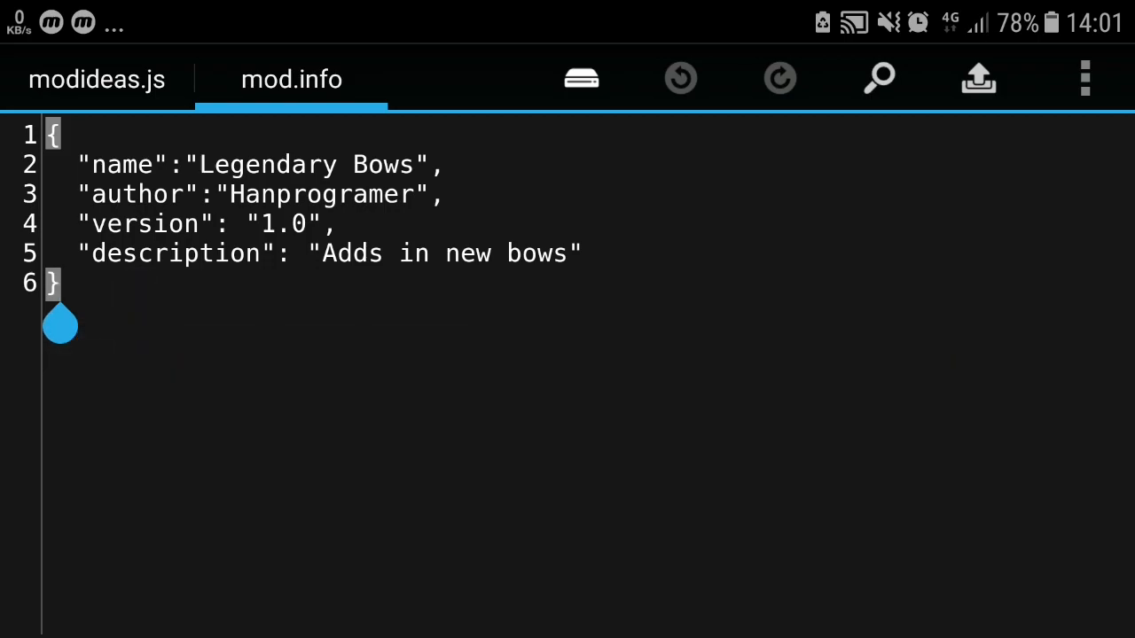
pyautogui.click(435, 193)
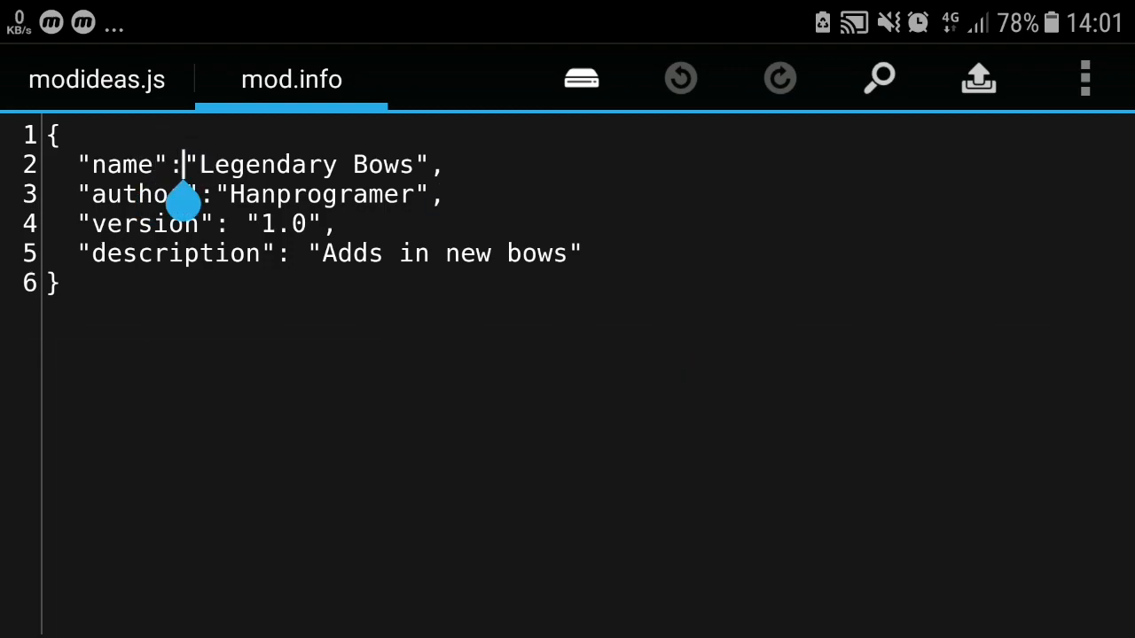
pyautogui.click(582, 78)
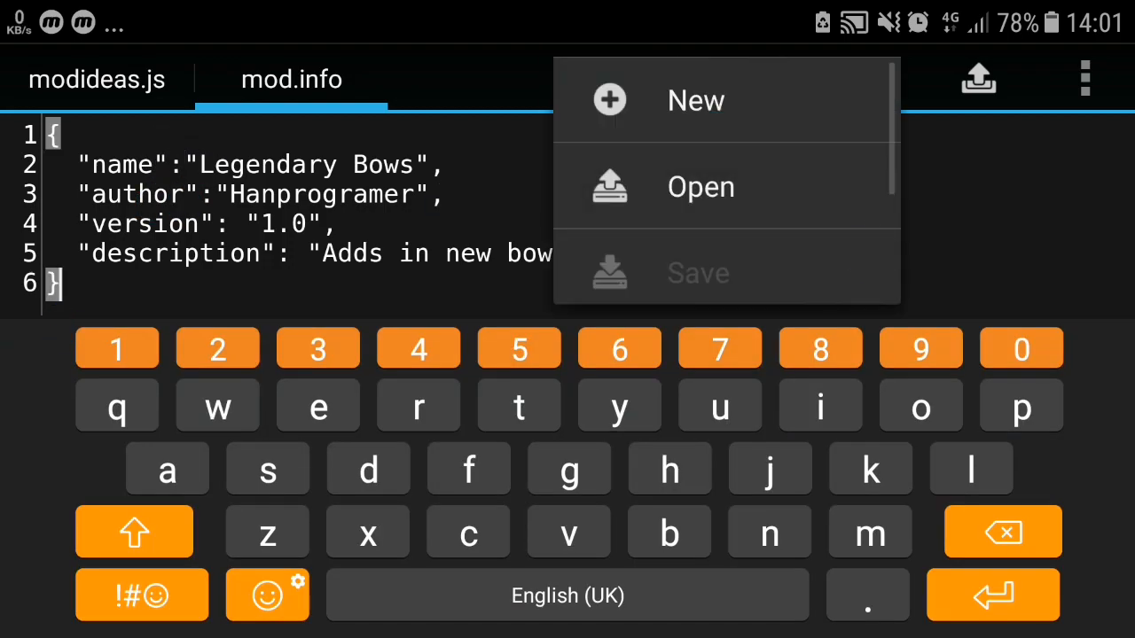
pyautogui.click(700, 186)
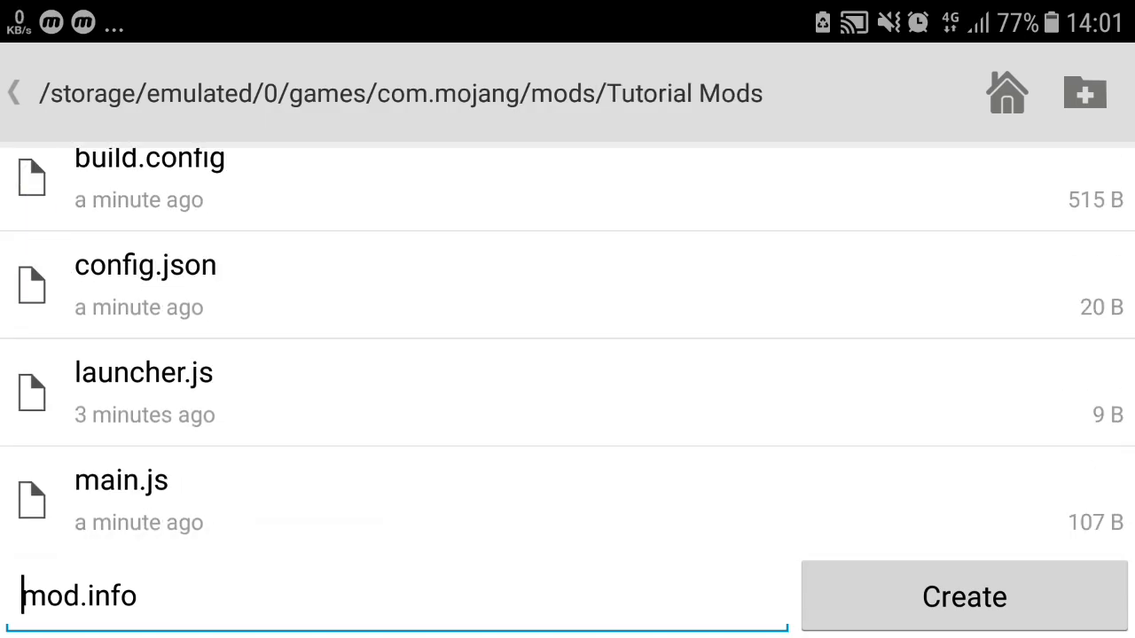
pyautogui.click(963, 599)
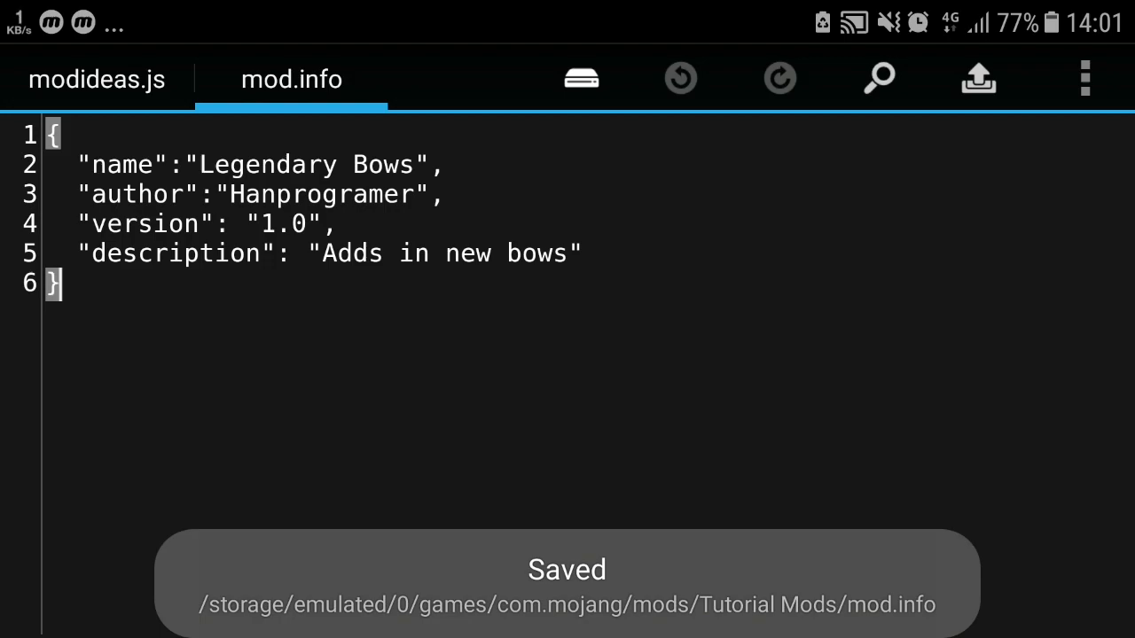
# Replace the mod name Legendary Bows with 'Tutorial mods'
pyautogui.click(193, 223)
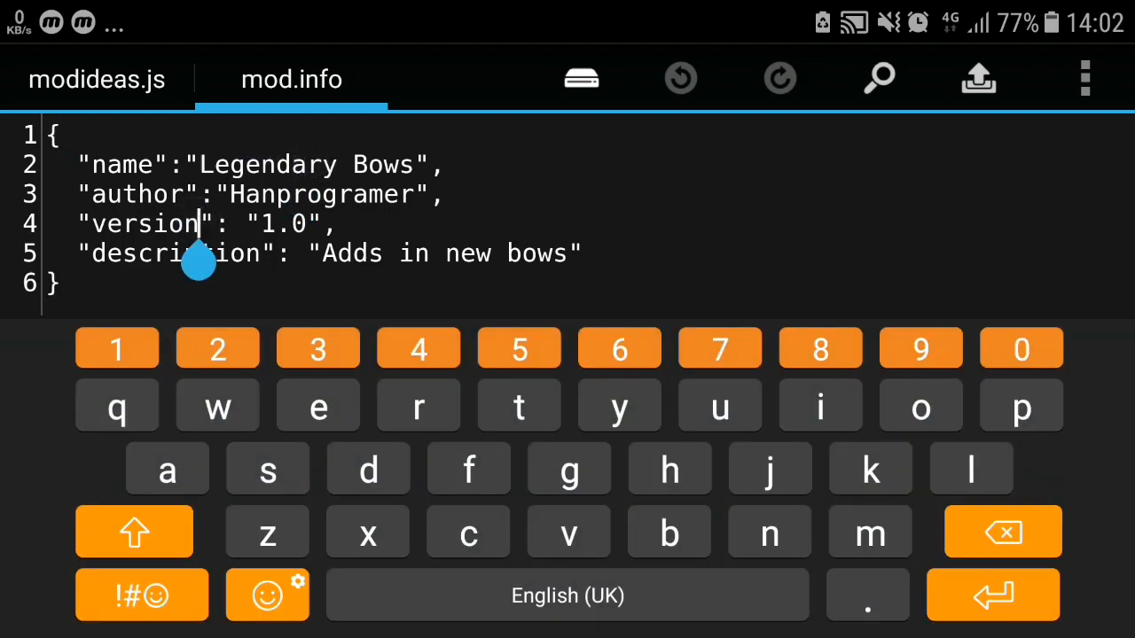
pyautogui.doubleClick(305, 165)
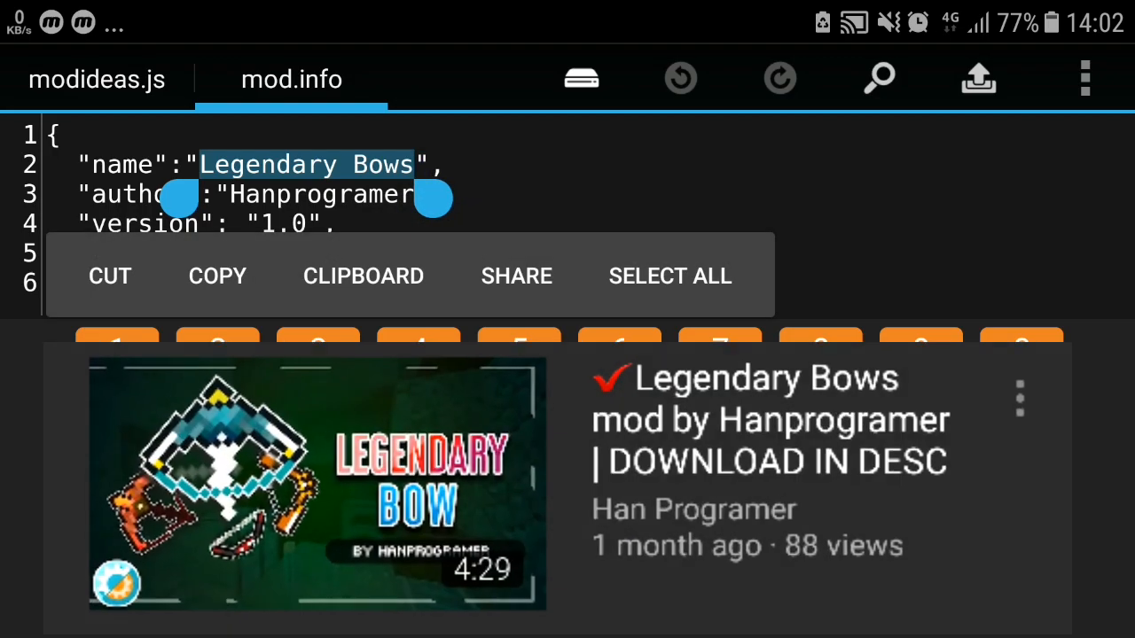
pyautogui.write('Tutorial mo')
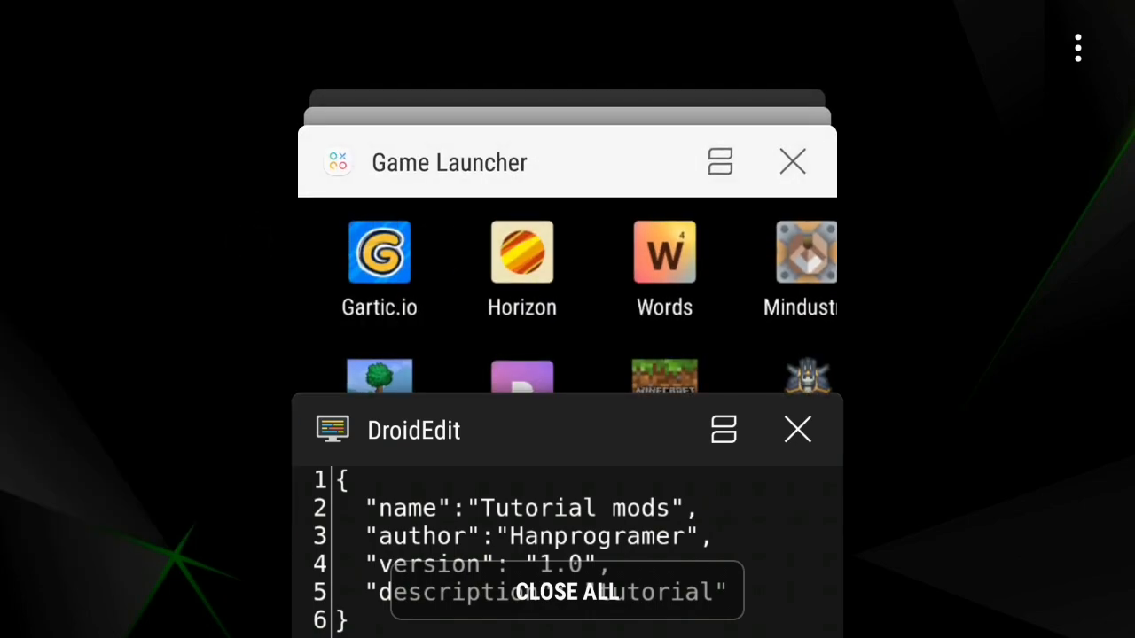
# Launch Minecraft PE through Inner Core and read the non-fatal startup error log
pyautogui.click(565, 594)
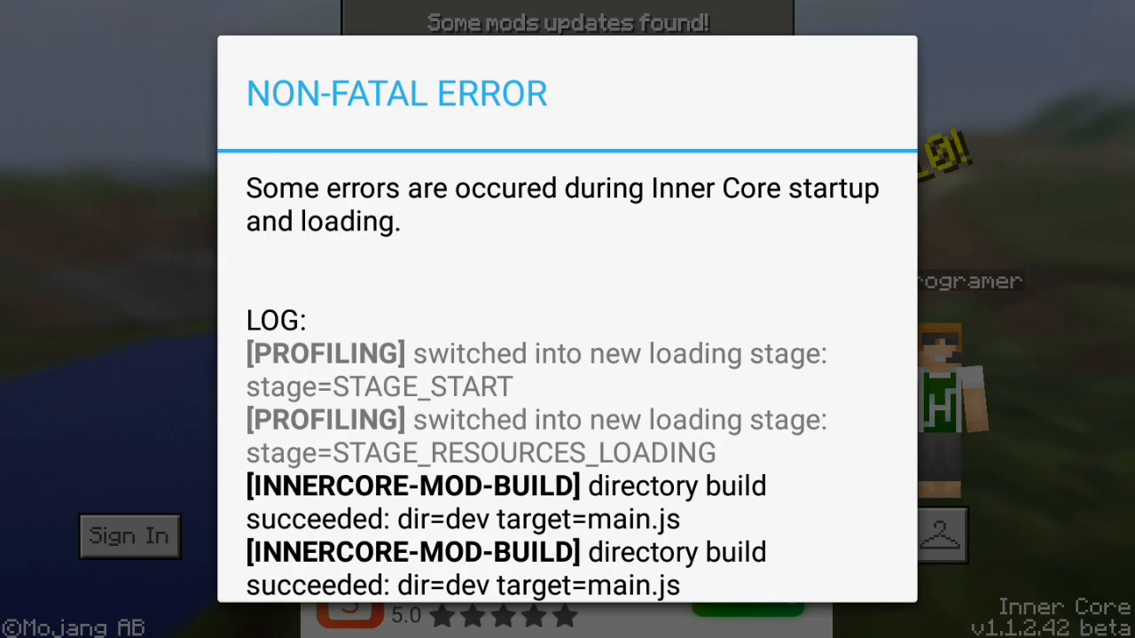
pyautogui.scroll(-3)
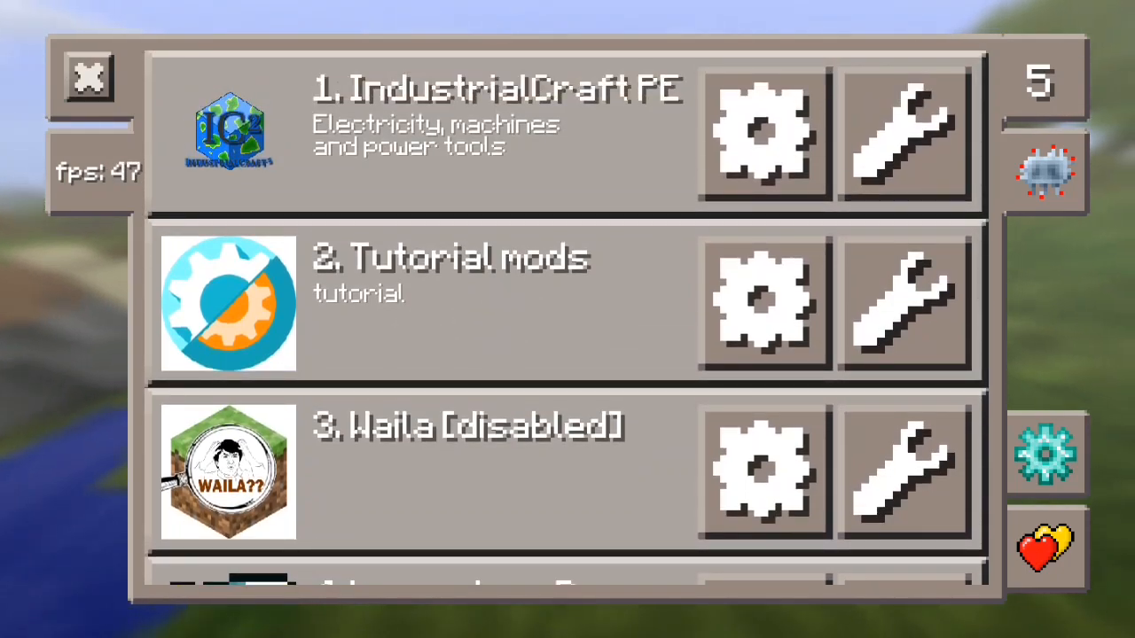
# Check Tutorial mods' Loading Info shows launcher.js and main.js loaded ok
pyautogui.click(765, 301)
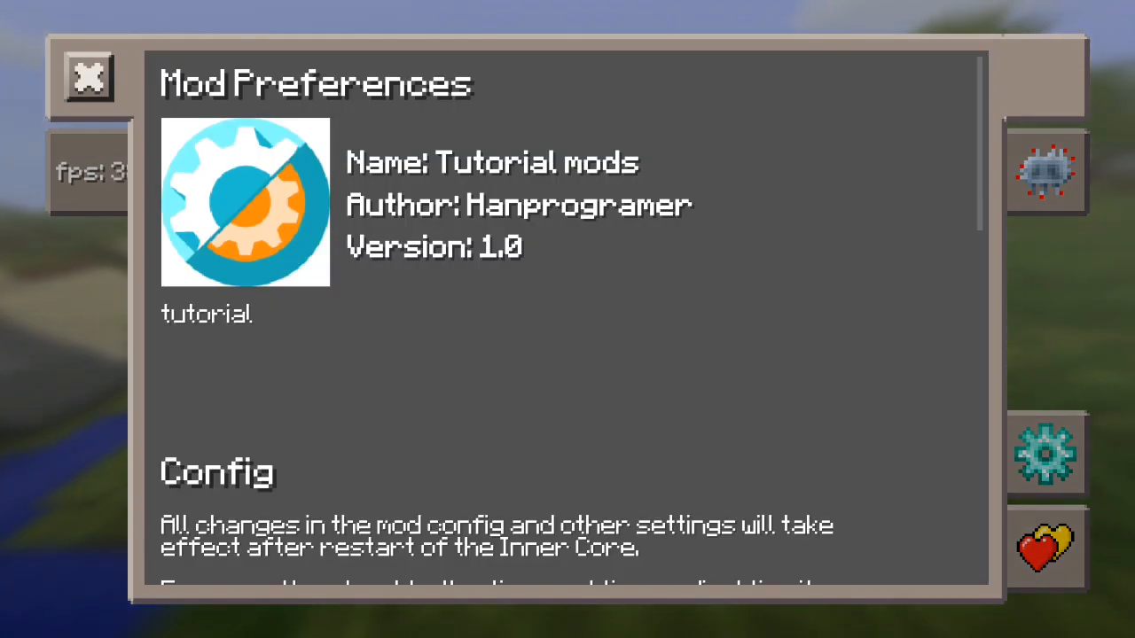
pyautogui.scroll(-3)
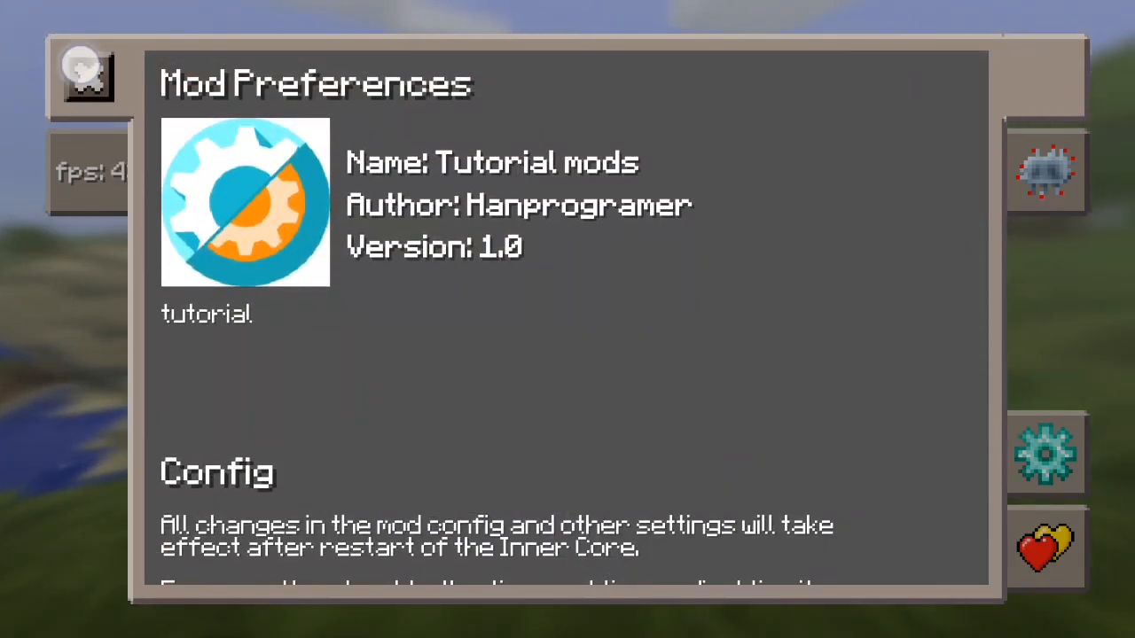
pyautogui.scroll(-3)
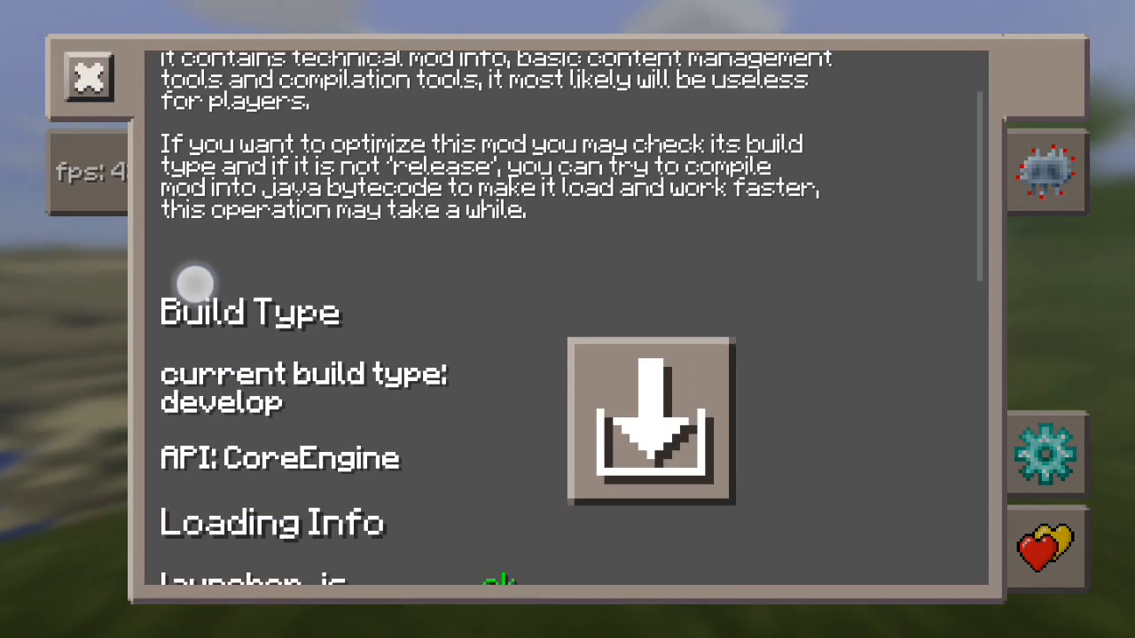
pyautogui.scroll(-3)
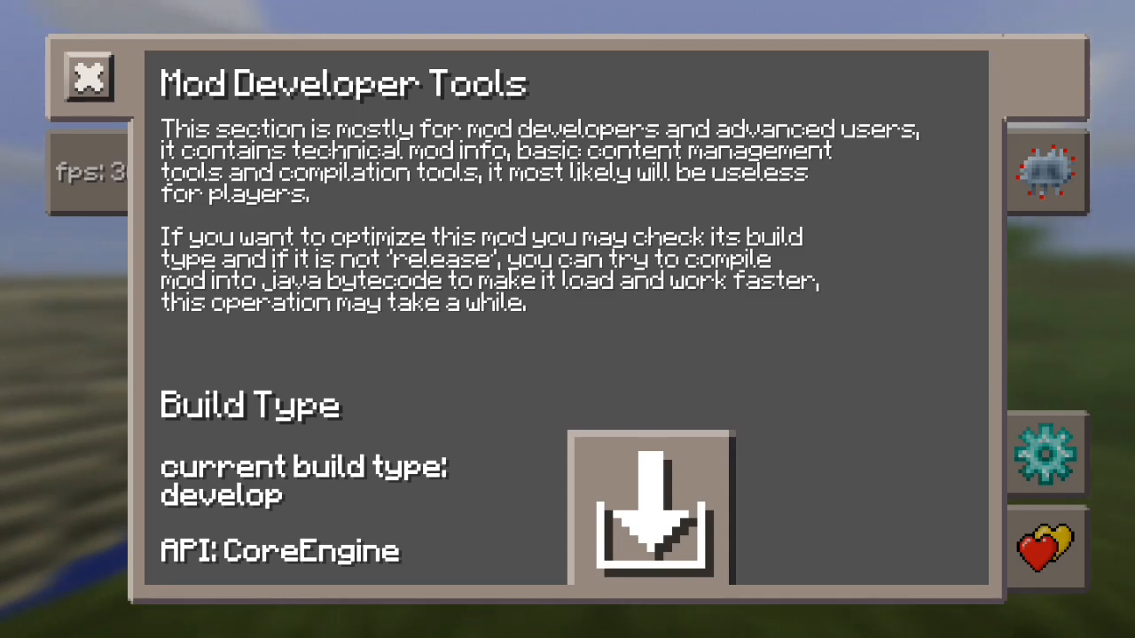
pyautogui.scroll(-3)
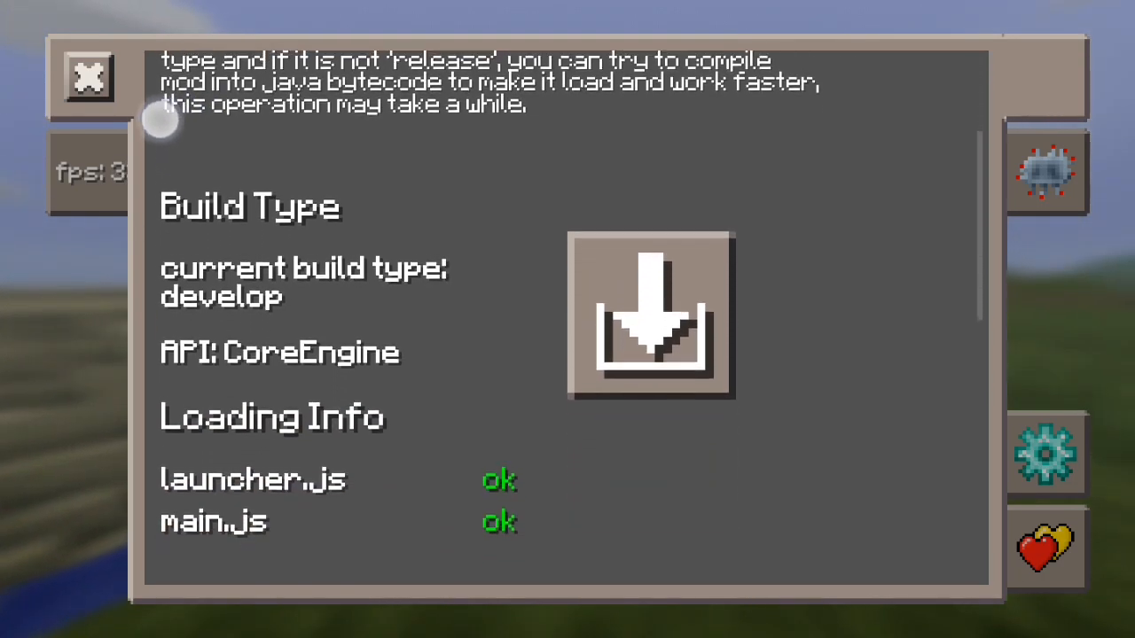
pyautogui.scroll(-3)
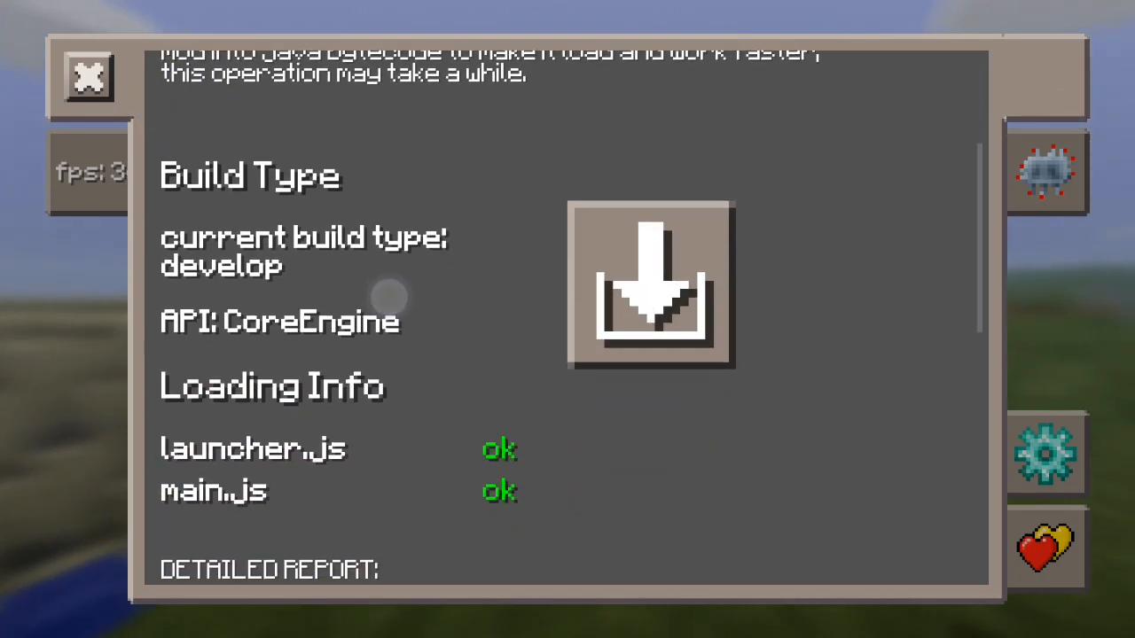
pyautogui.scroll(-3)
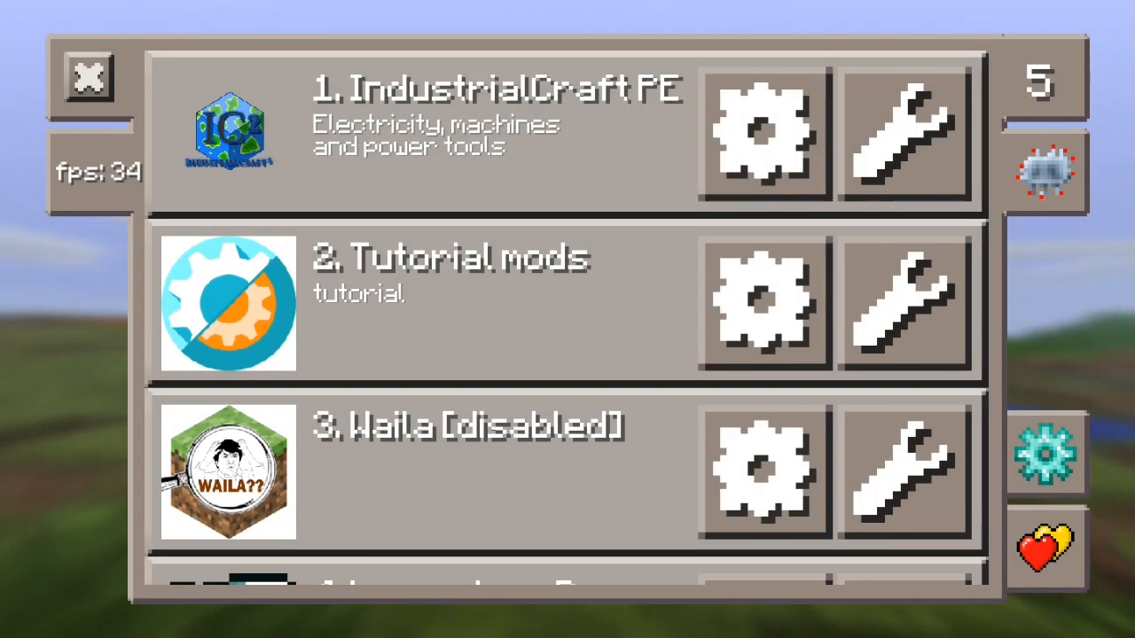
pyautogui.scroll(-3)
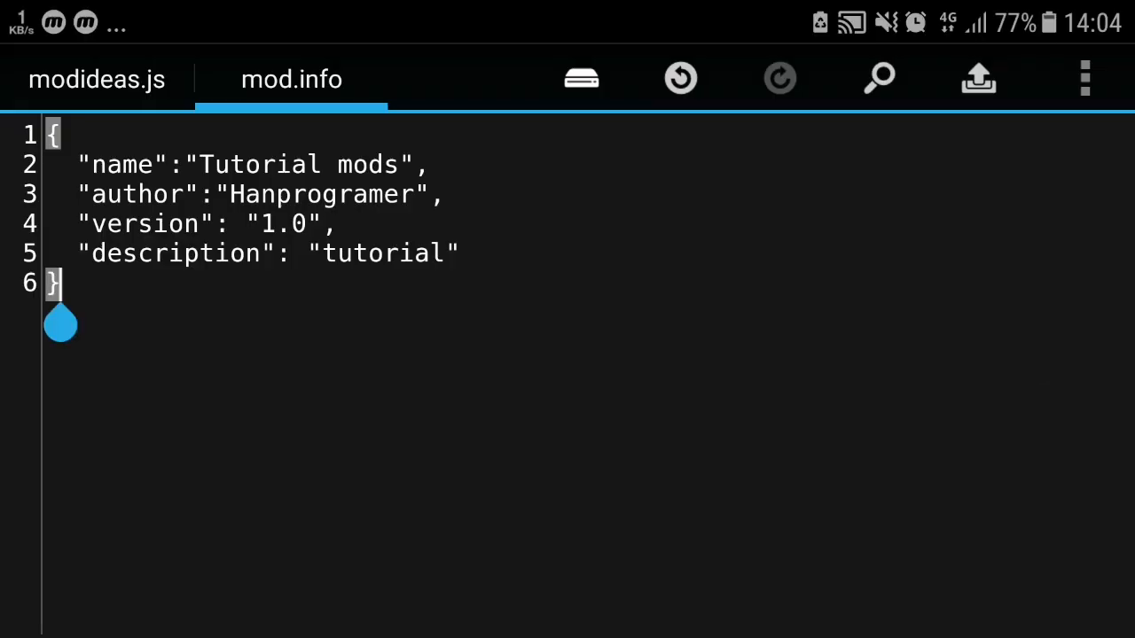
# Load main.js in DroidEdit and delete its alert("Hello, World!") line
pyautogui.click(582, 78)
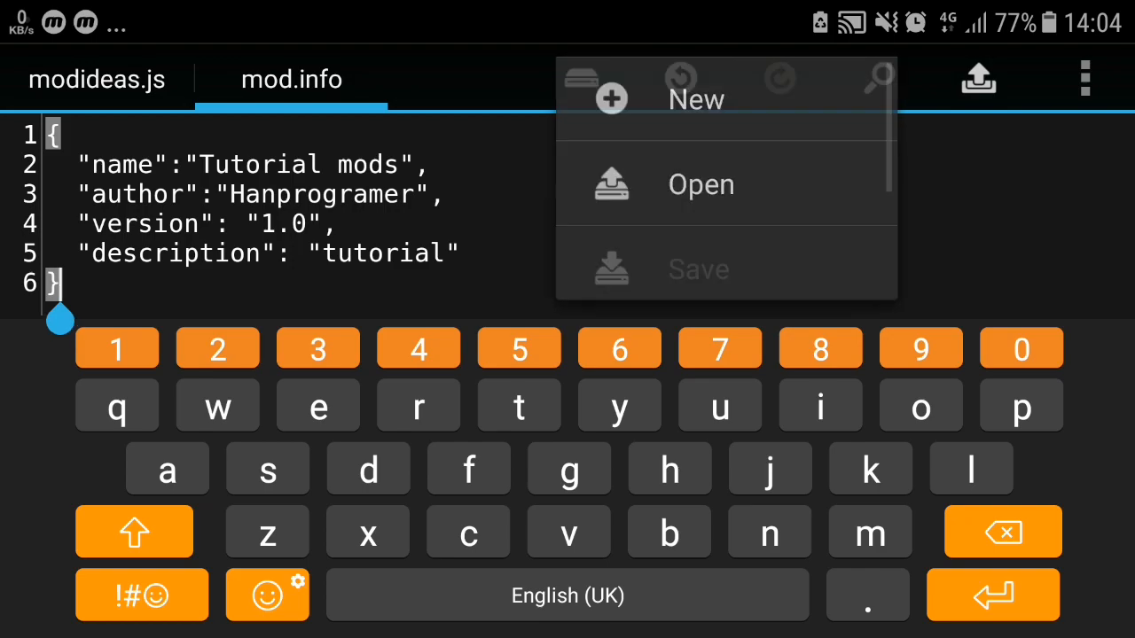
pyautogui.click(695, 99)
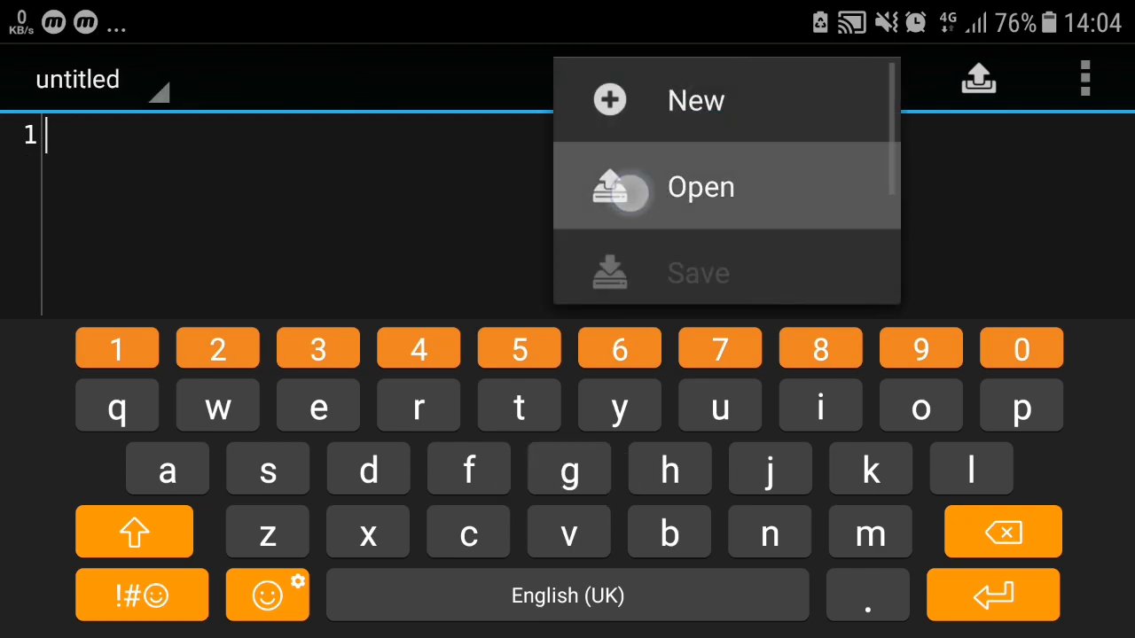
pyautogui.click(701, 188)
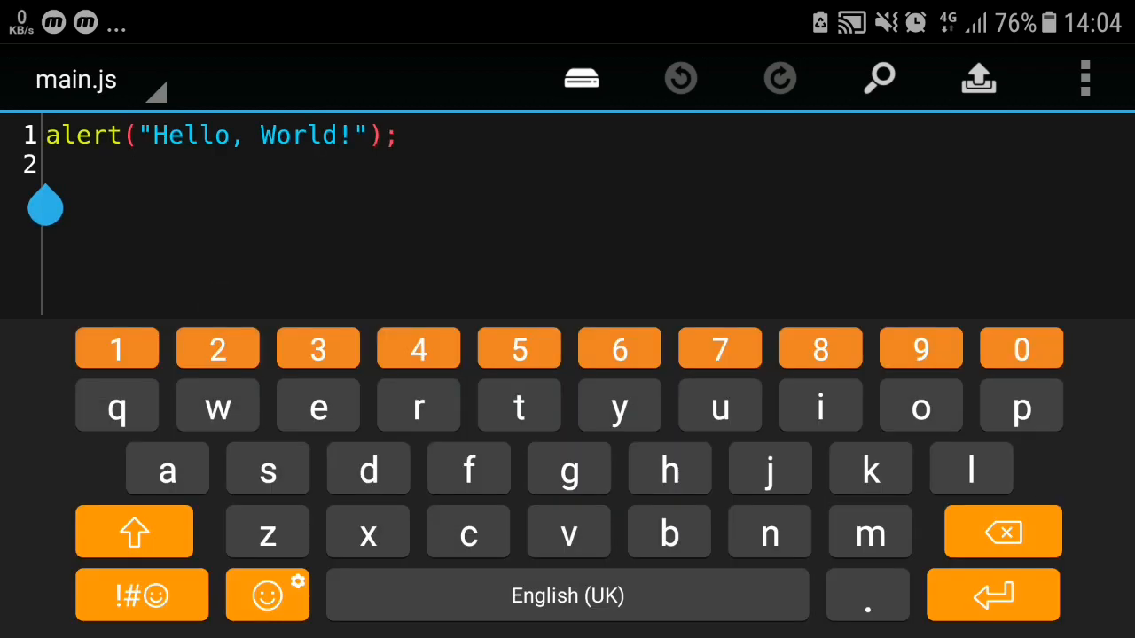
pyautogui.doubleClick(82, 135)
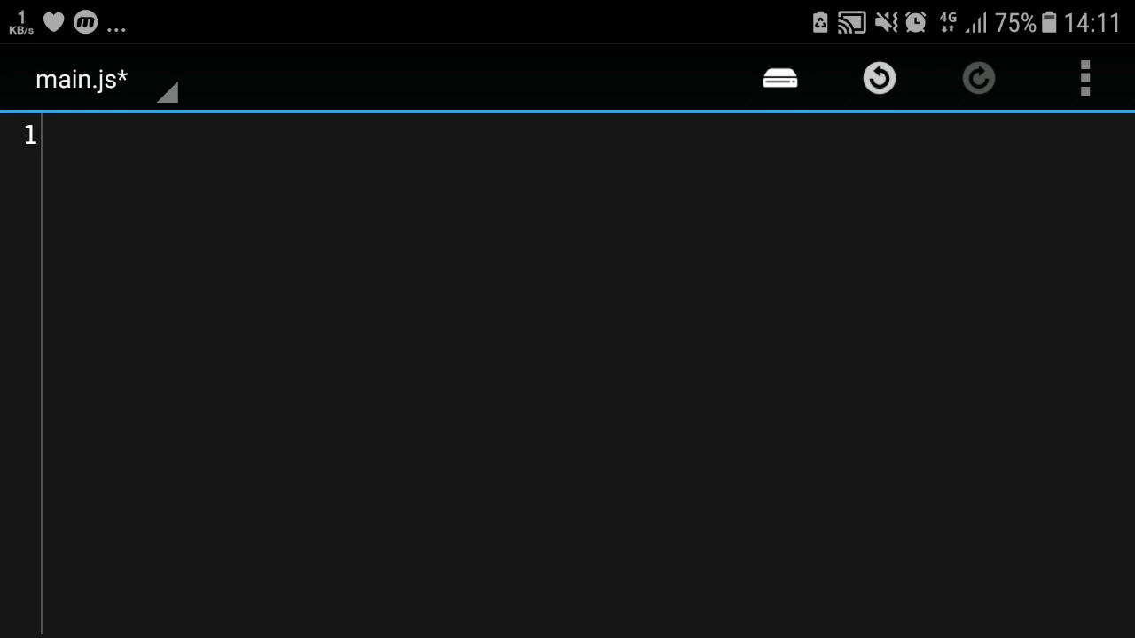
pyautogui.write('12')
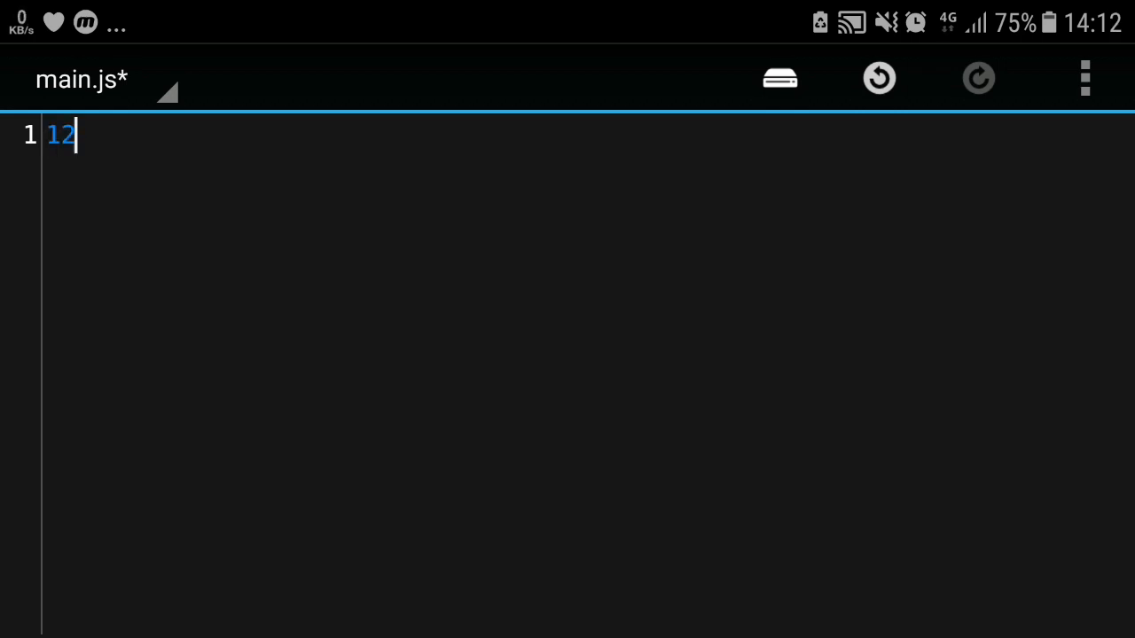
pyautogui.write('32 3')
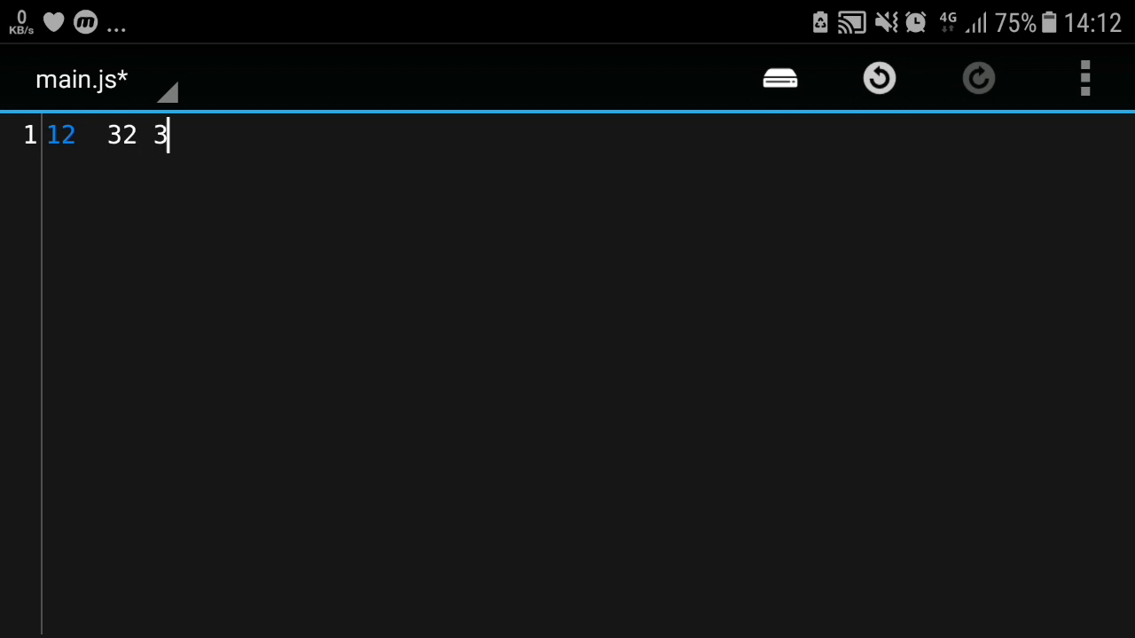
pyautogui.write('206994545')
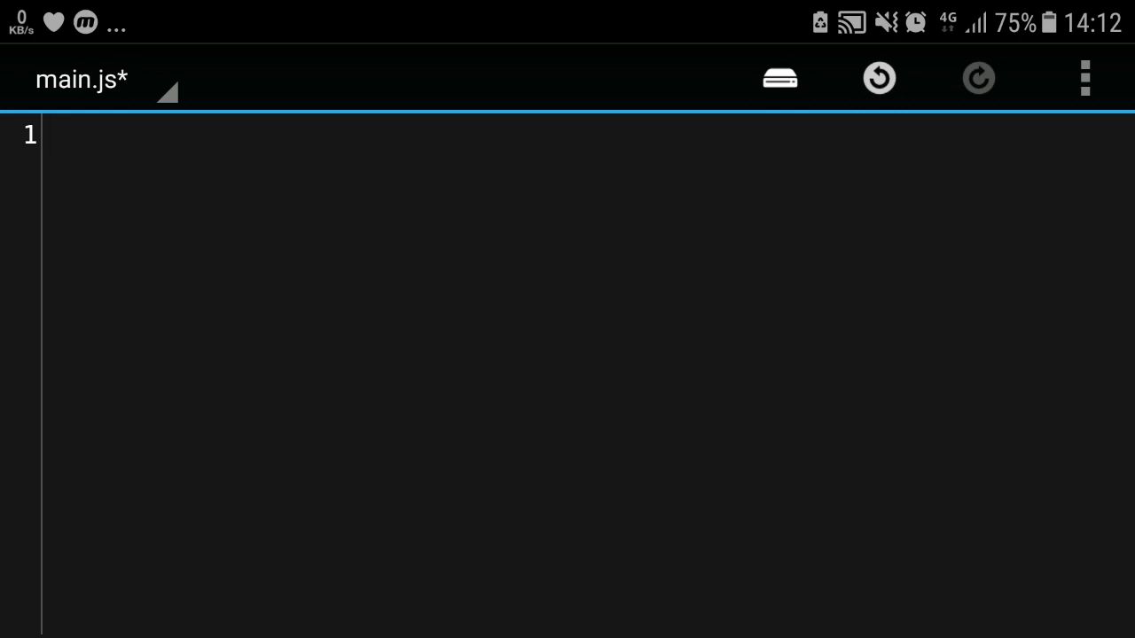
# Write IDRegistry.registerItemID("unknown_orb"); on line 1 of main.js
pyautogui.write('IDRegi')
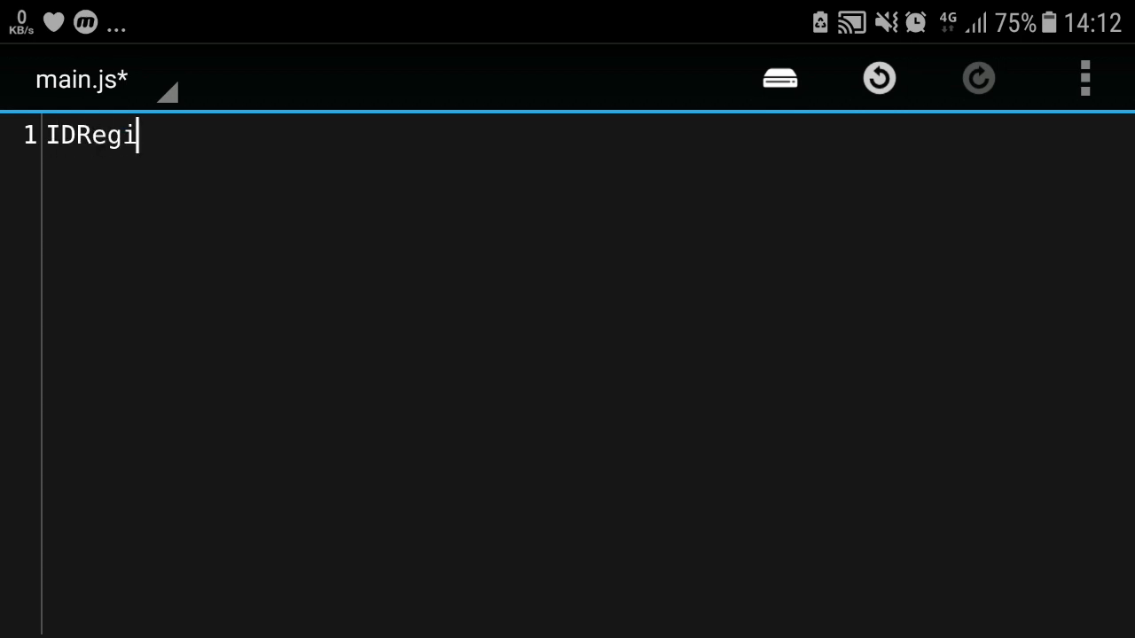
pyautogui.write('stry.r')
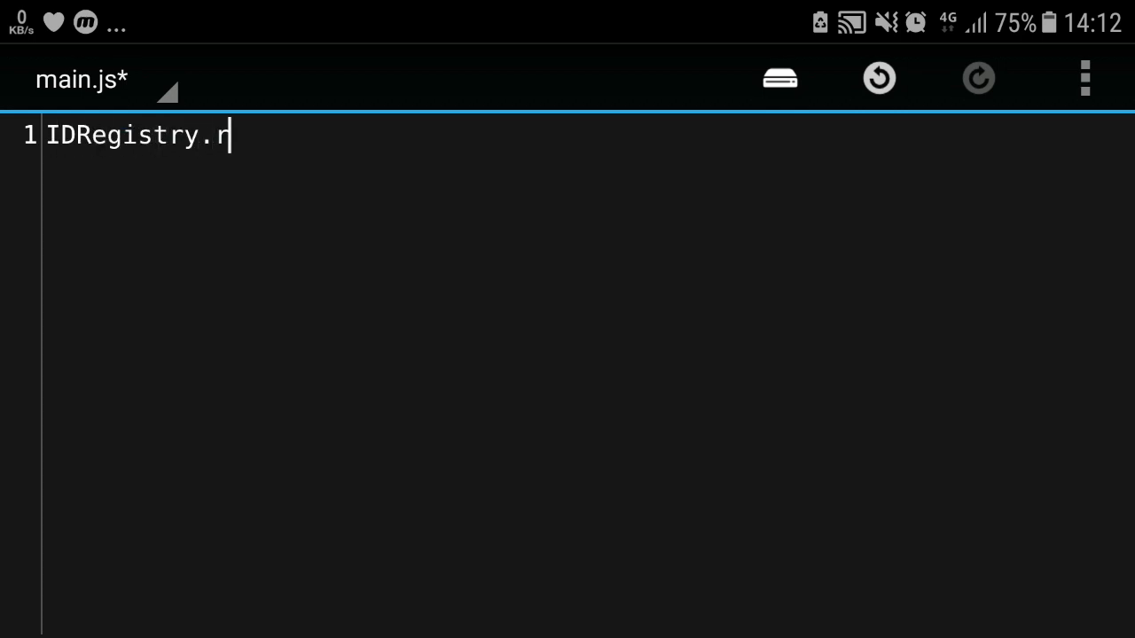
pyautogui.write('egister')
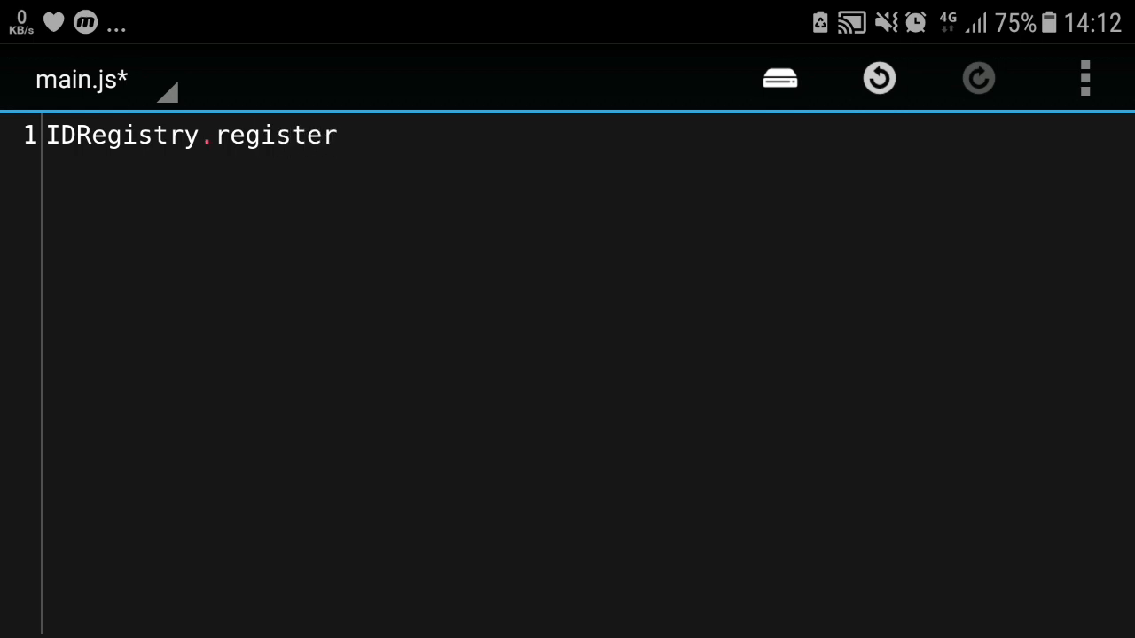
pyautogui.press('Backspace')
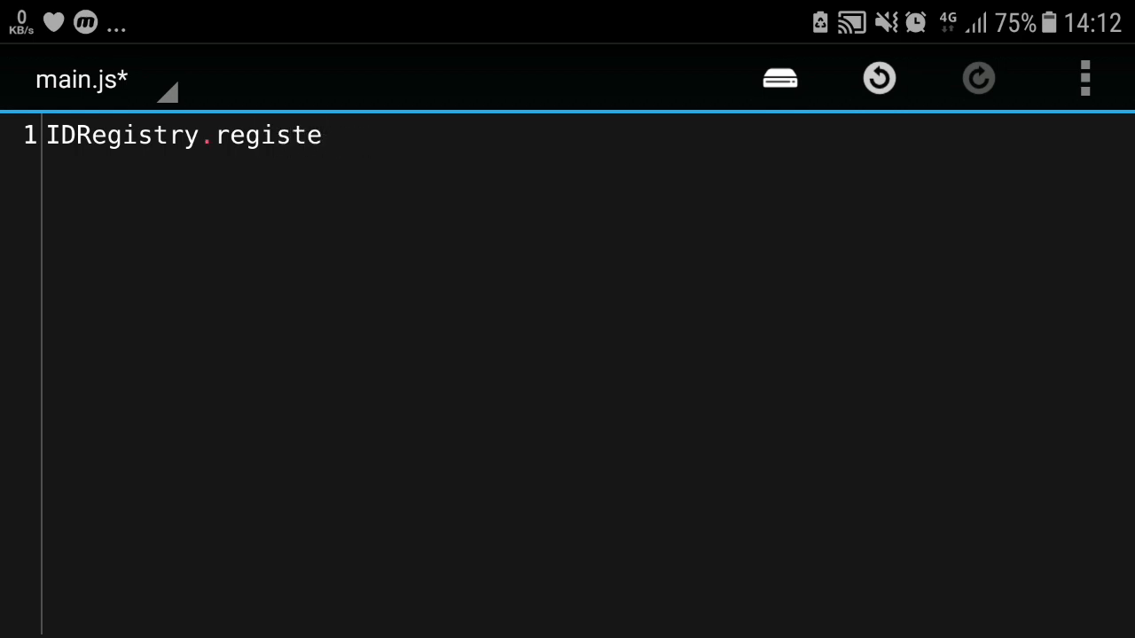
pyautogui.write('rItemID')
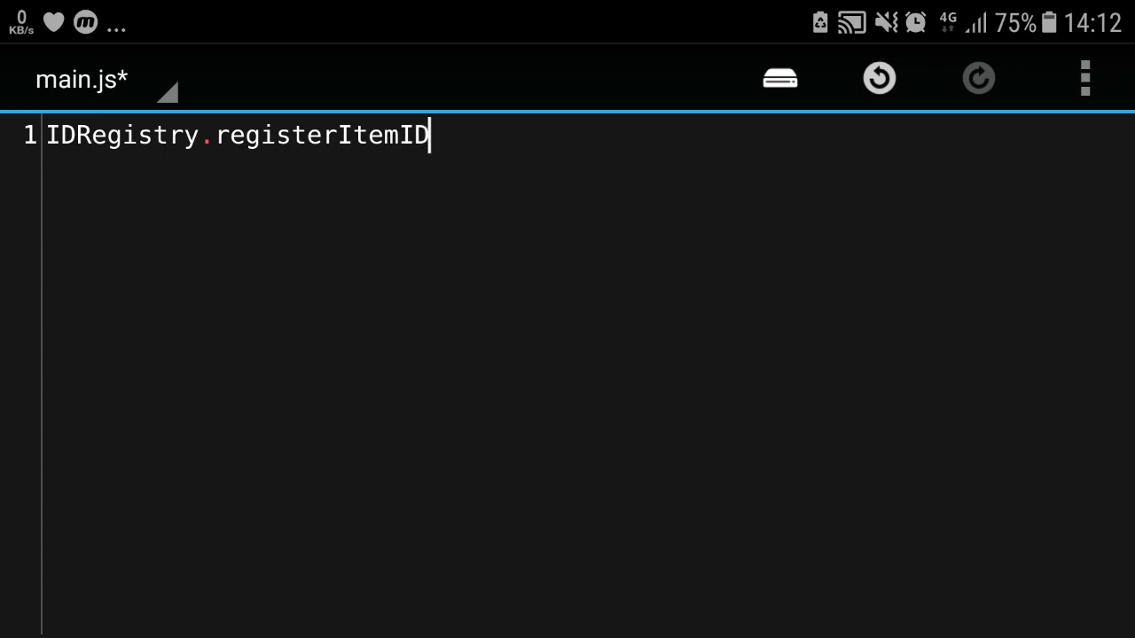
pyautogui.write('();')
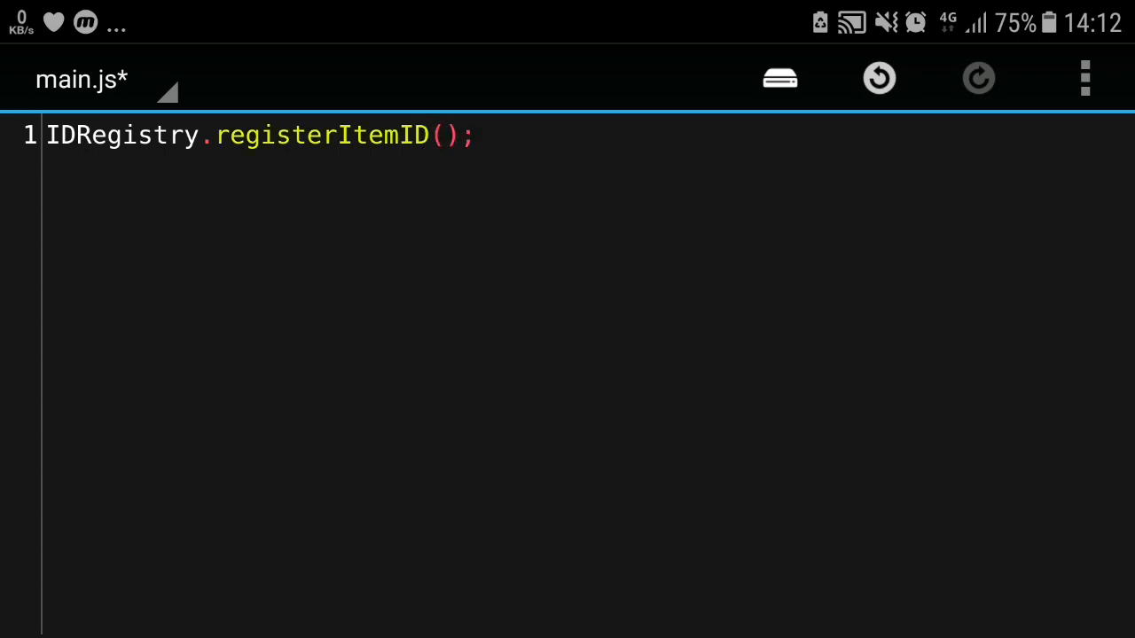
pyautogui.write('""')
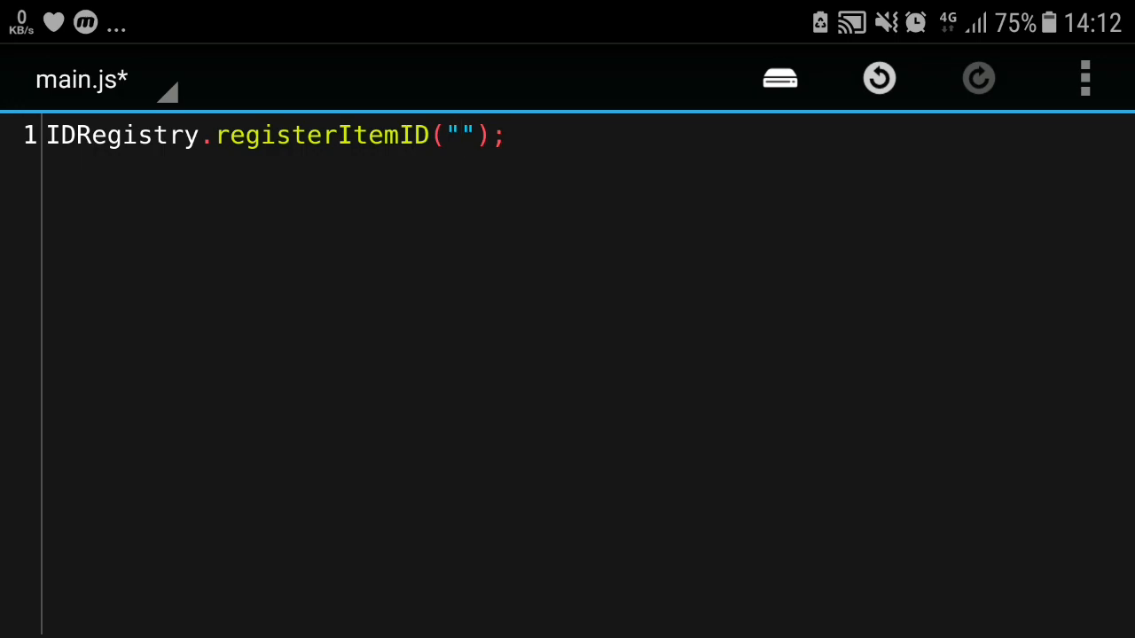
pyautogui.write('unk')
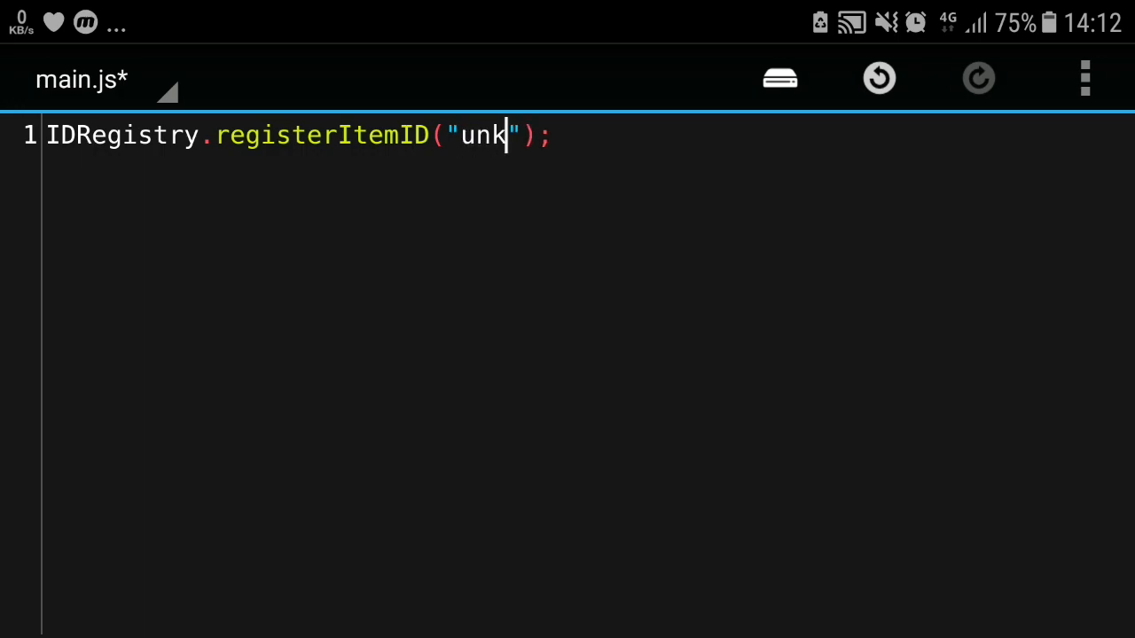
pyautogui.write('nown_on')
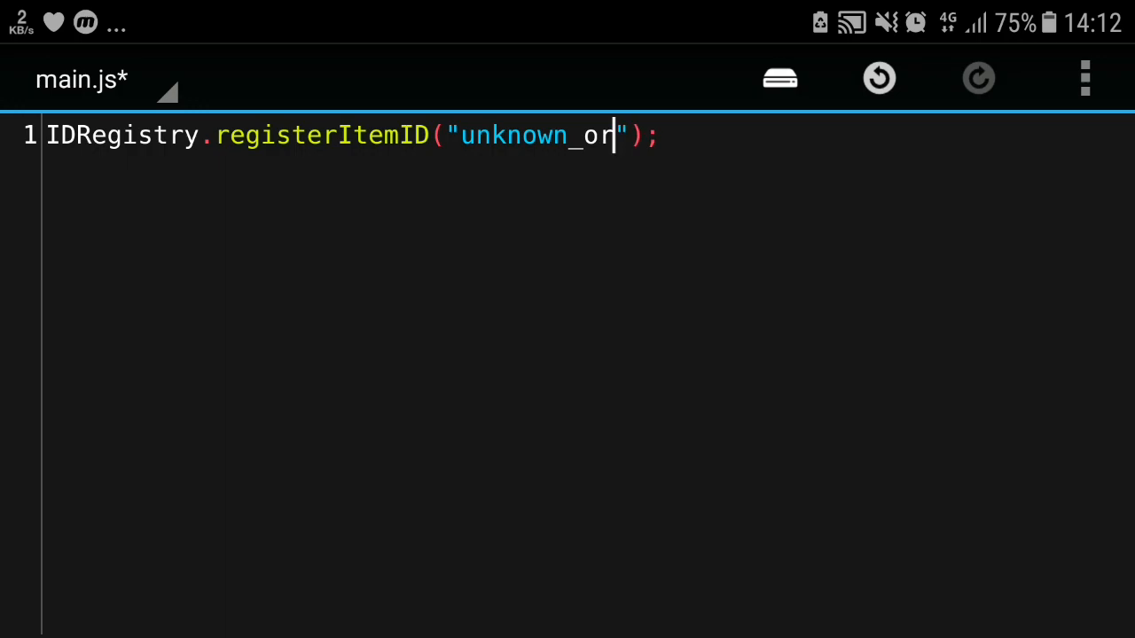
pyautogui.write('b')
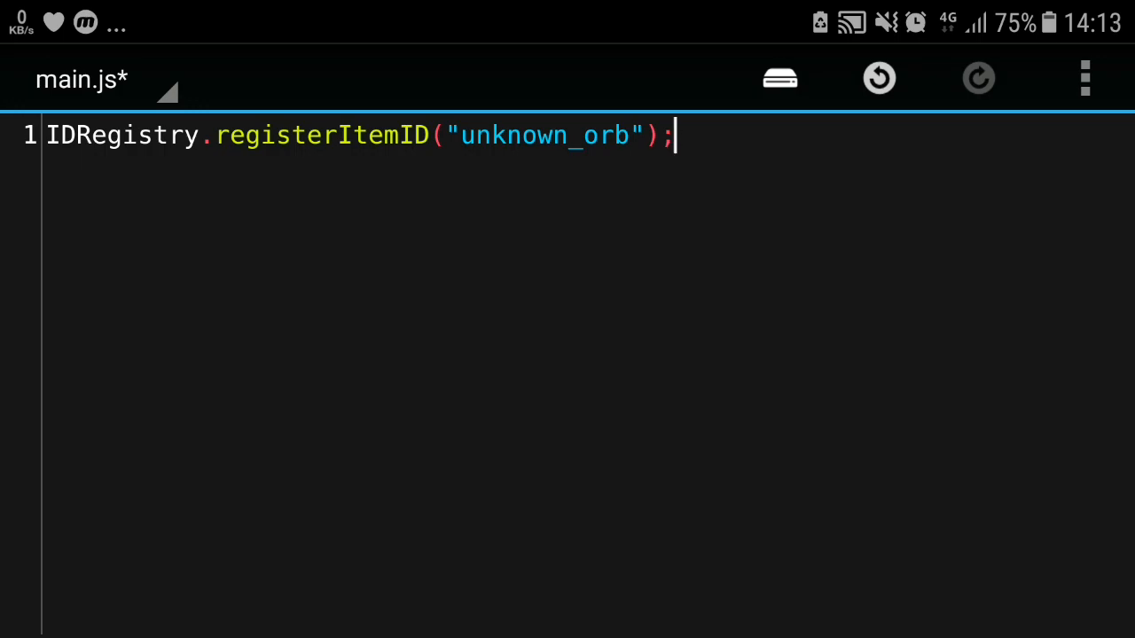
# Change registerItemID to genItemID and add two empty lines below the call
pyautogui.doubleClick(344, 134)
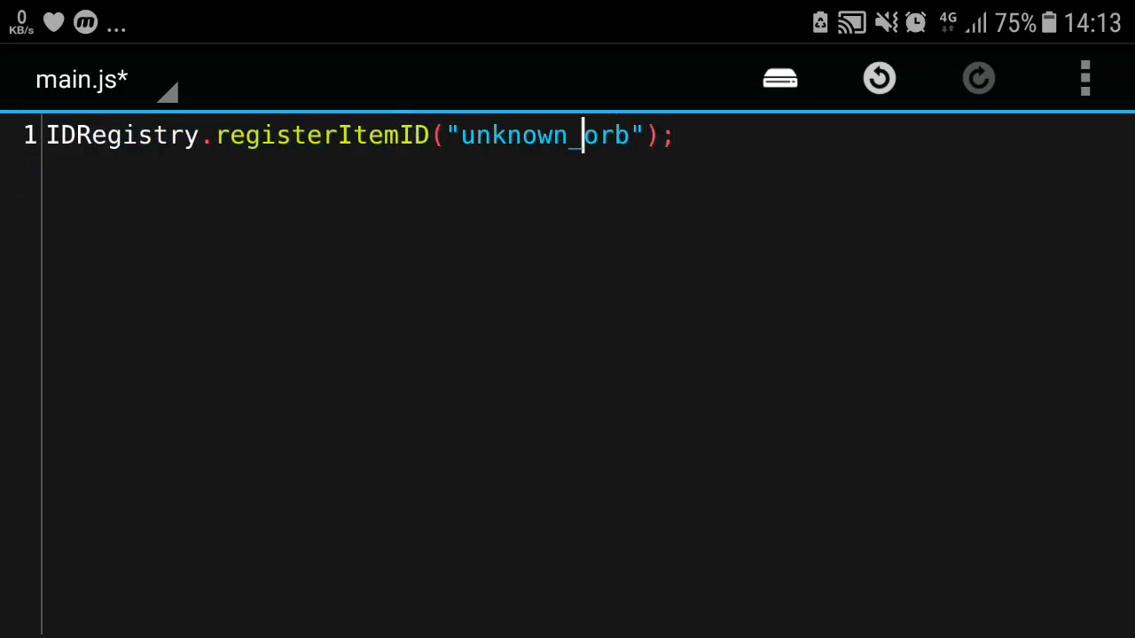
pyautogui.doubleClick(322, 135)
pyautogui.write('g')
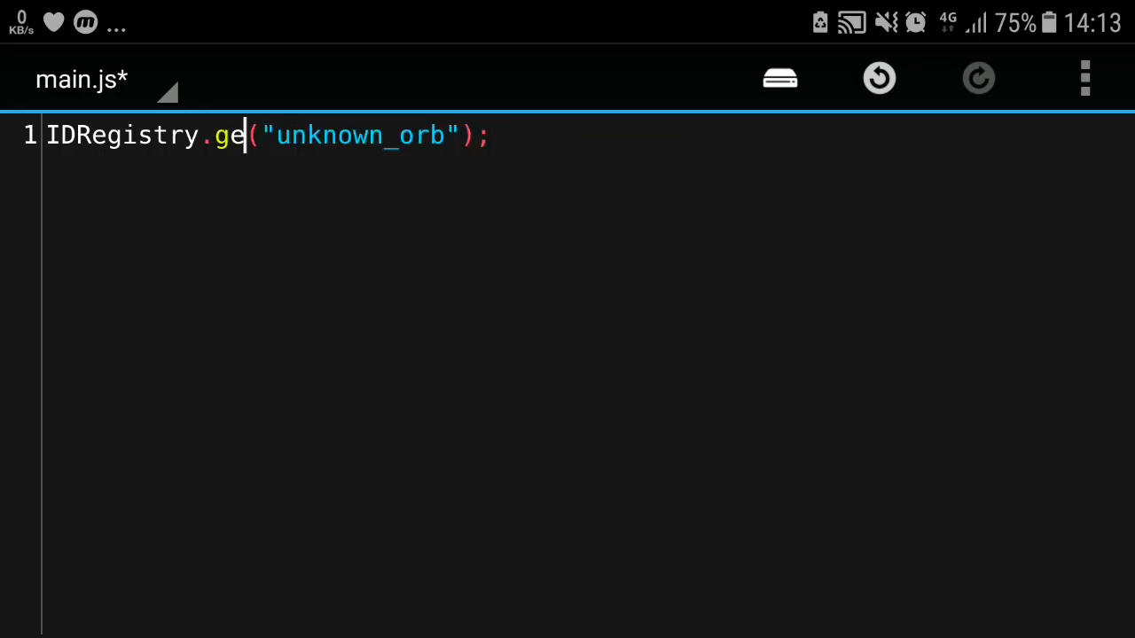
pyautogui.write('nItemID')
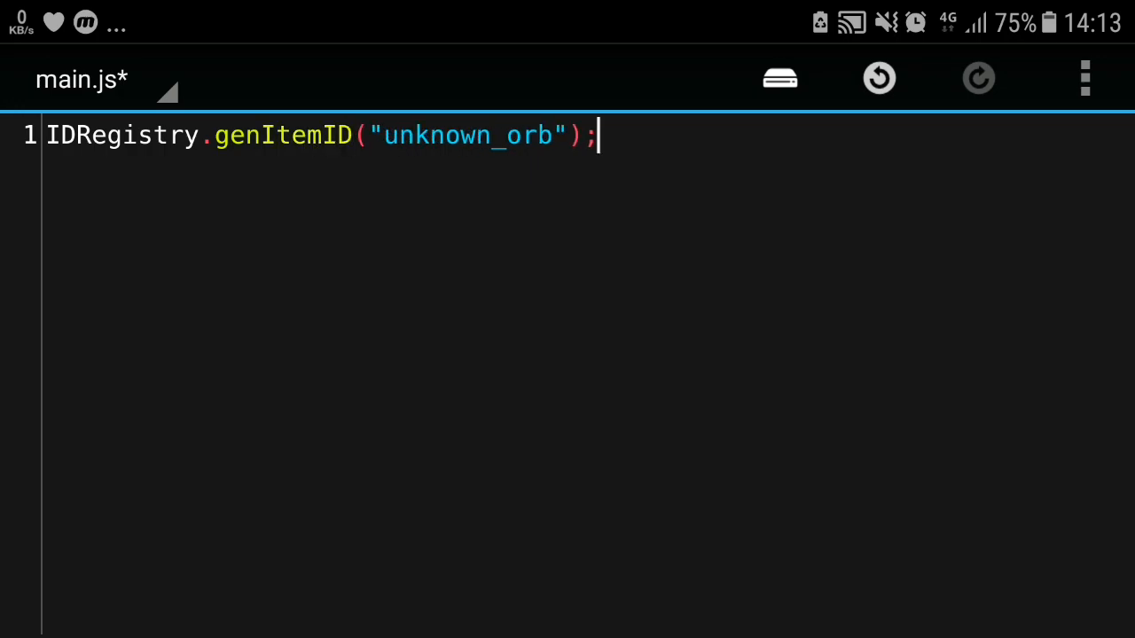
pyautogui.press('Enter')
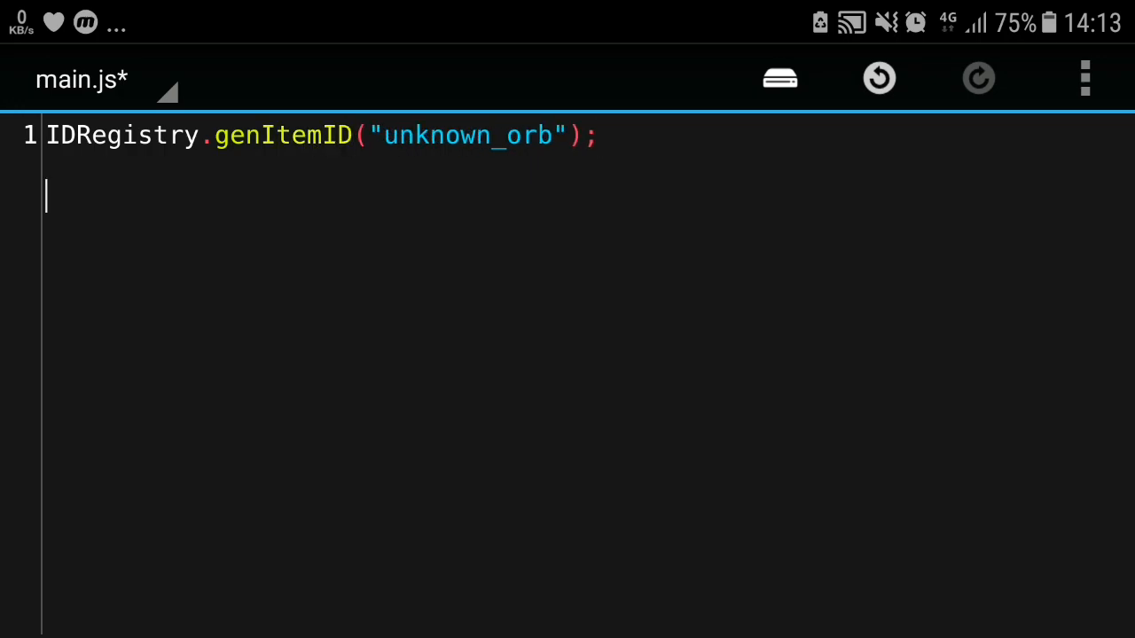
pyautogui.press('Enter')
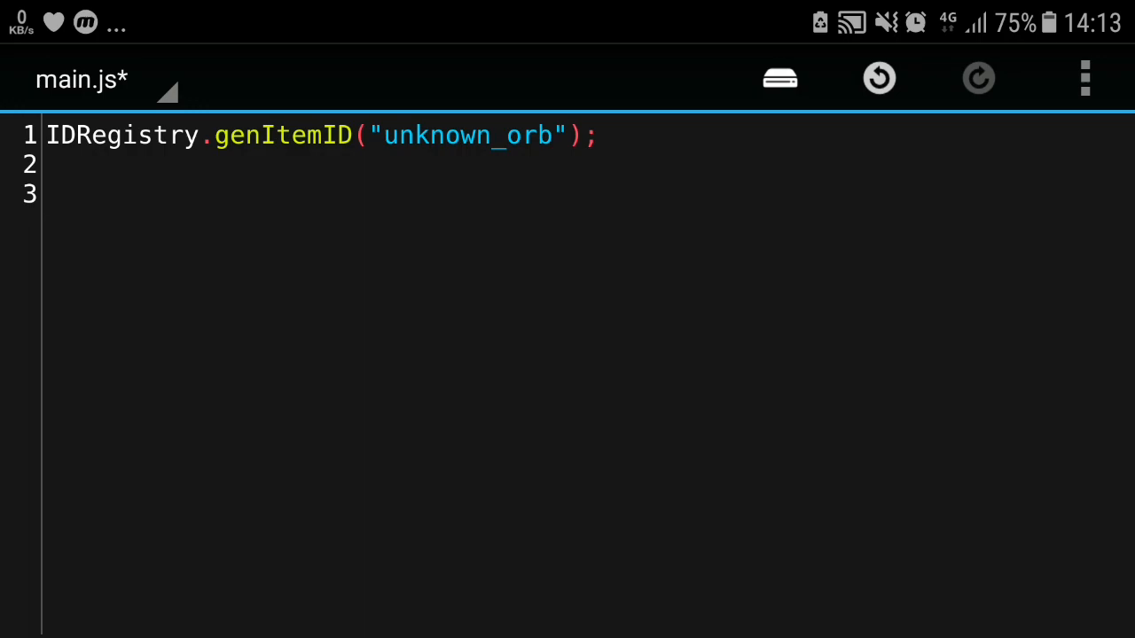
pyautogui.click(46, 194)
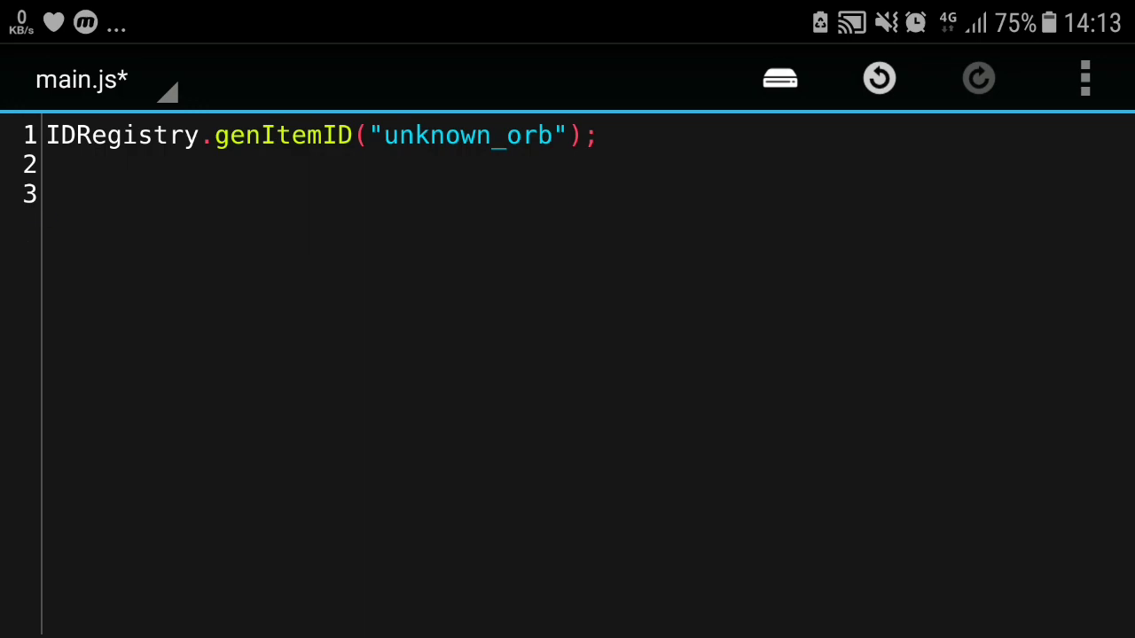
pyautogui.write('ID')
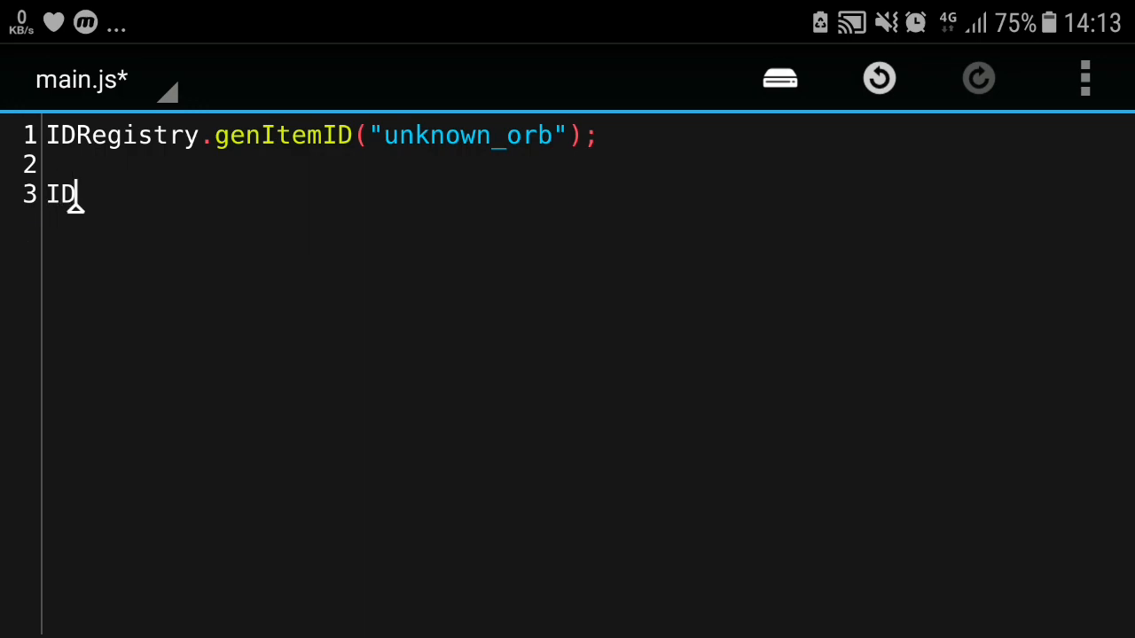
pyautogui.write('Registr')
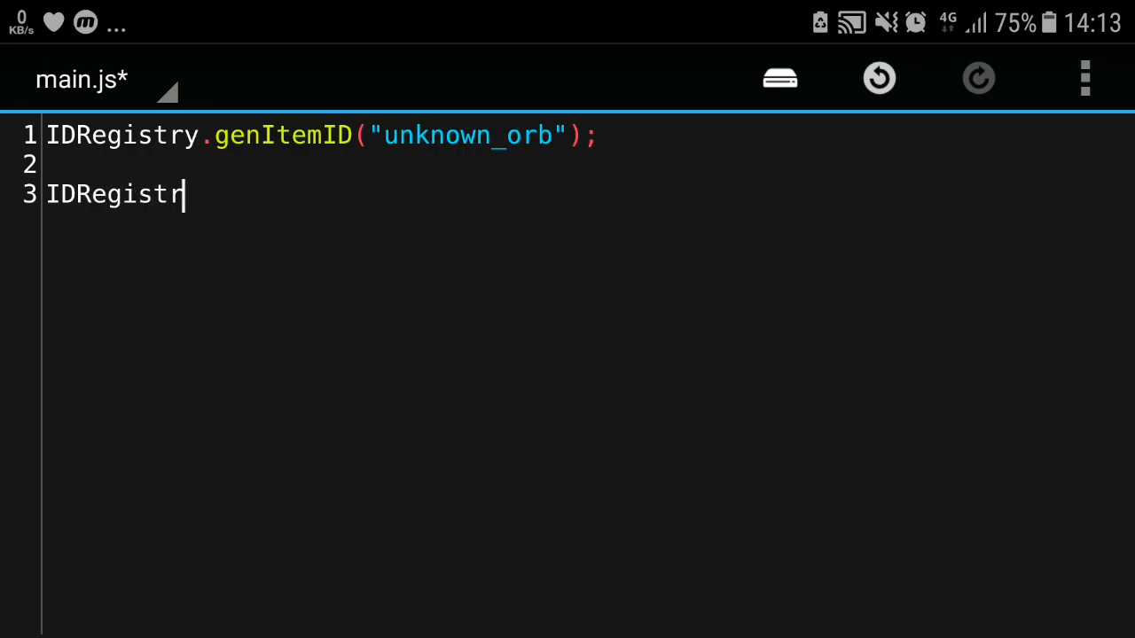
pyautogui.write('y')
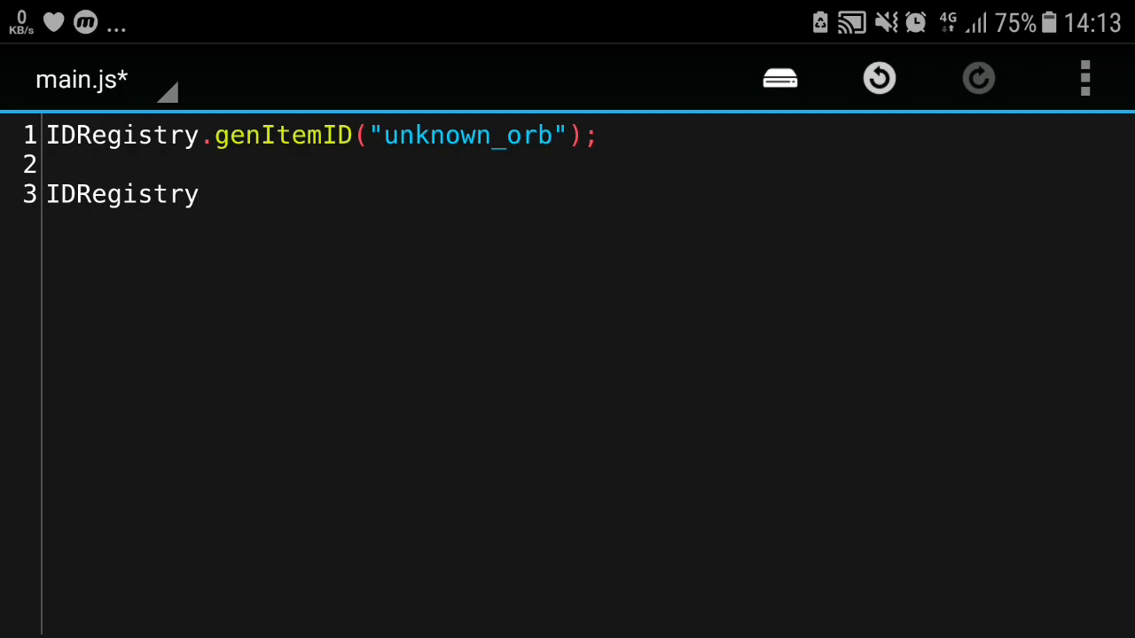
pyautogui.write('.f')
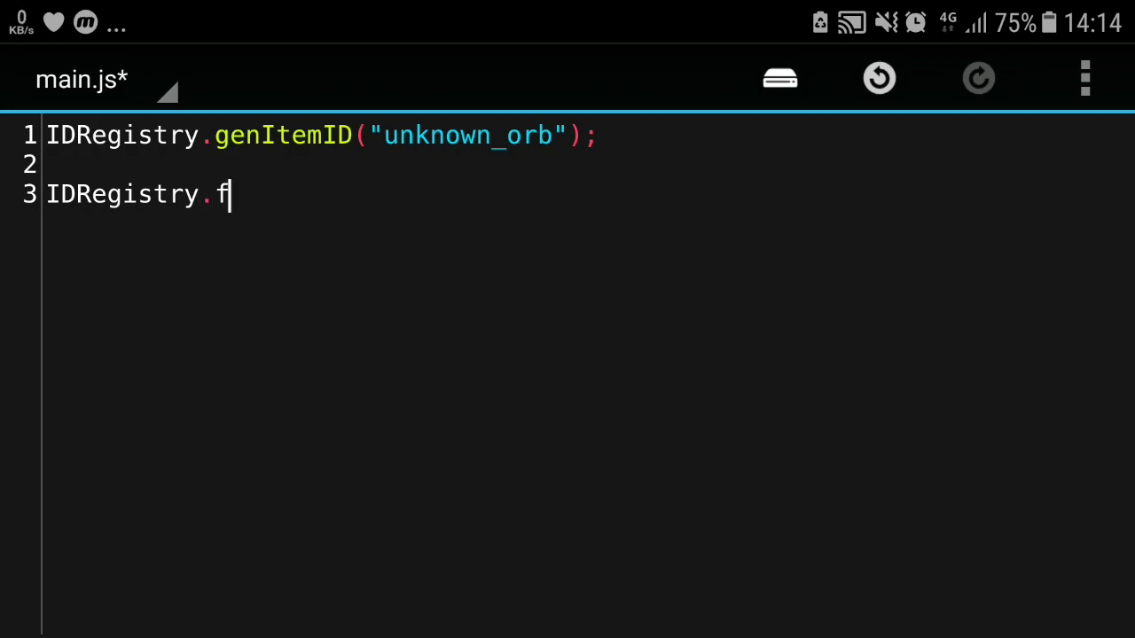
pyautogui.write('untion();')
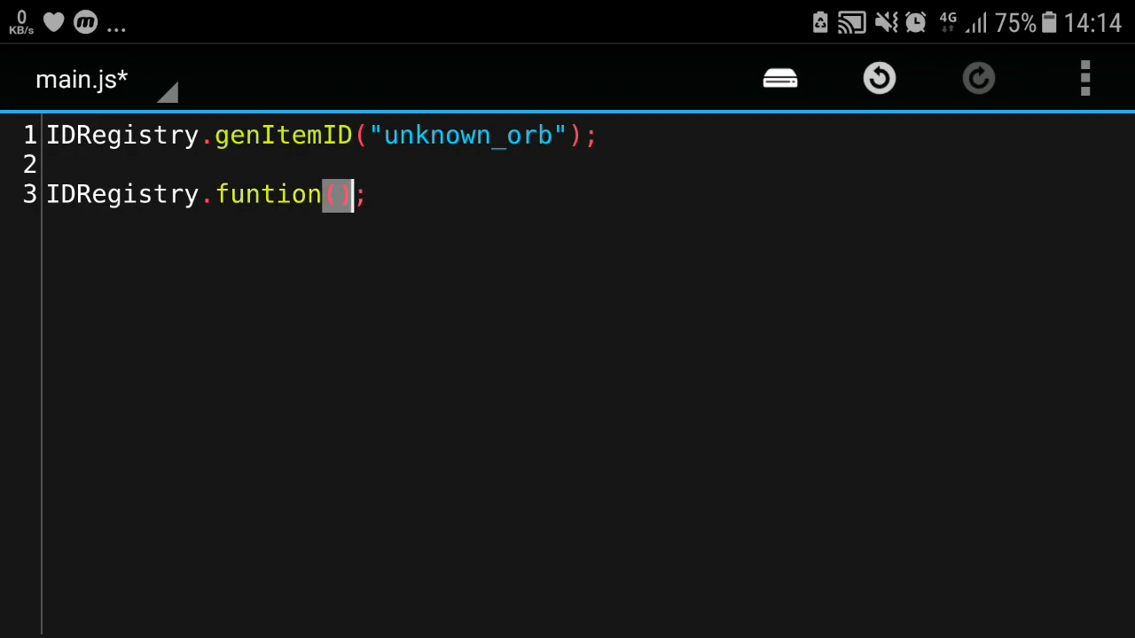
pyautogui.write('asdasdas')
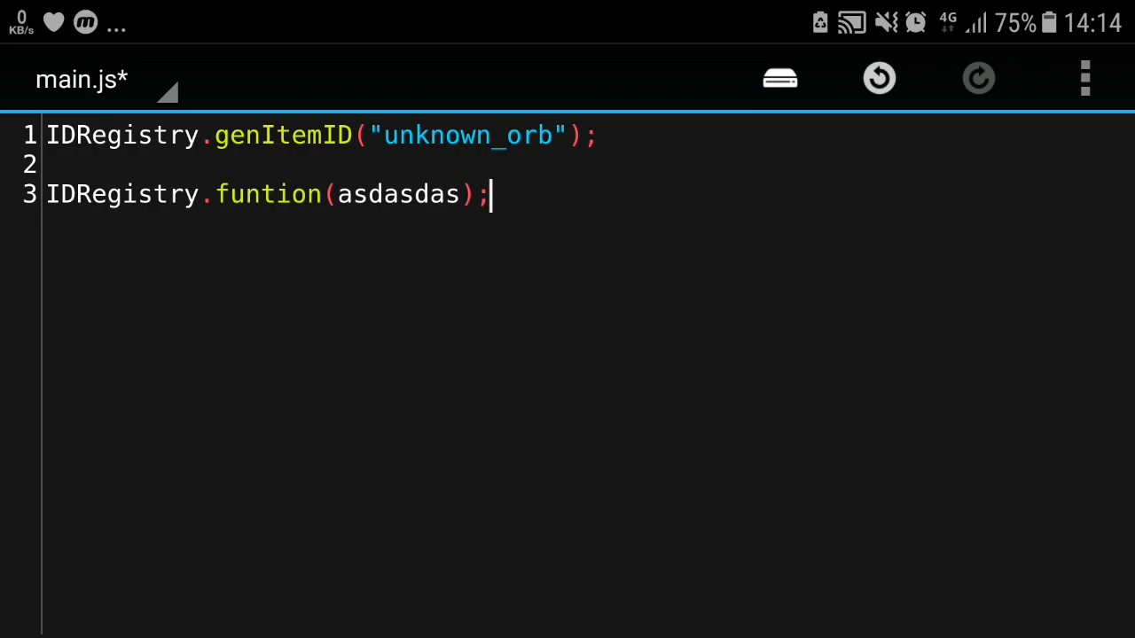
pyautogui.tripleClick(266, 193)
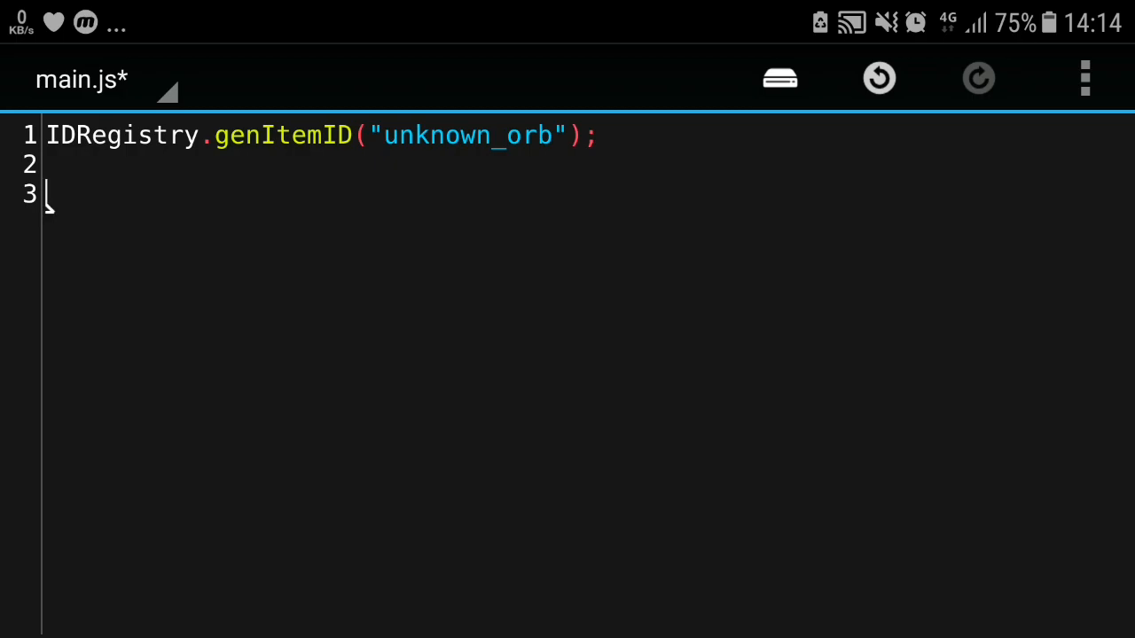
# Start line 3 of main.js with an empty Item.createItem(); call
pyautogui.write('Ite')
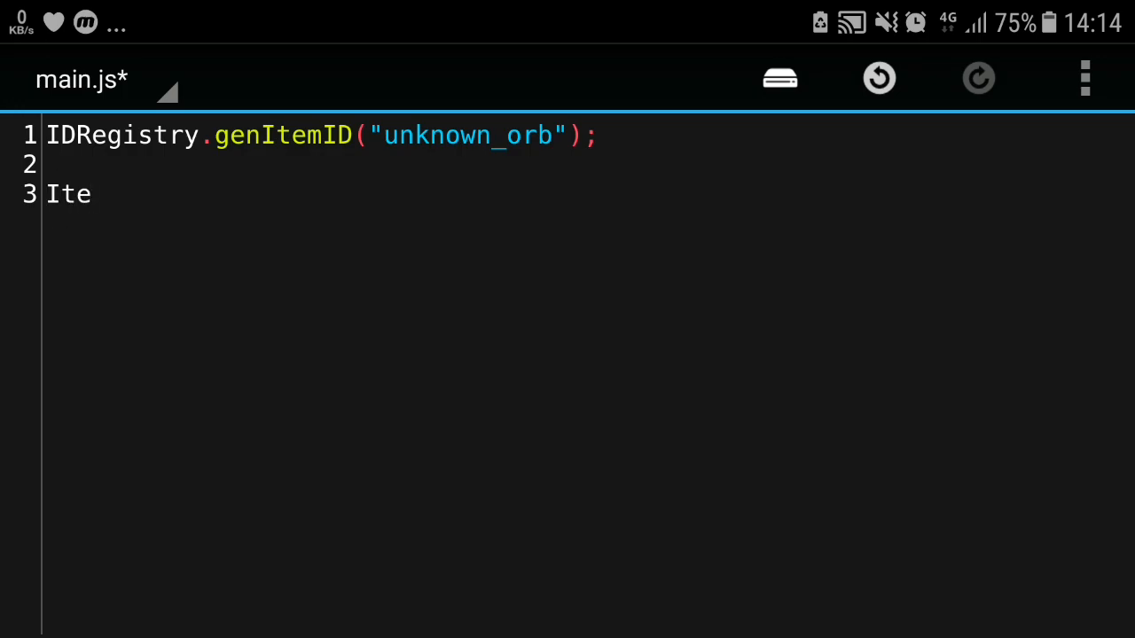
pyautogui.write('m.')
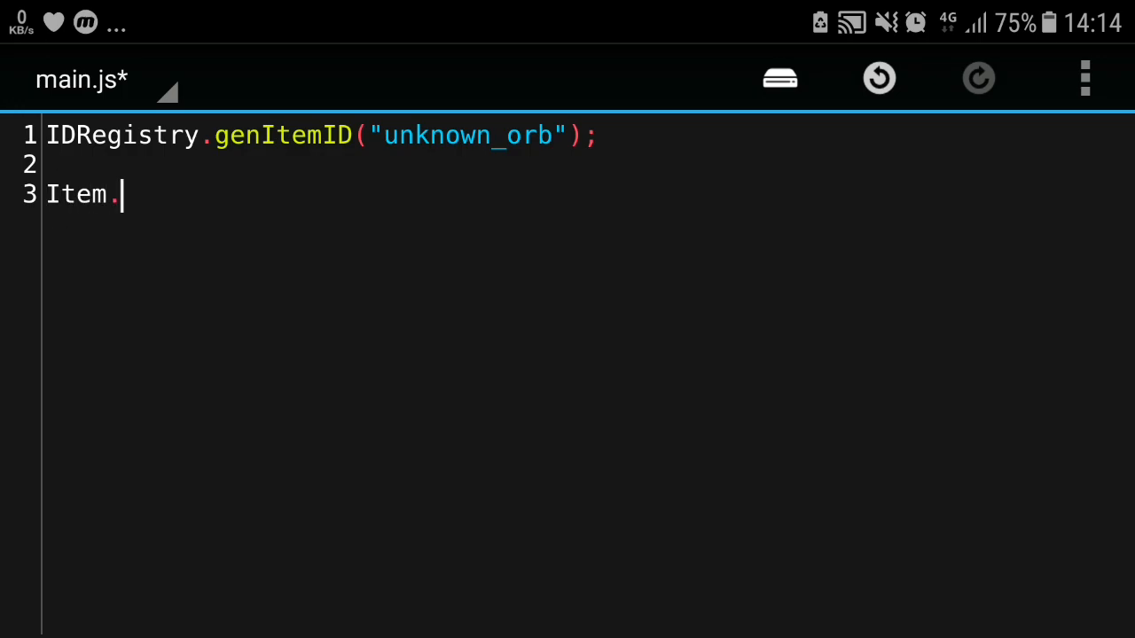
pyautogui.write('createItem')
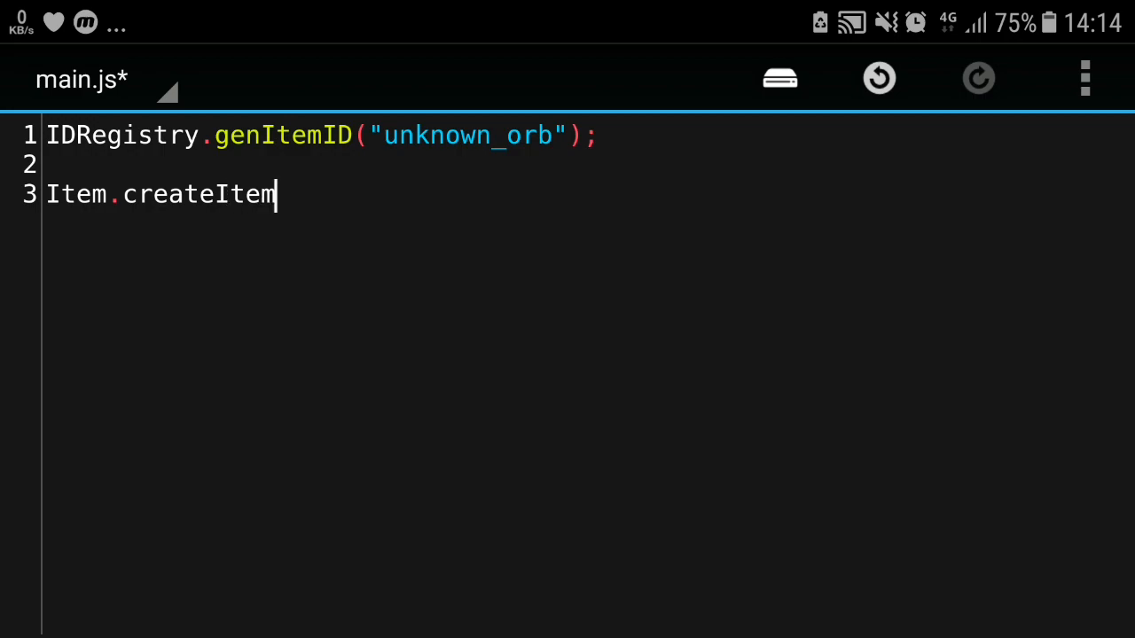
pyautogui.write('();')
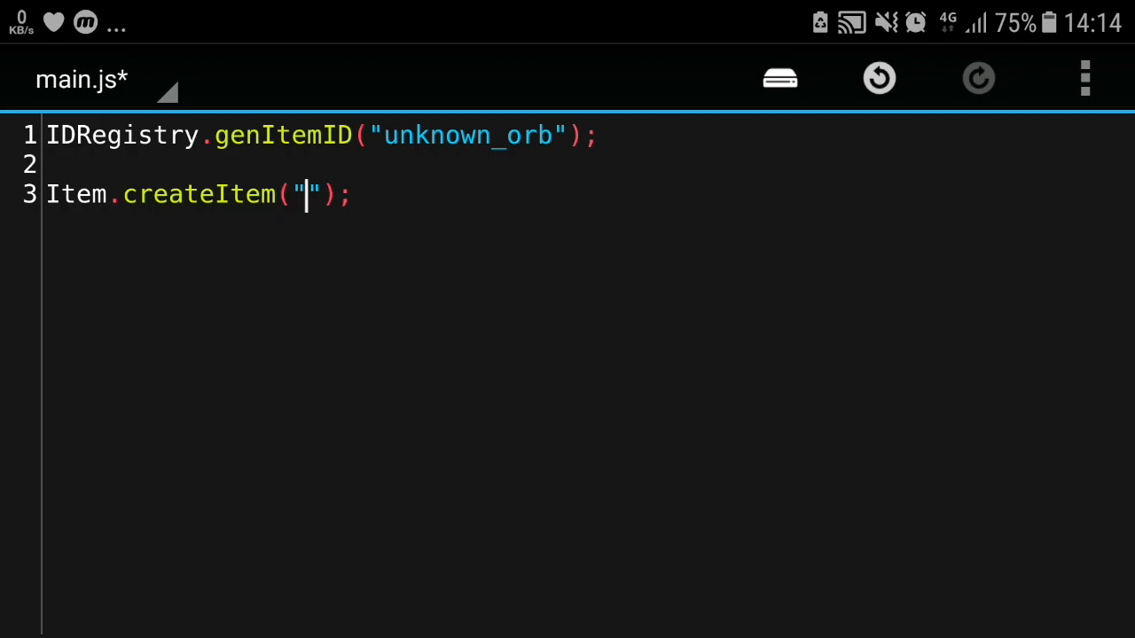
# Fill the call with arguments "unknown_orb", "Unknown Orb" and an empty {} object
pyautogui.write('unknown_')
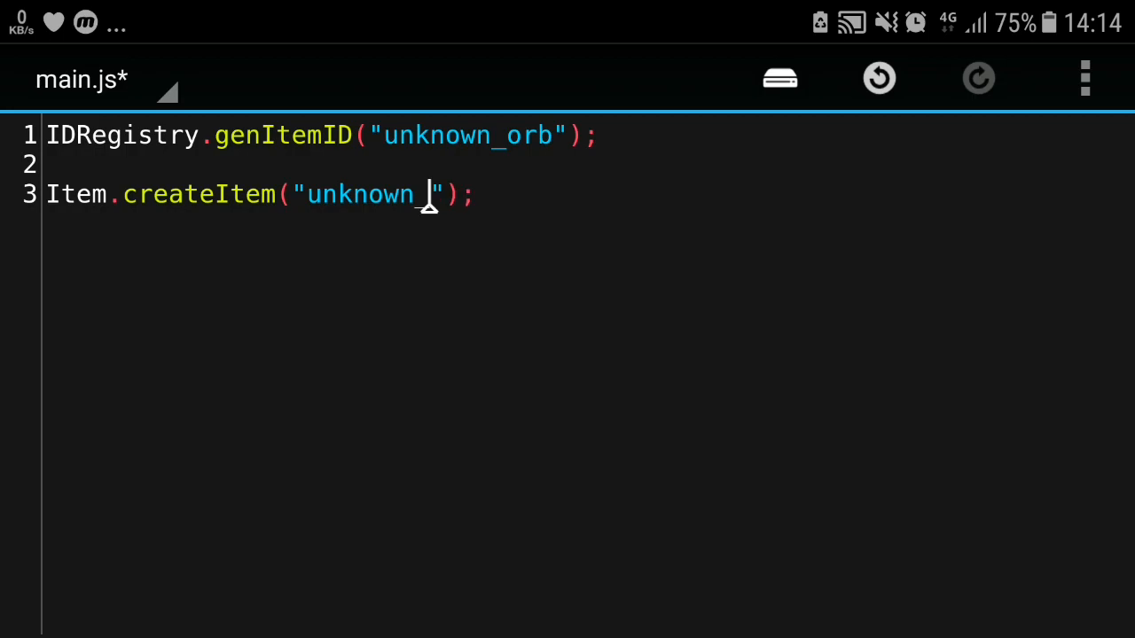
pyautogui.write('orb')
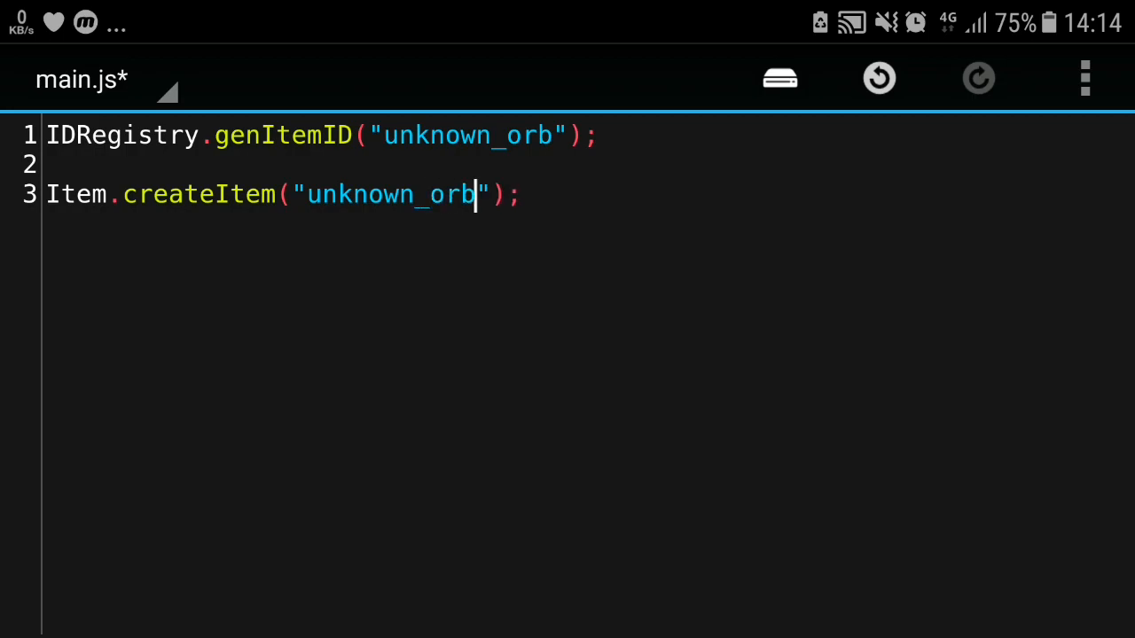
pyautogui.write(', "')
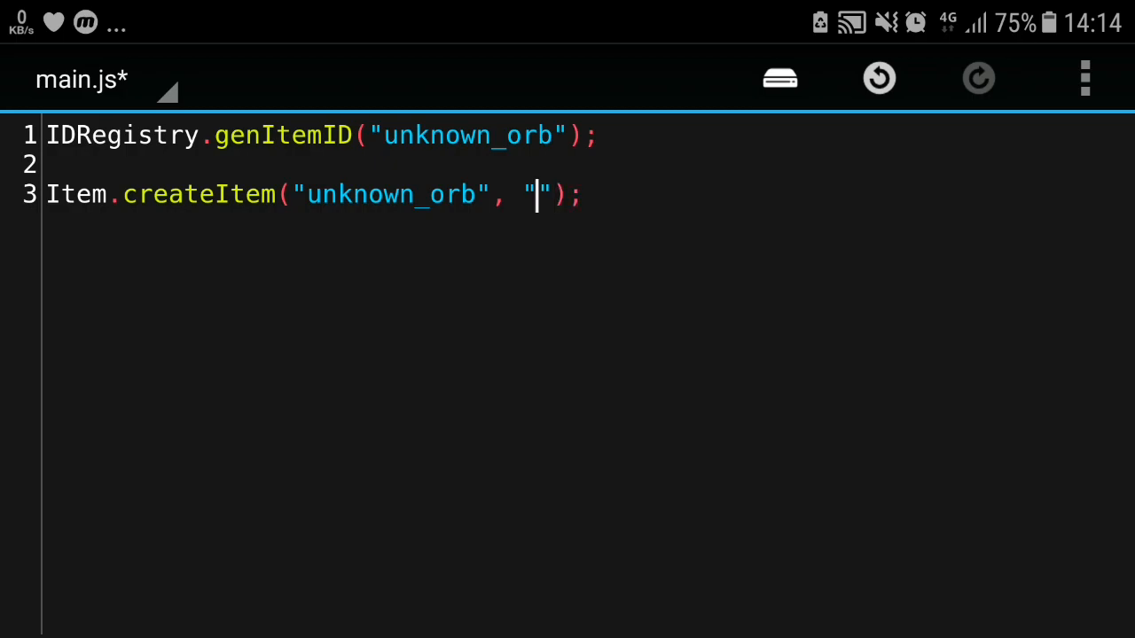
pyautogui.write('Unk')
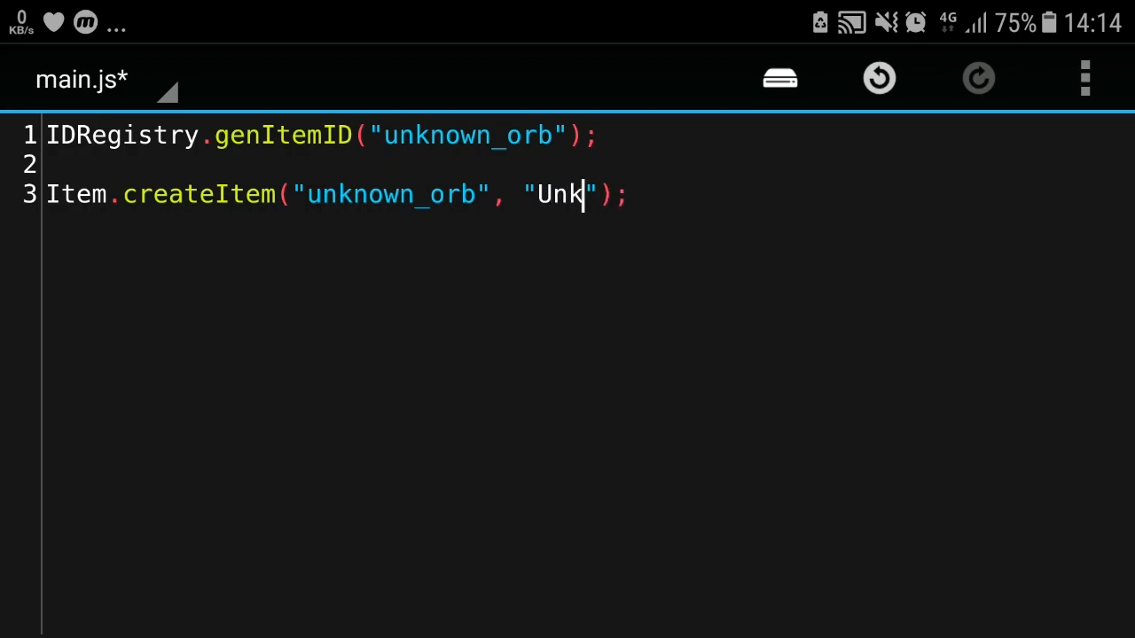
pyautogui.write('nown O')
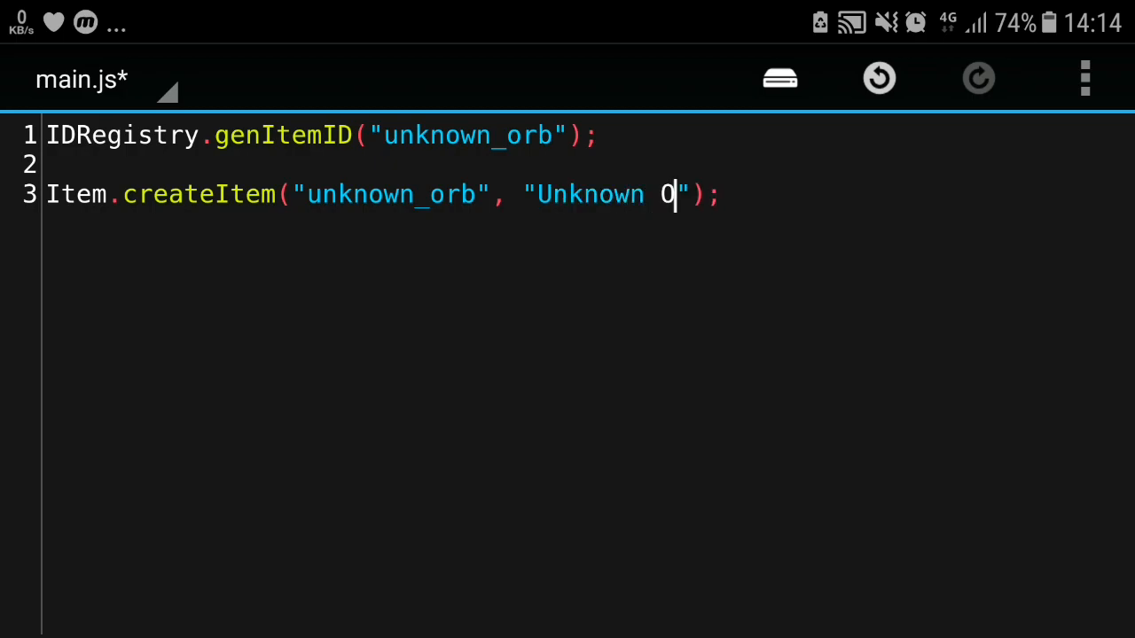
pyautogui.write('rb')
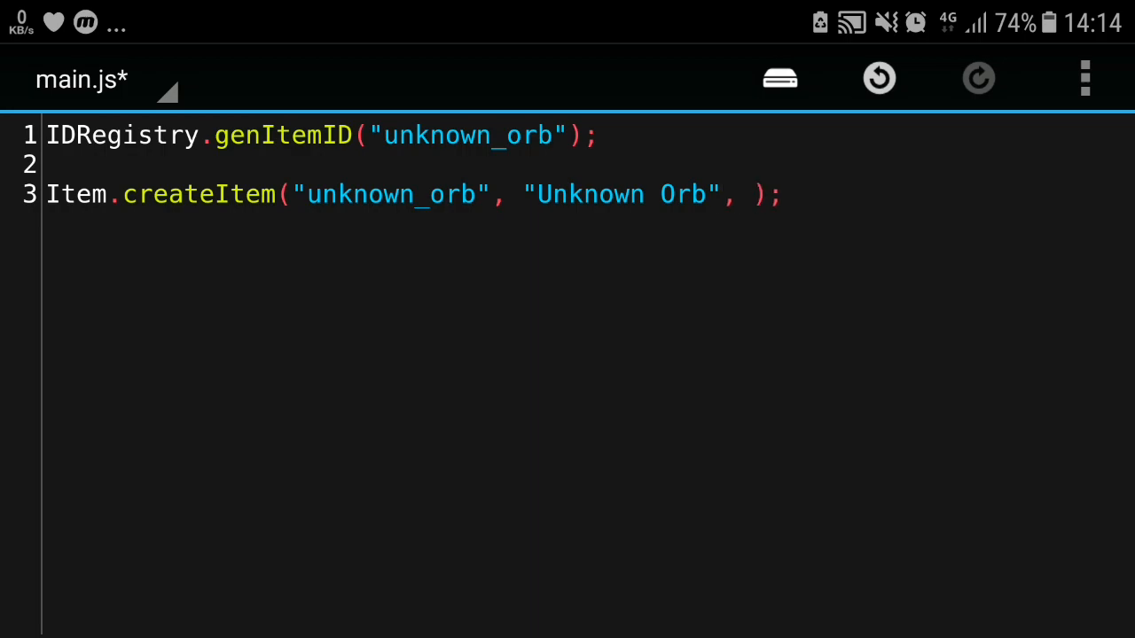
pyautogui.write('{}')
pyautogui.write('1')
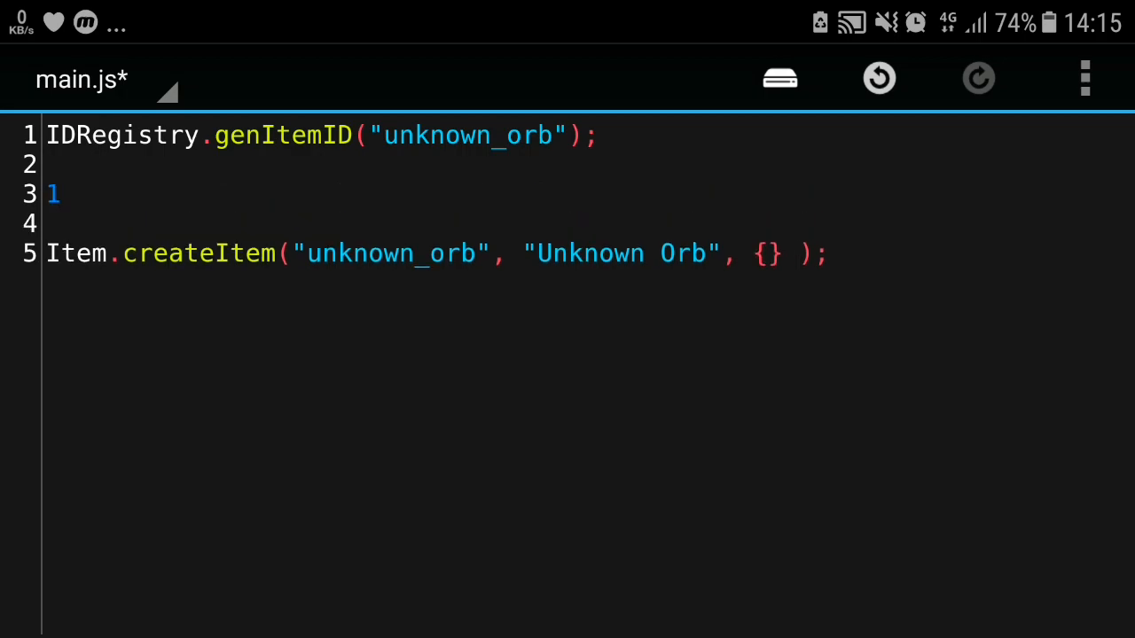
# Add sample values "asdasd", true and false on lines above createItem to show data types
pyautogui.press('Enter')
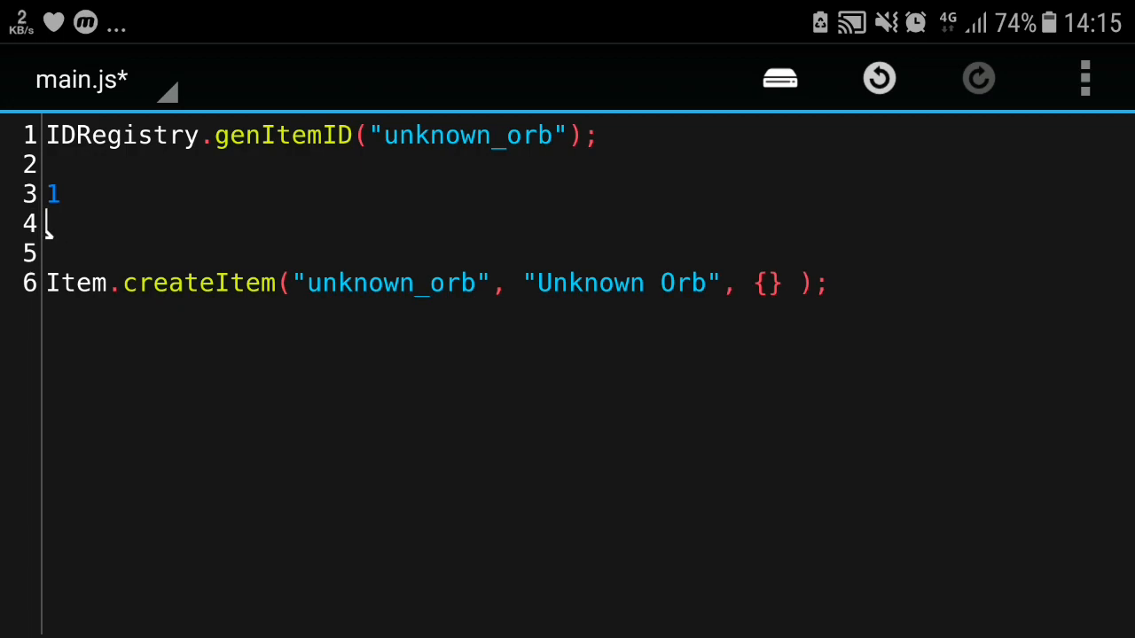
pyautogui.write('"asdas"')
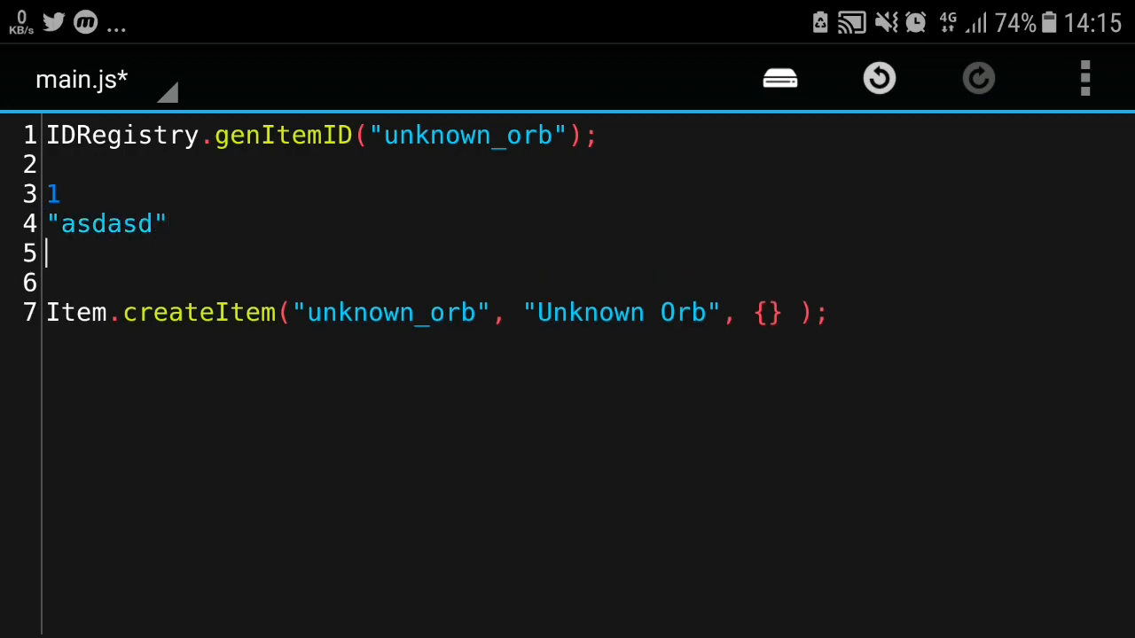
pyautogui.write('true')
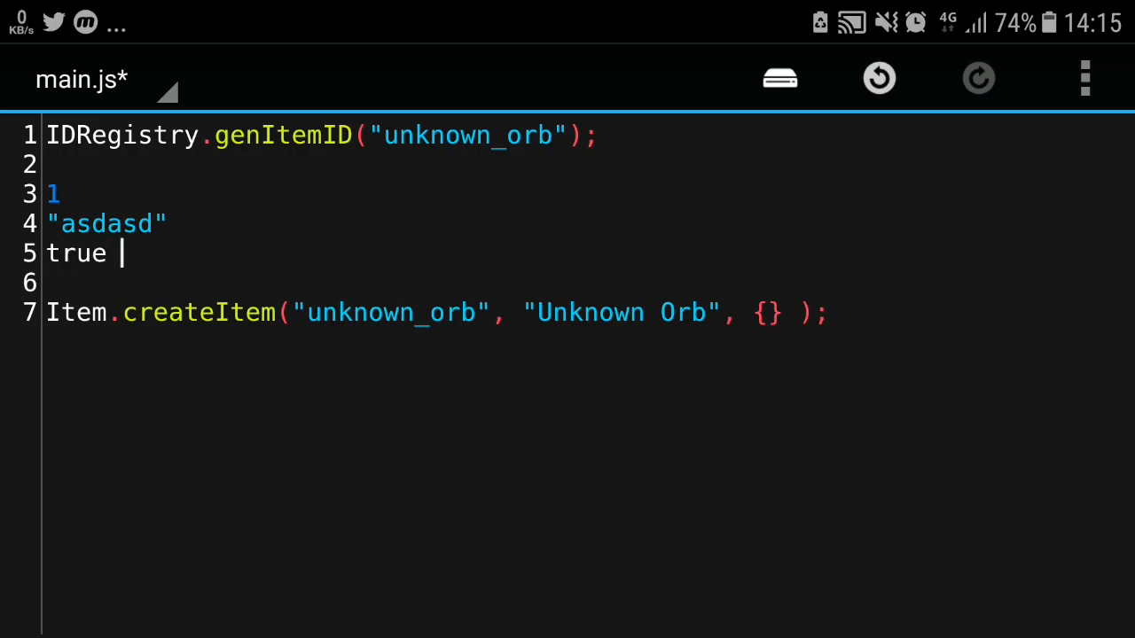
pyautogui.write('false')
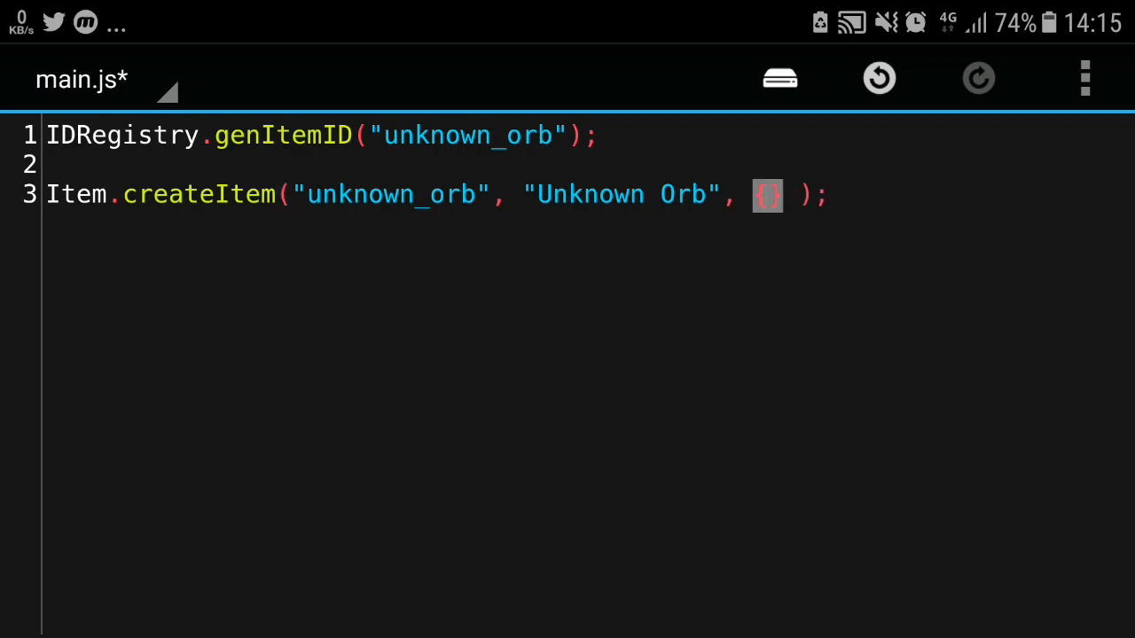
# Give createItem a texture object with name : "unknown_orb", followed by an empty {} object
pyautogui.write('n')
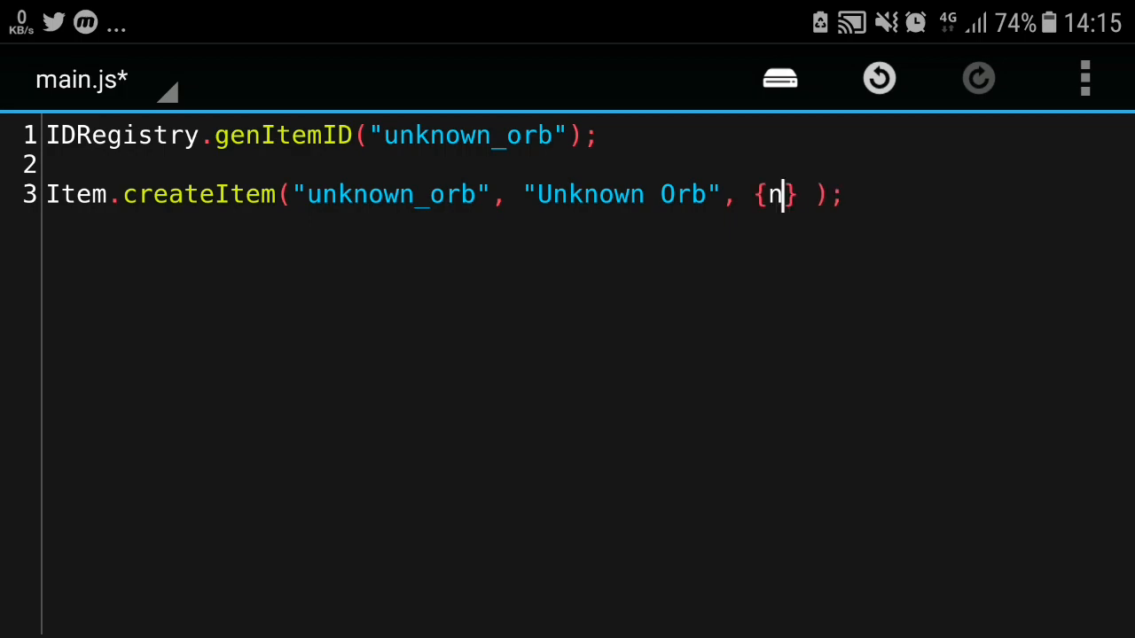
pyautogui.write('ame')
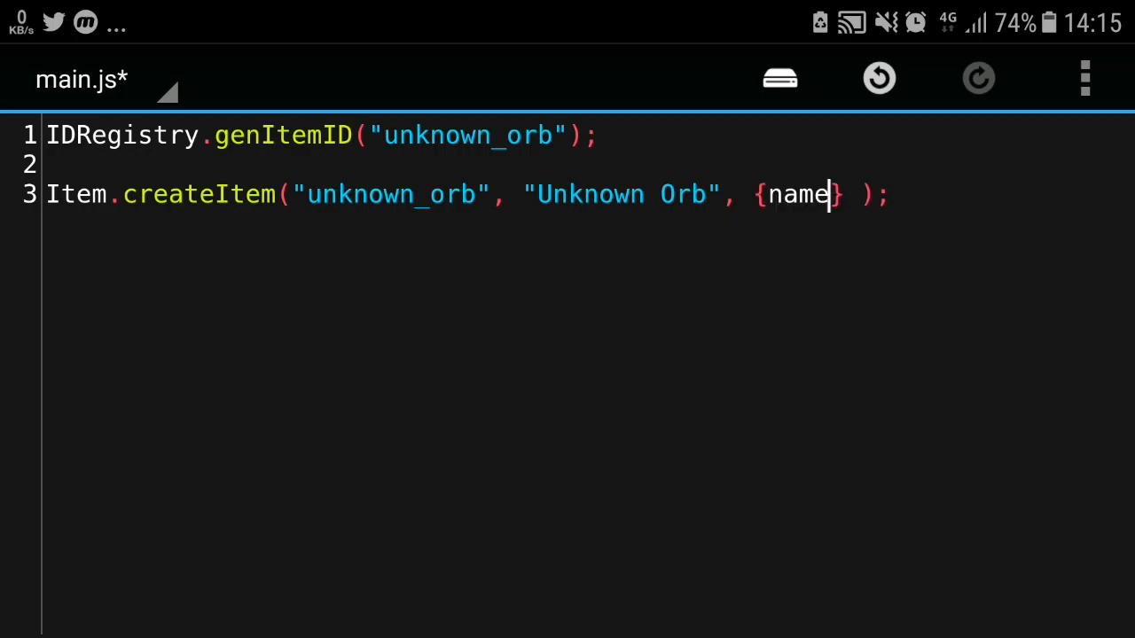
pyautogui.write(': ""')
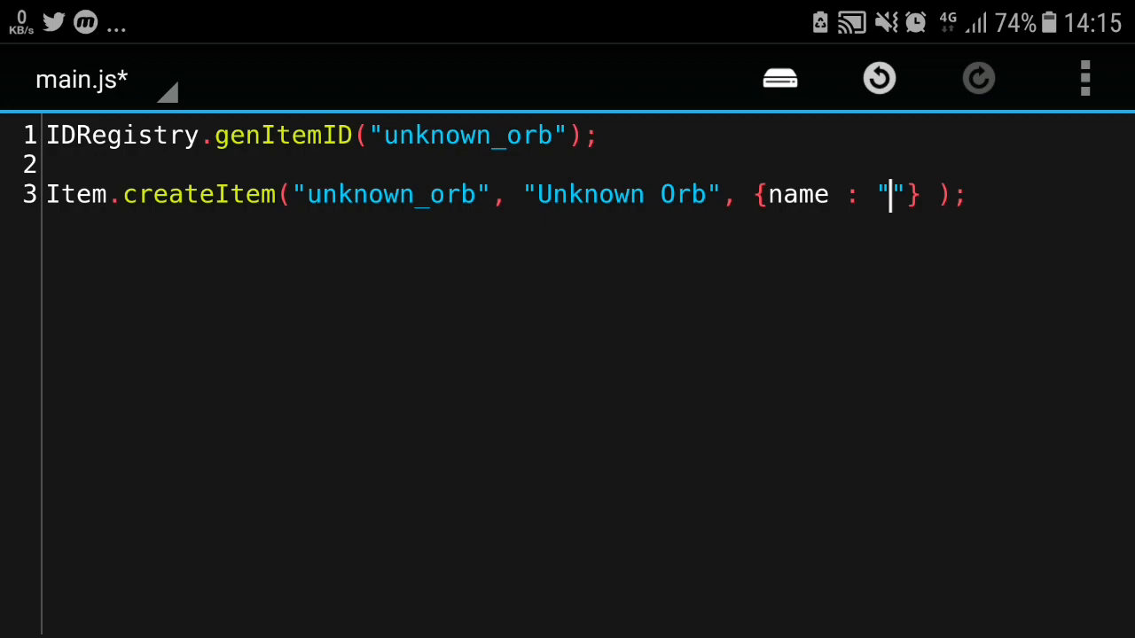
pyautogui.write('unkn')
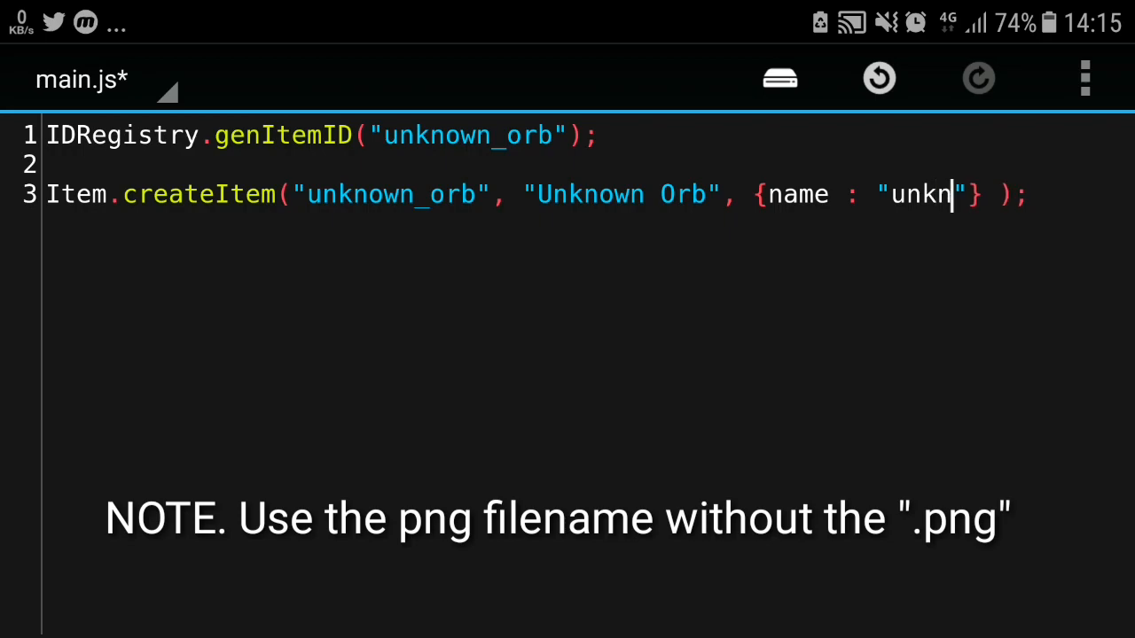
pyautogui.write('own_orb')
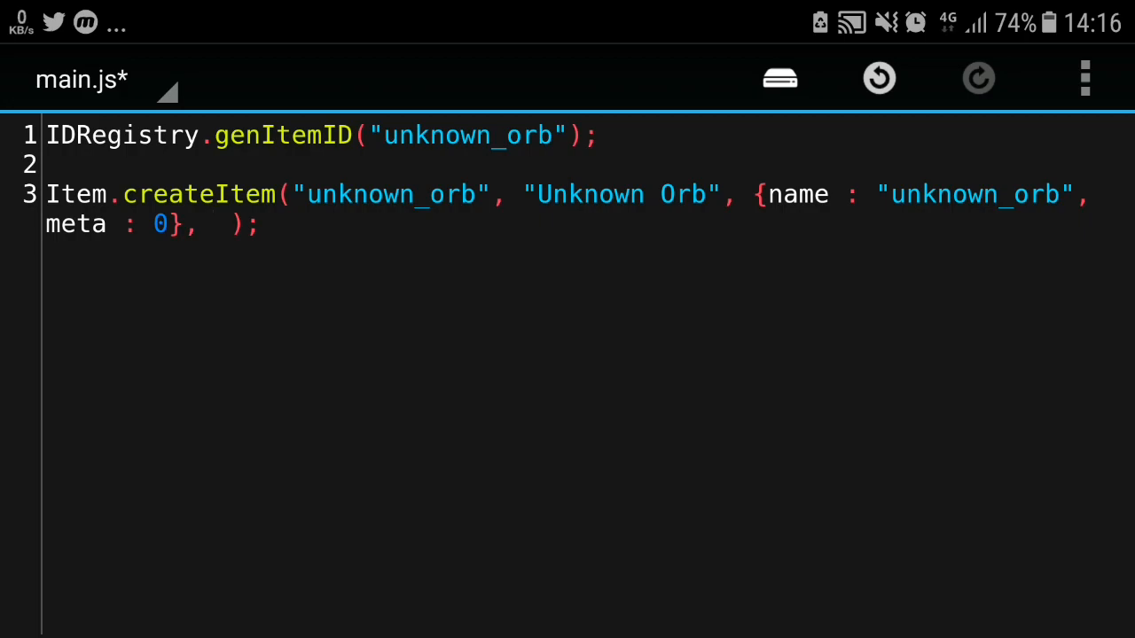
pyautogui.write('{}')
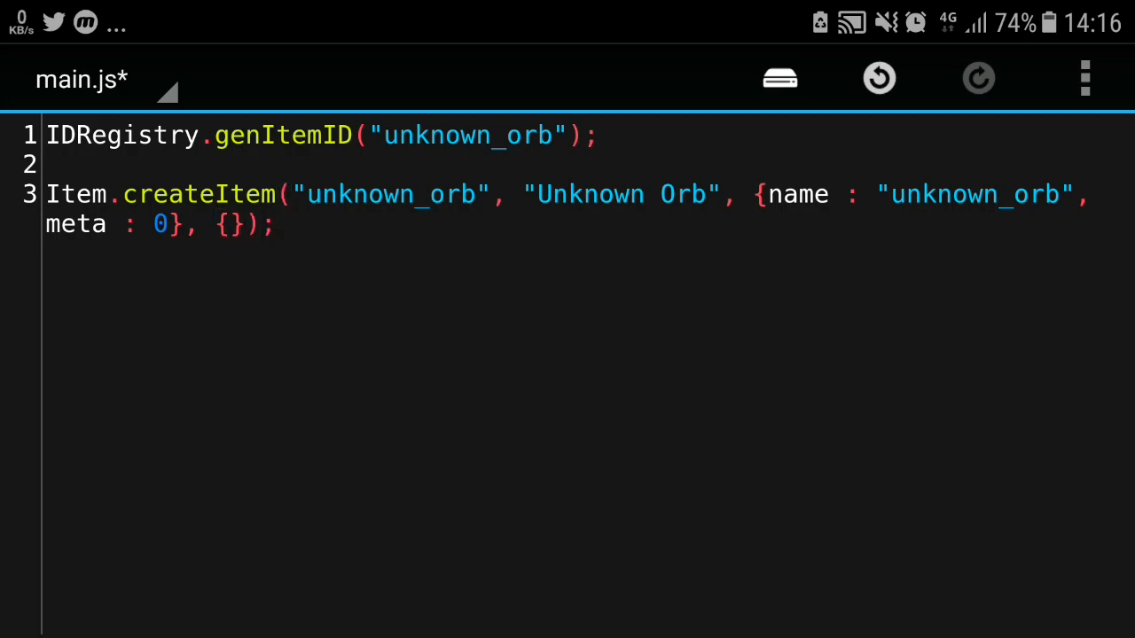
pyautogui.click(779, 78)
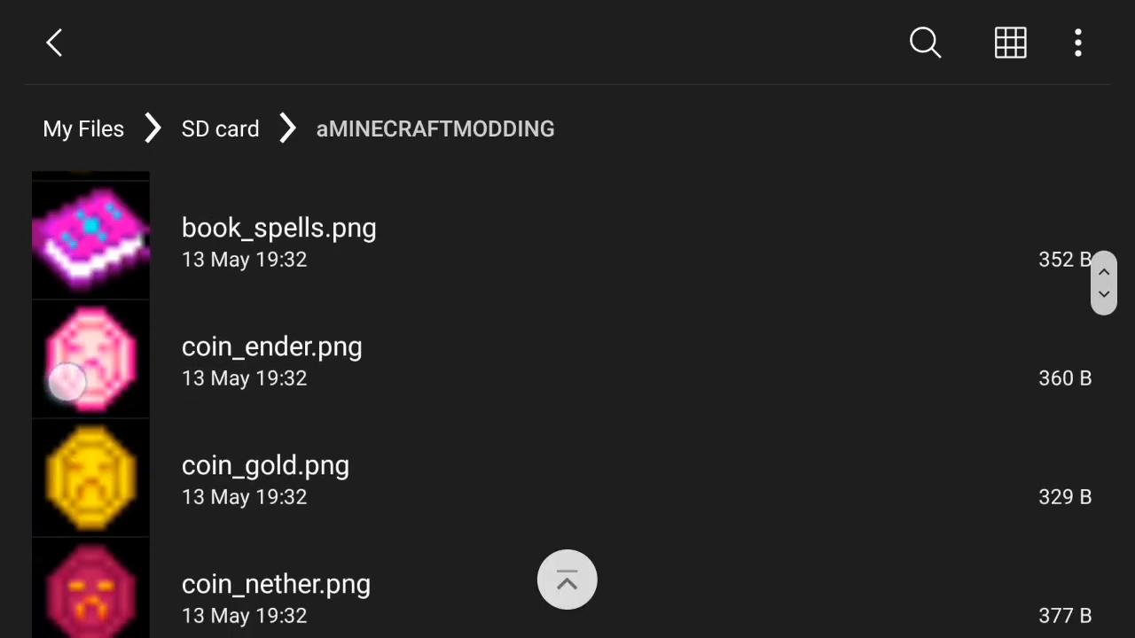
# Locate unknown_orb.png in the aMINECRAFTMODDING folder and start copying it
pyautogui.scroll(-3)
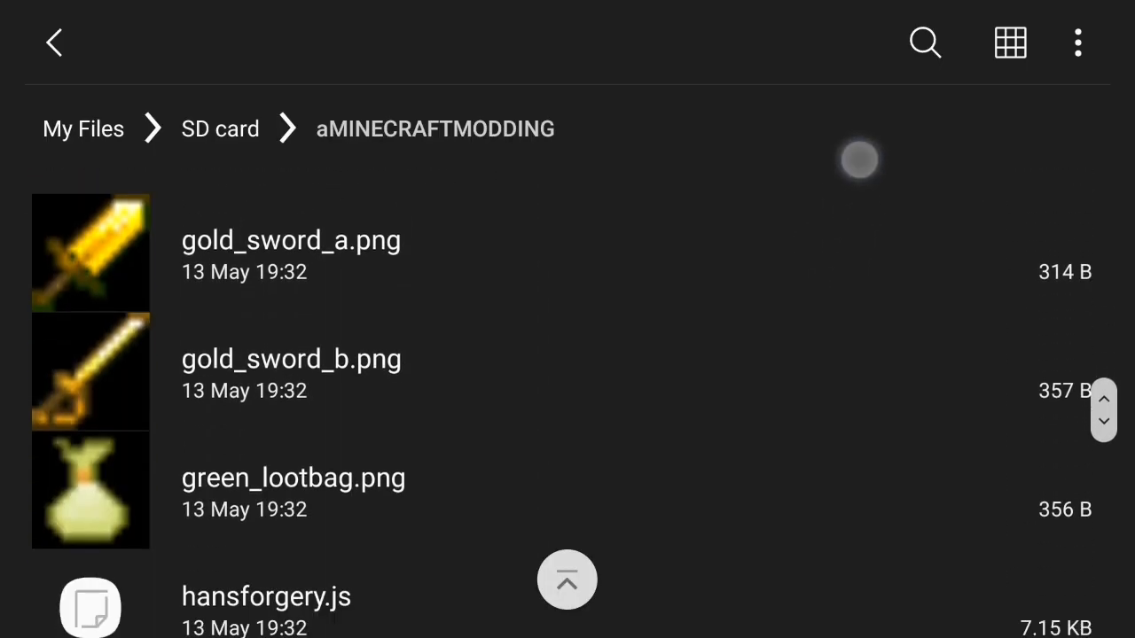
pyautogui.scroll(-3)
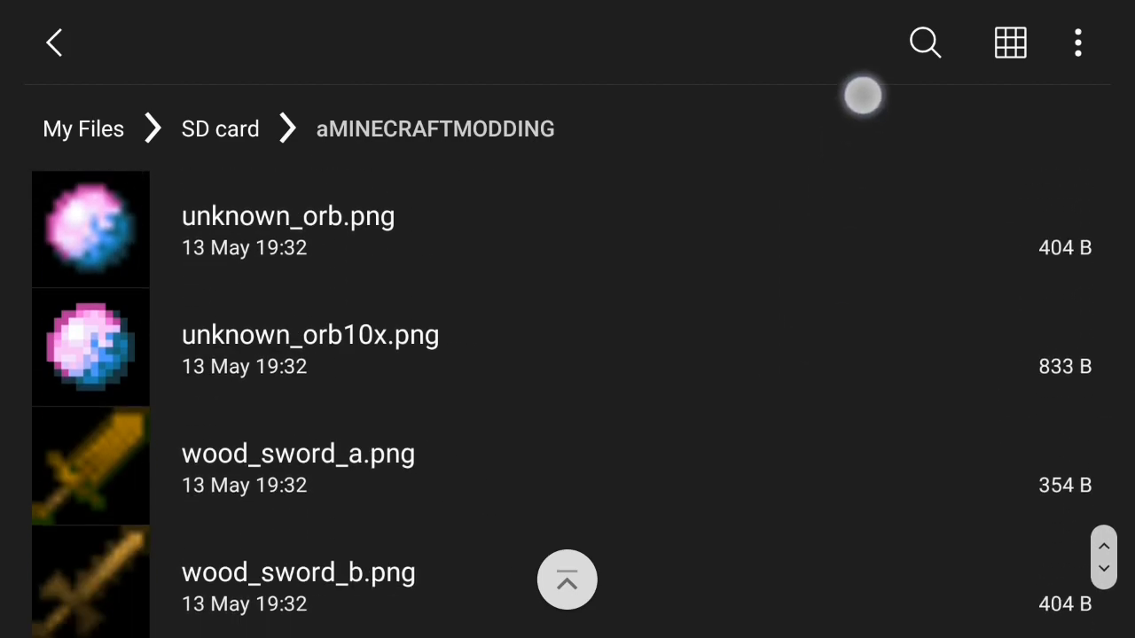
pyautogui.scroll(-3)
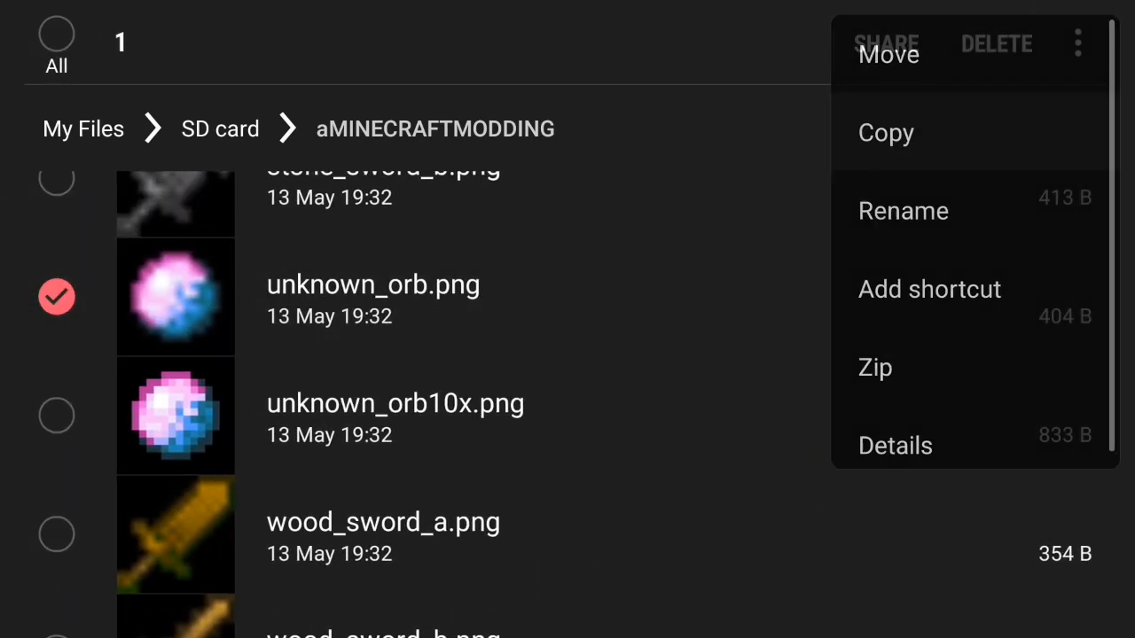
pyautogui.click(886, 131)
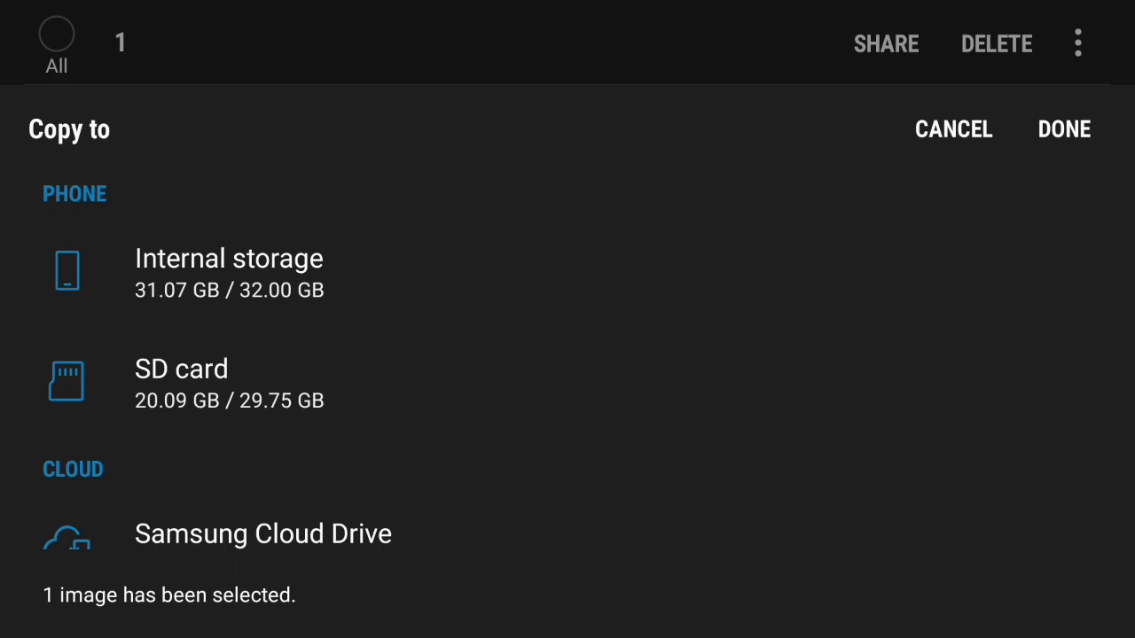
# Copy unknown_orb.png to Internal storage under games/com.mojang/mods/Tutorial Mods
pyautogui.click(228, 270)
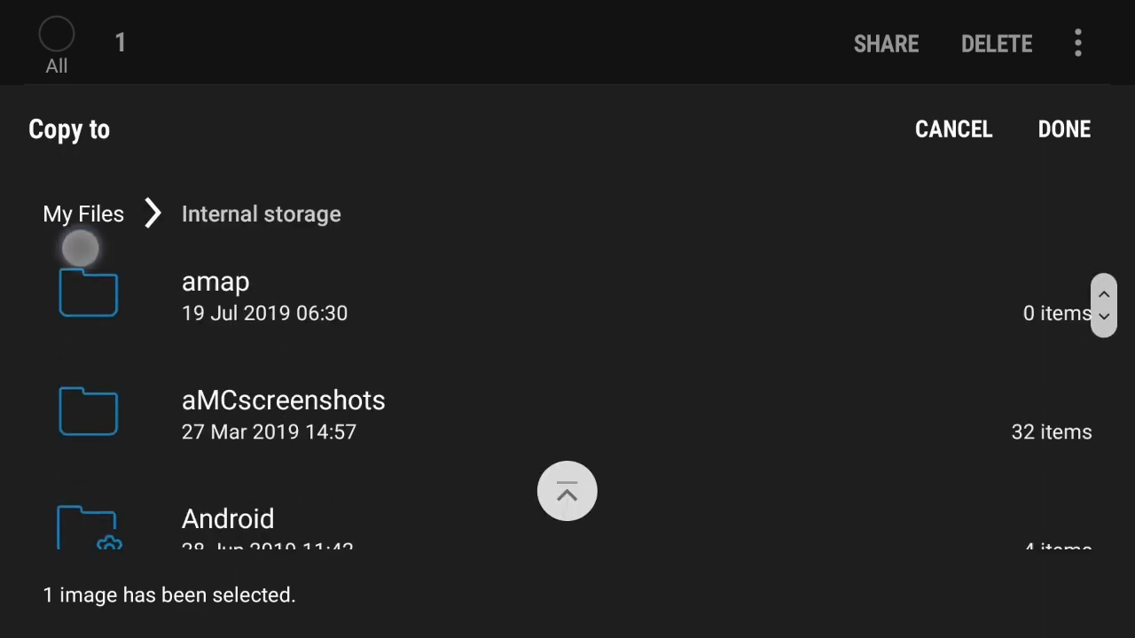
pyautogui.scroll(-3)
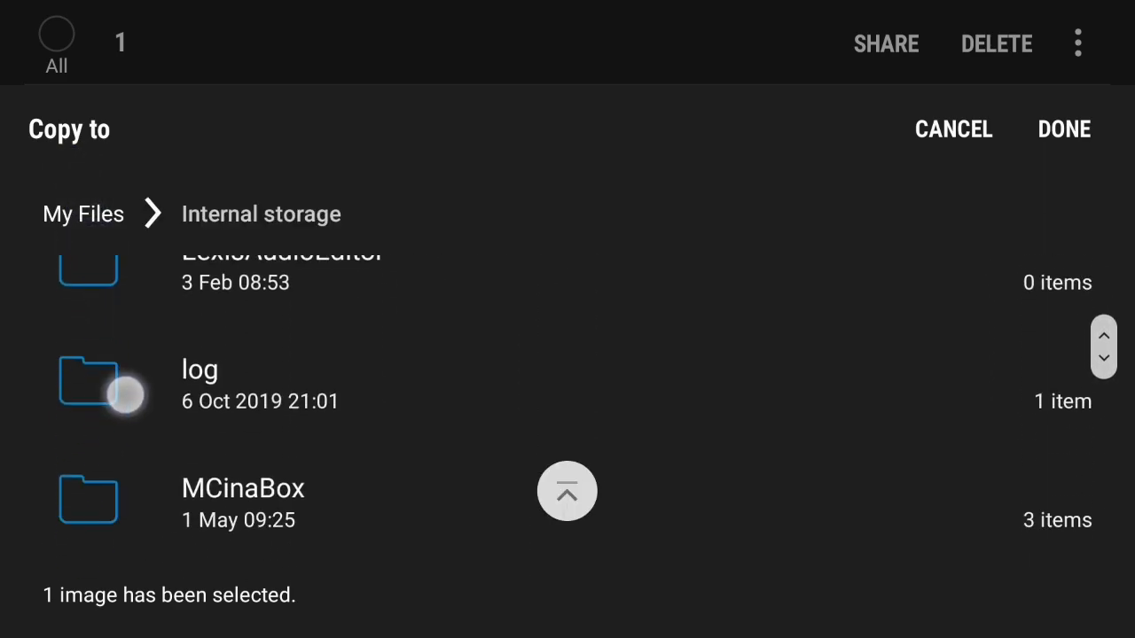
pyautogui.scroll(-3)
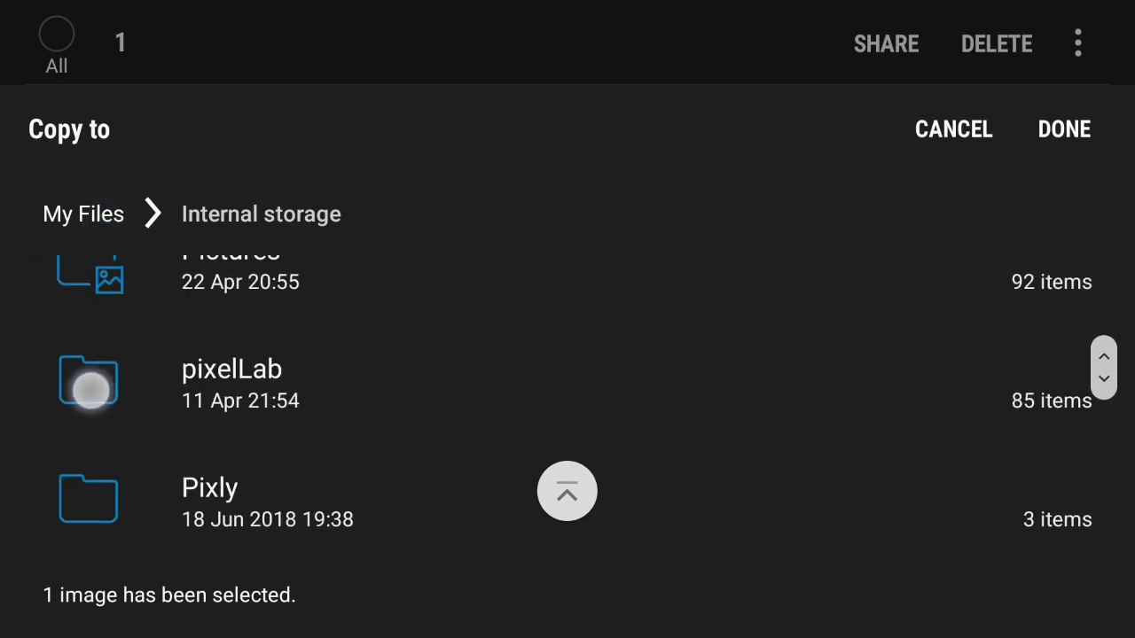
pyautogui.scroll(-3)
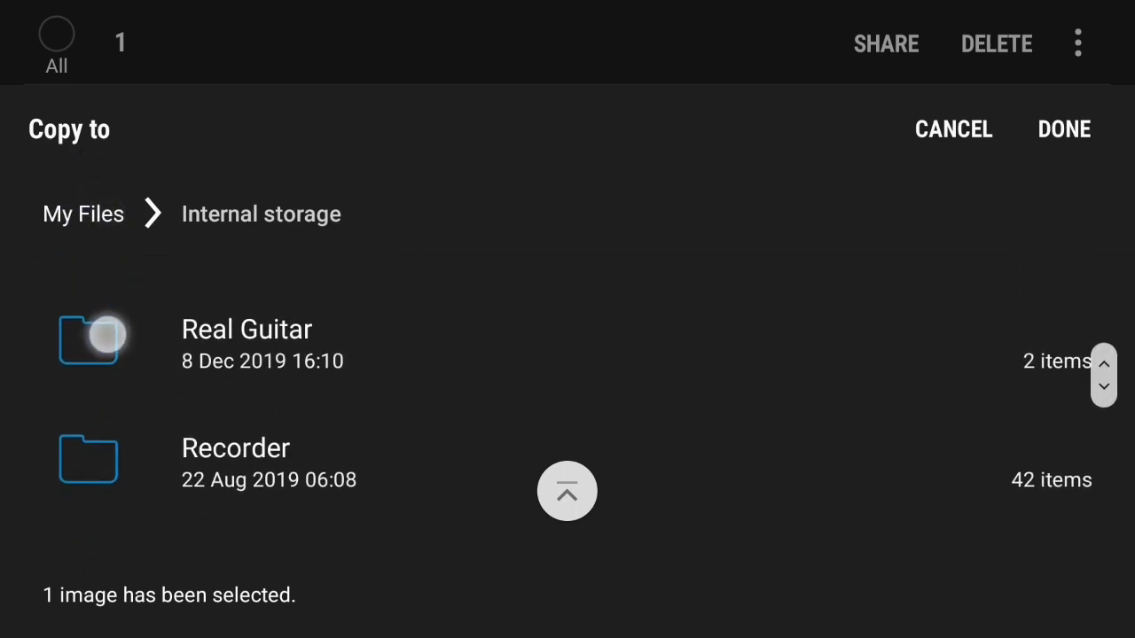
pyautogui.scroll(-3)
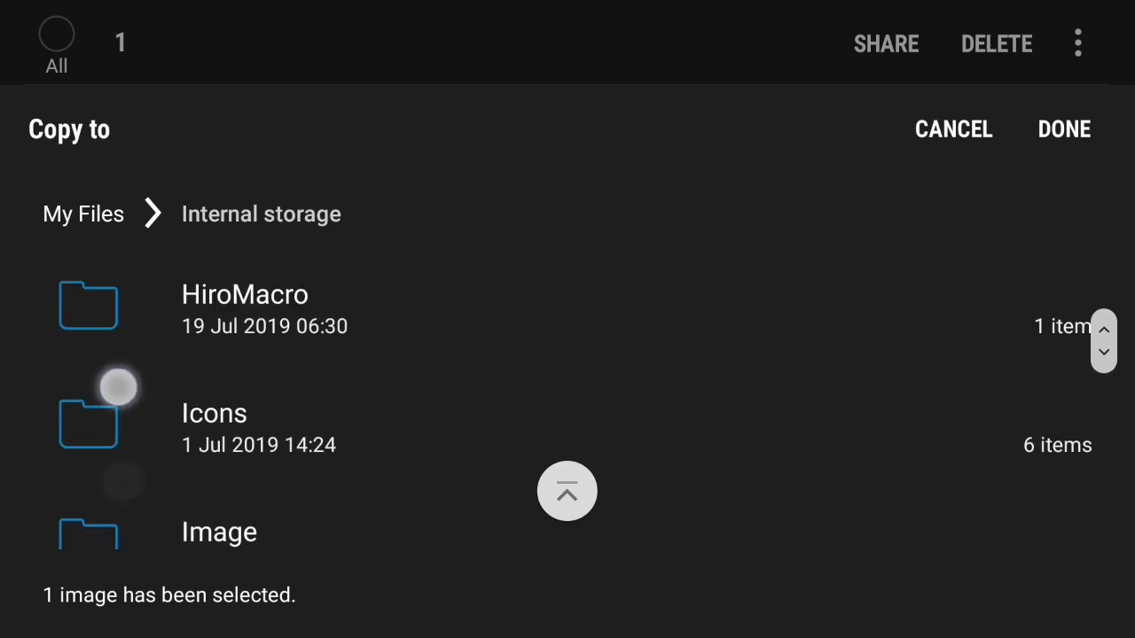
pyautogui.scroll(-3)
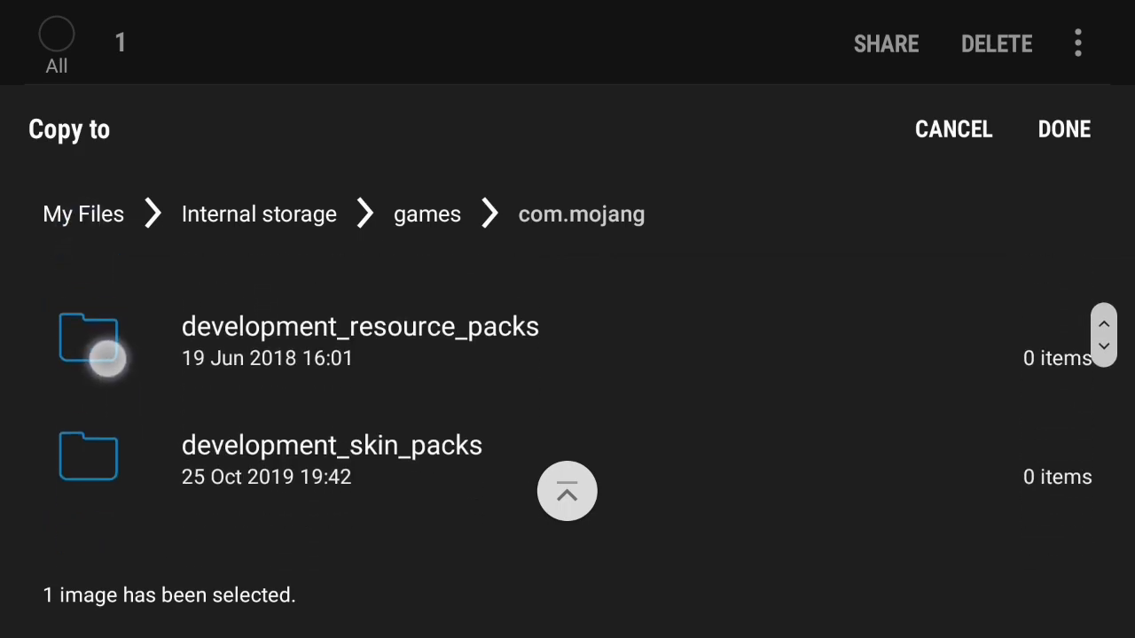
pyautogui.scroll(-3)
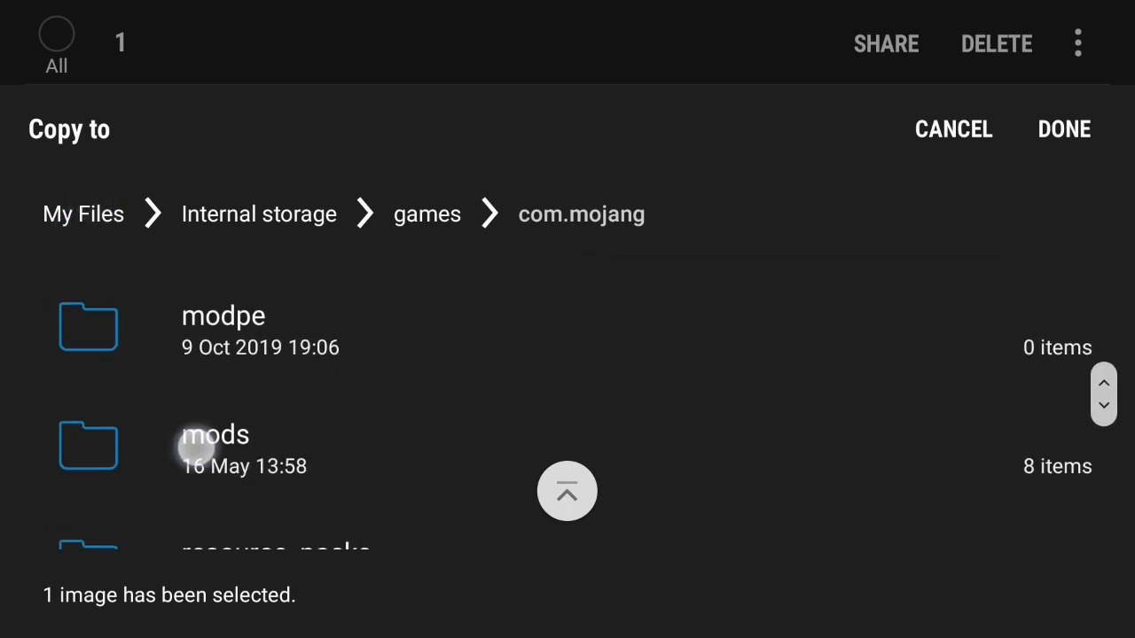
pyautogui.click(198, 452)
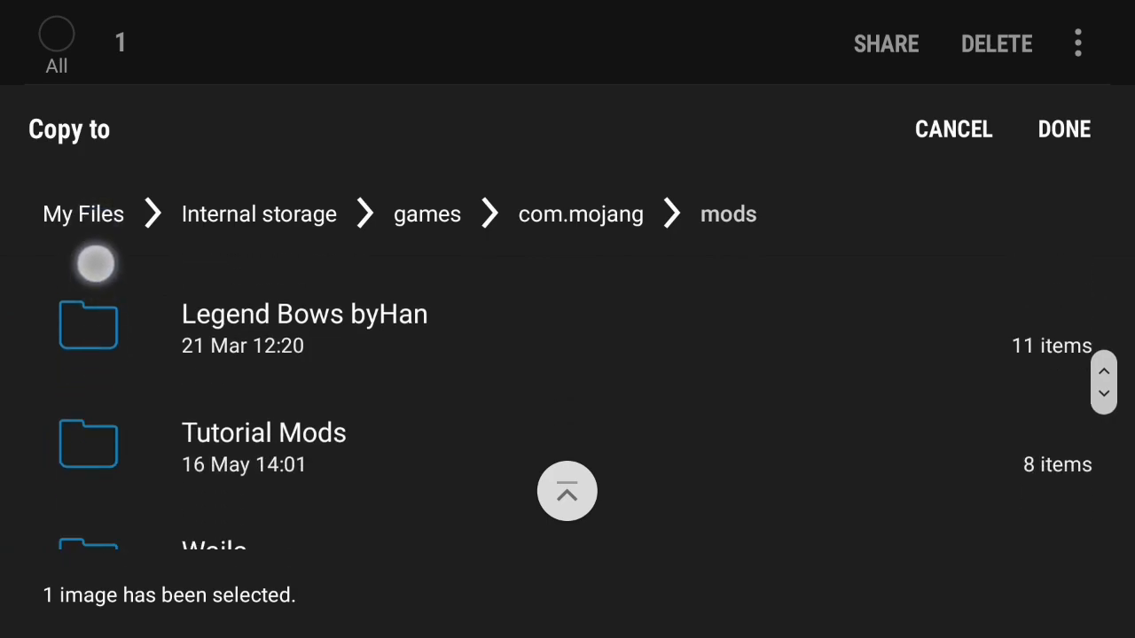
pyautogui.click(263, 443)
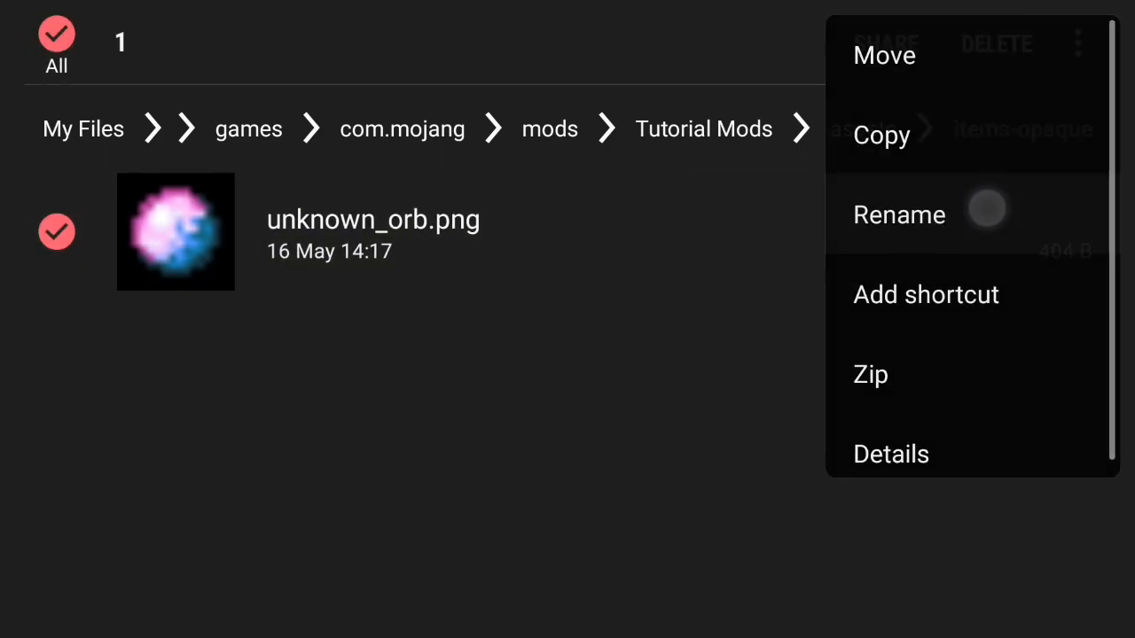
# Show the file actions for the copied unknown_orb.png in the Tutorial Mods texture folder
pyautogui.click(897, 214)
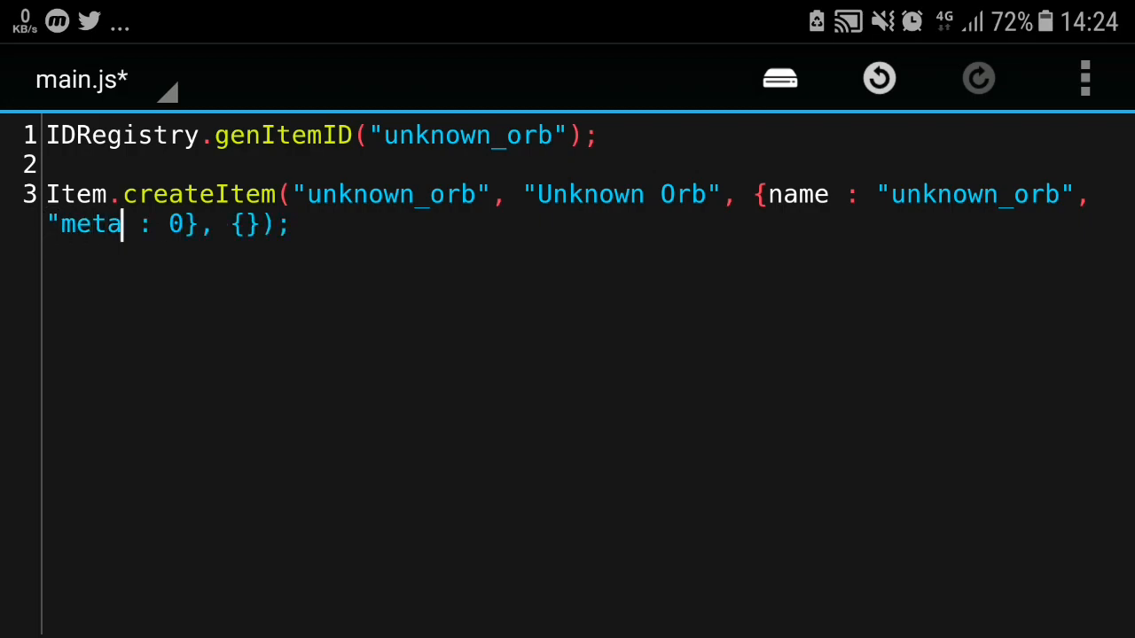
# Insert a double quote before meta in main.js's createItem call
pyautogui.write('"')
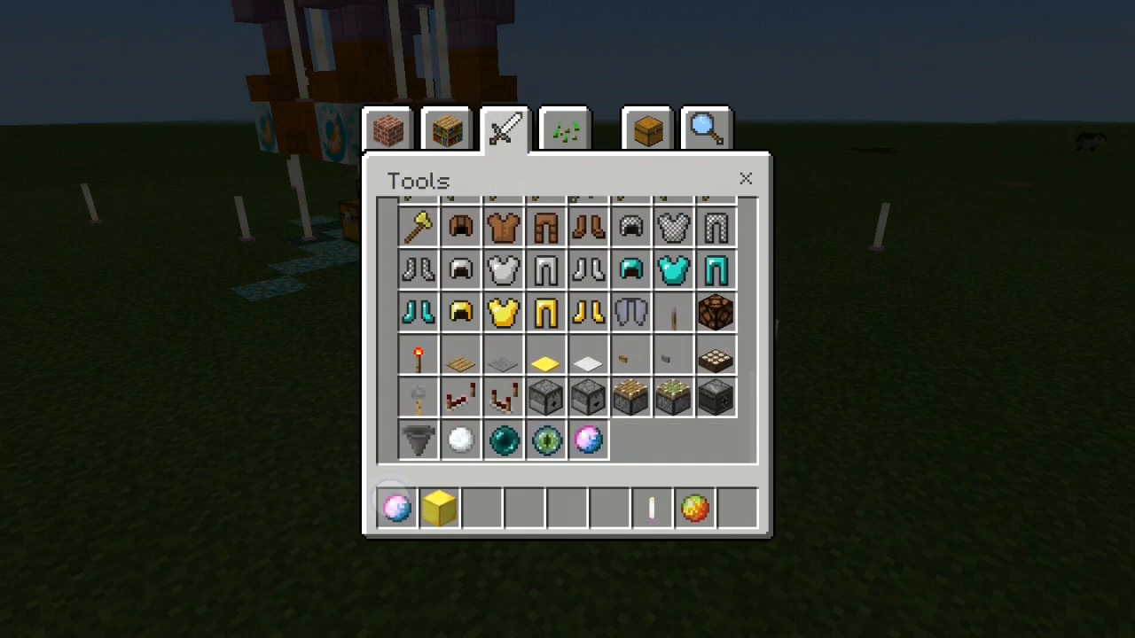
# Close the creative inventory, returning to the world with the Unknown Orb in the hotbar
pyautogui.click(746, 177)
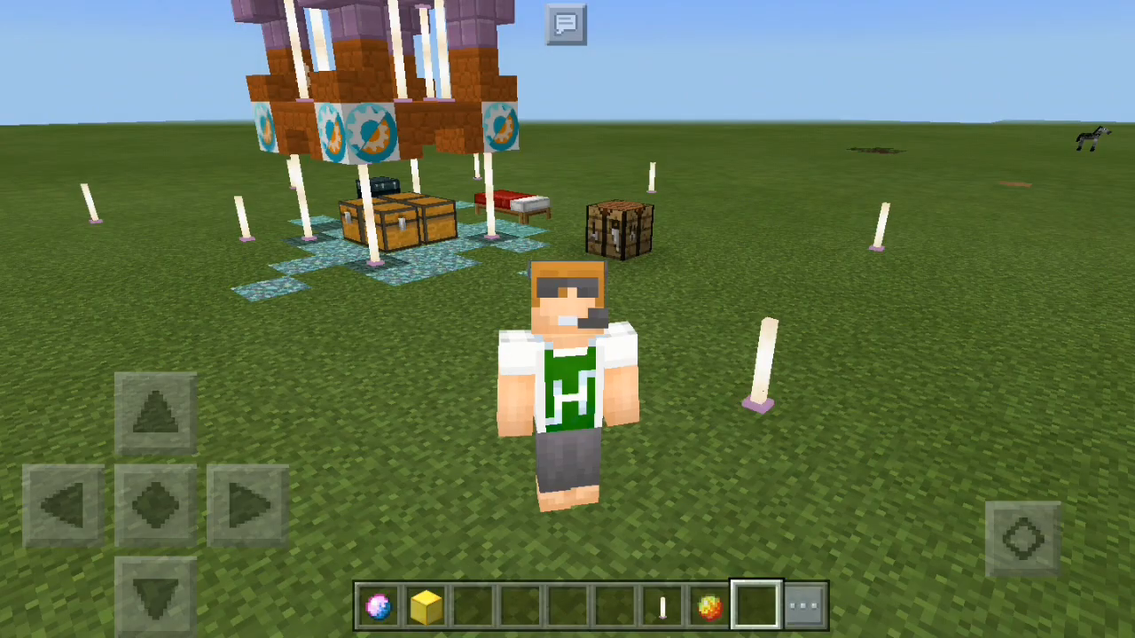